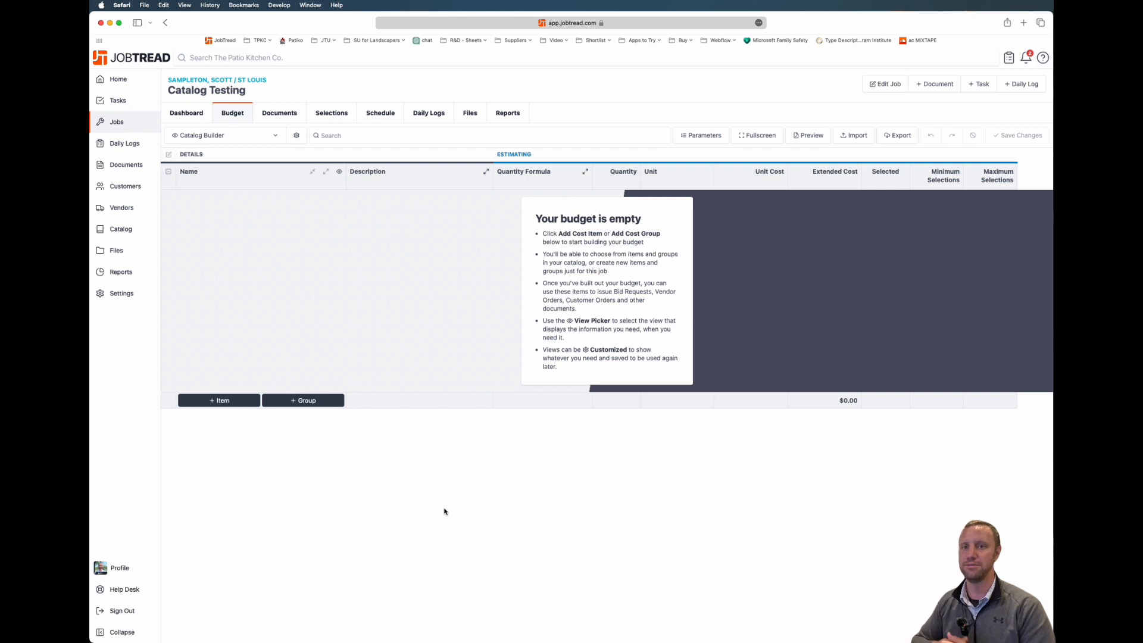
Add the catalog template group to the Catalog Testing budget, expand it one level and save the changes.
click(460, 512)
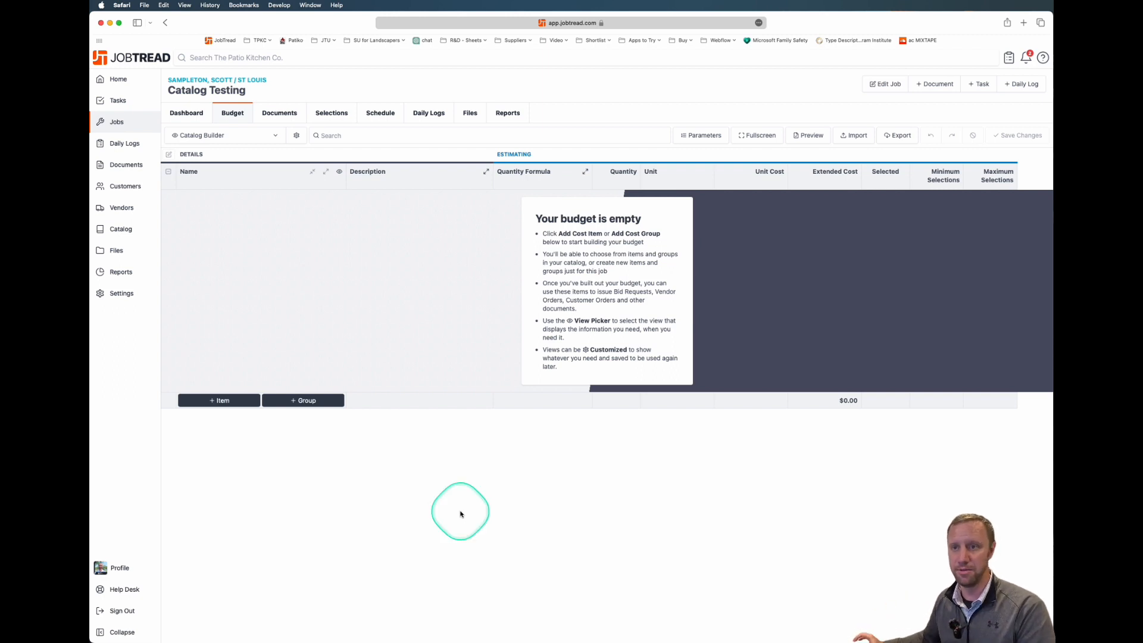
mouse_move(468, 521)
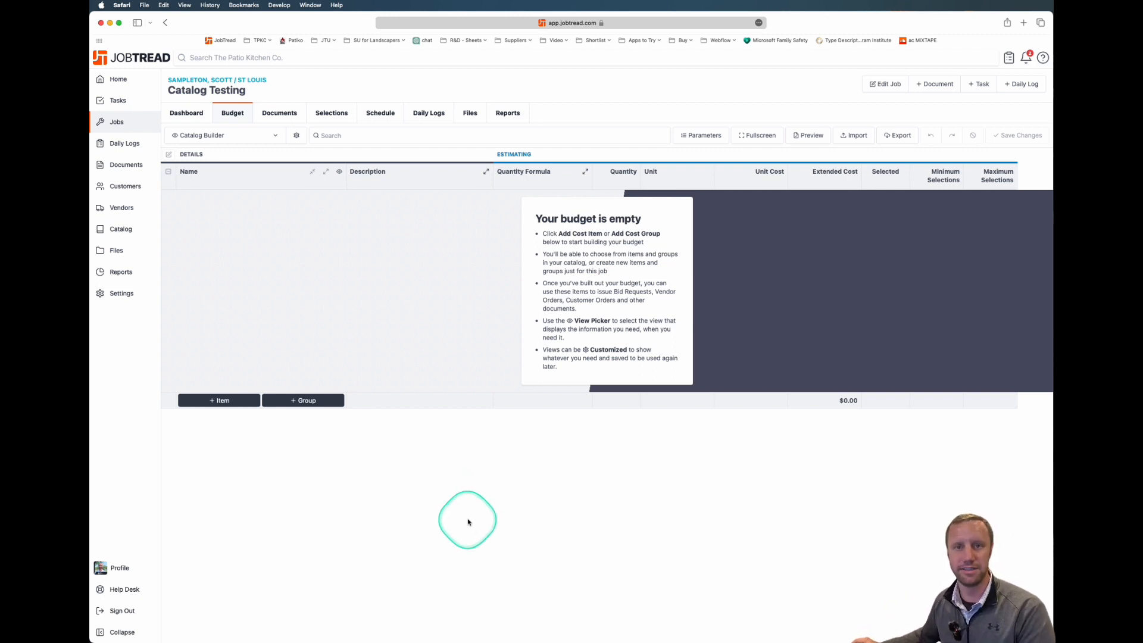
mouse_move(425, 454)
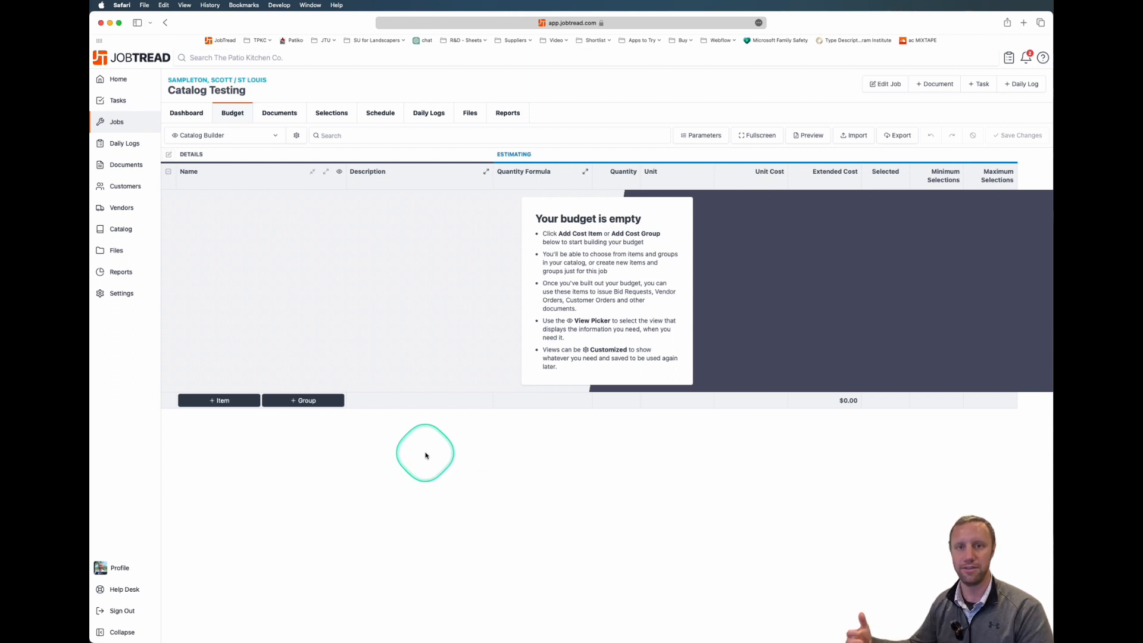
mouse_move(438, 465)
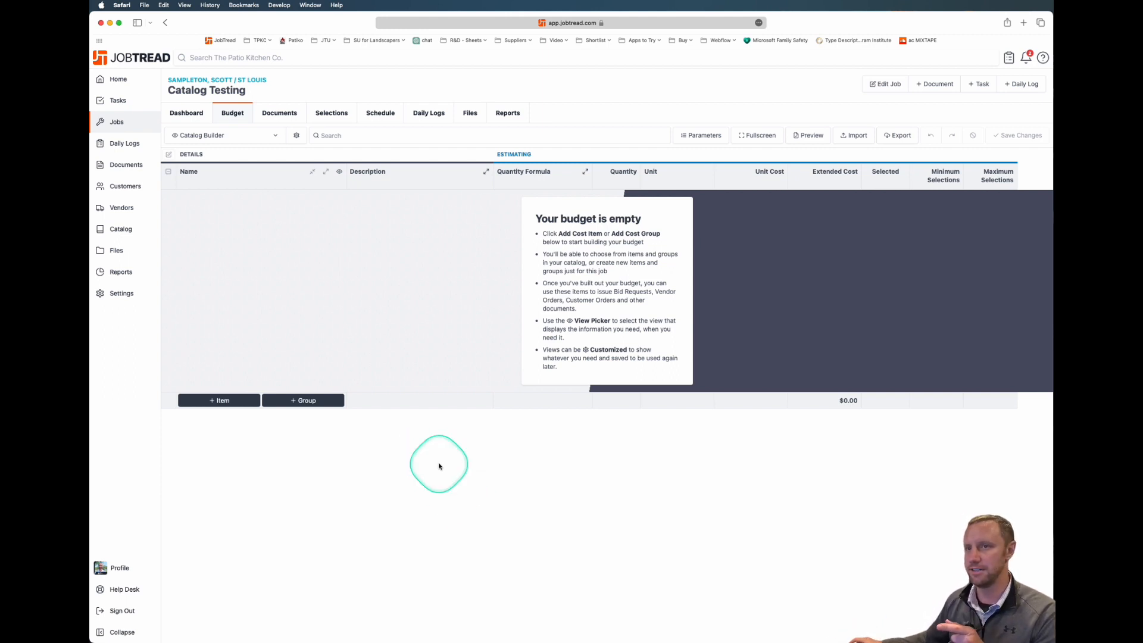
mouse_move(503, 275)
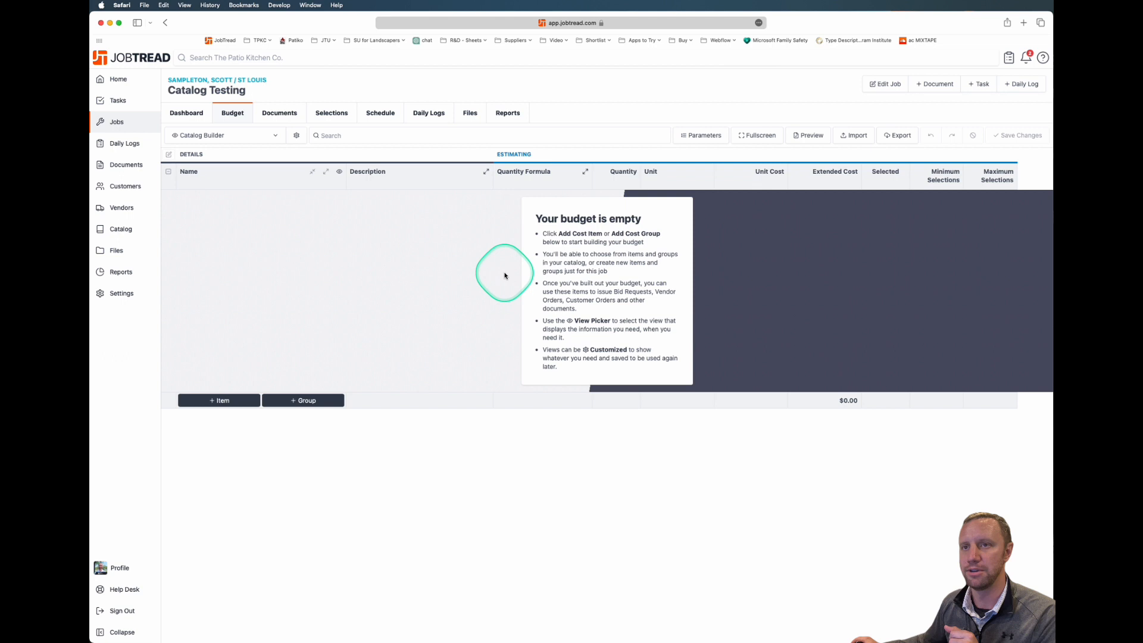
mouse_move(303, 400)
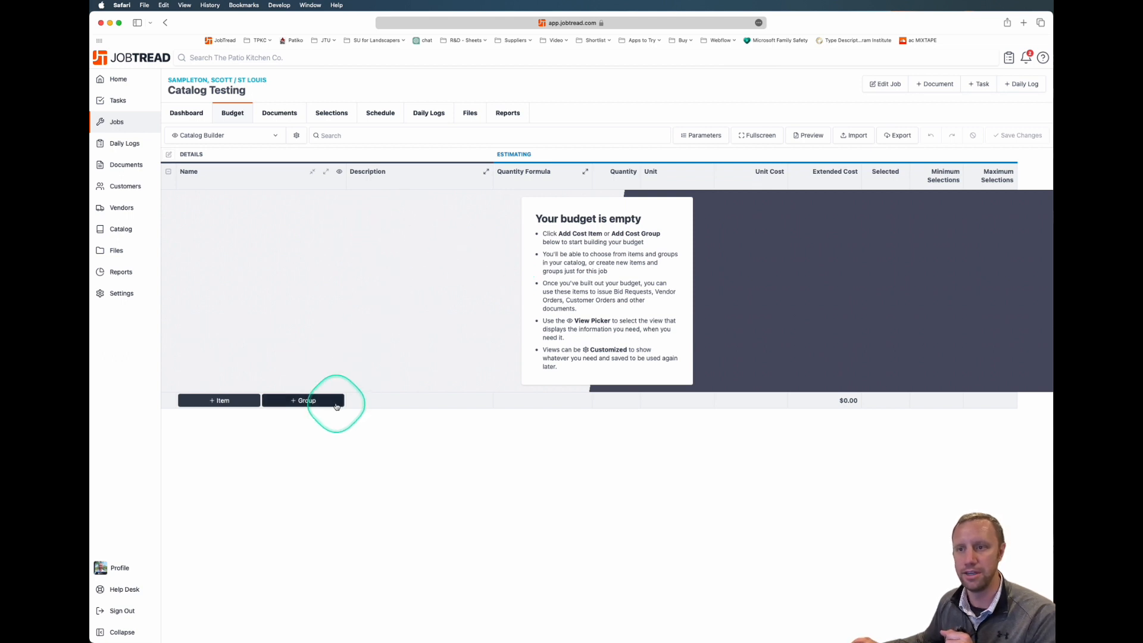
click(302, 400)
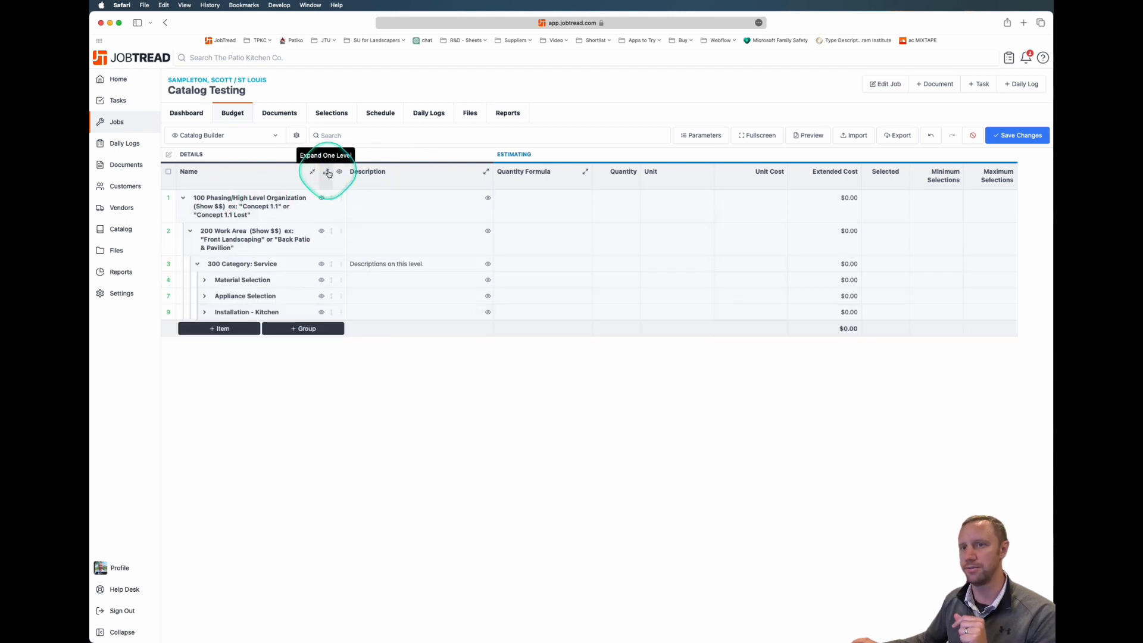
click(328, 172)
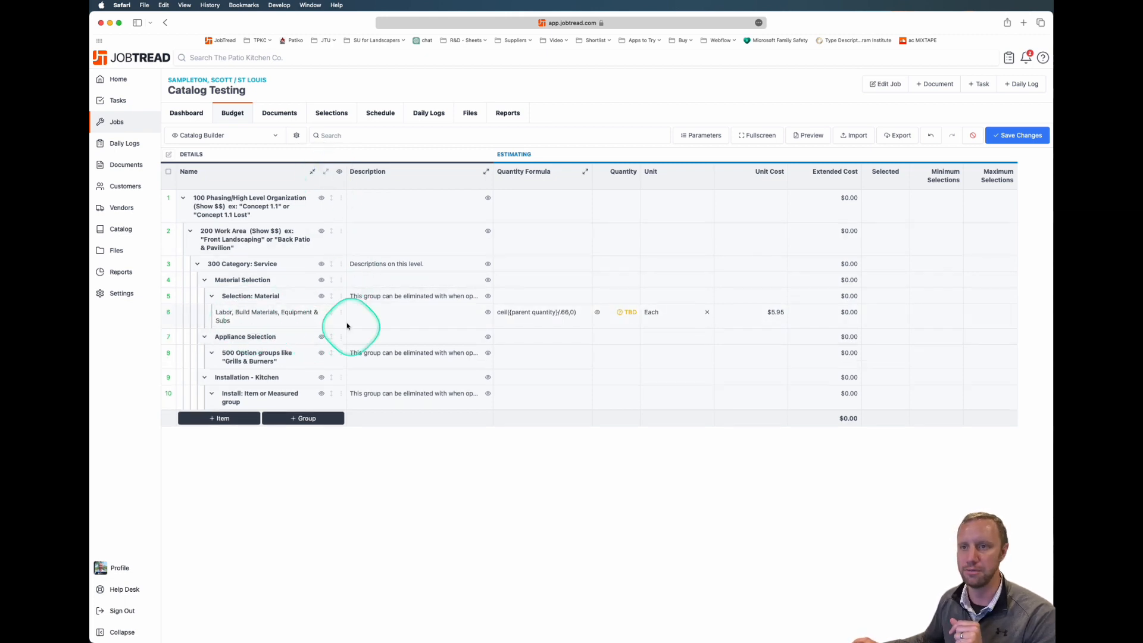
click(543, 296)
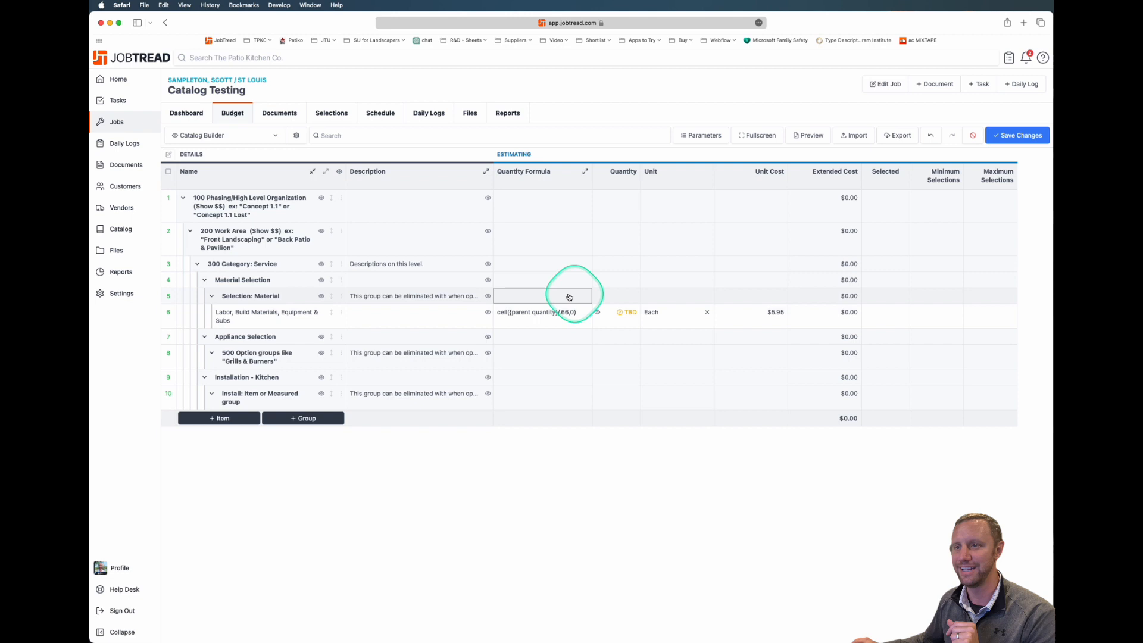
click(1015, 134)
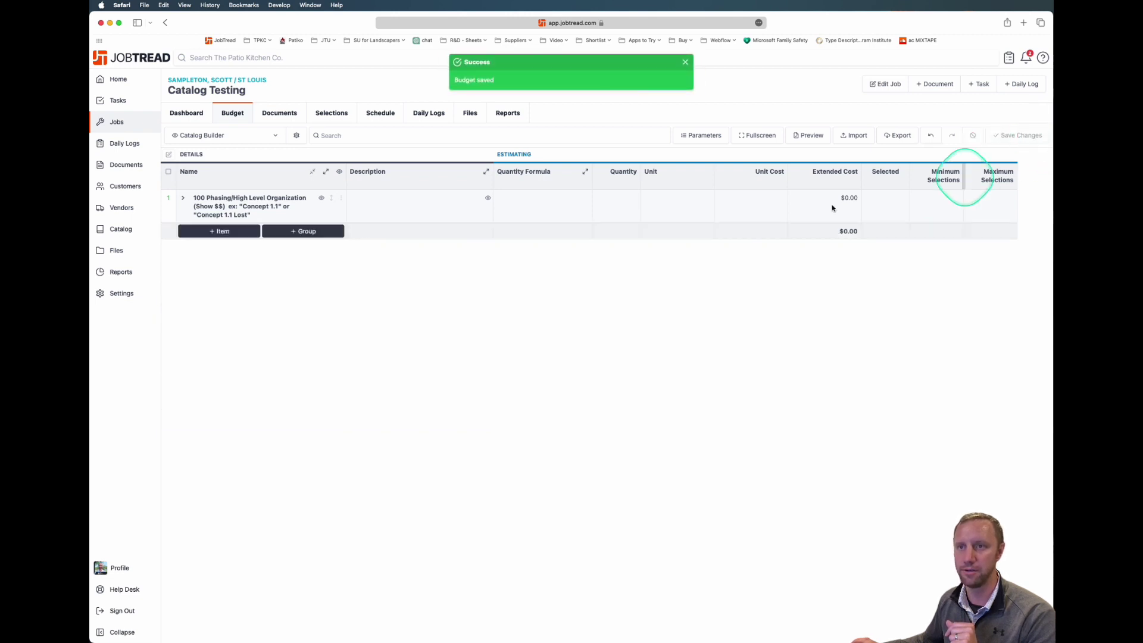
click(324, 171)
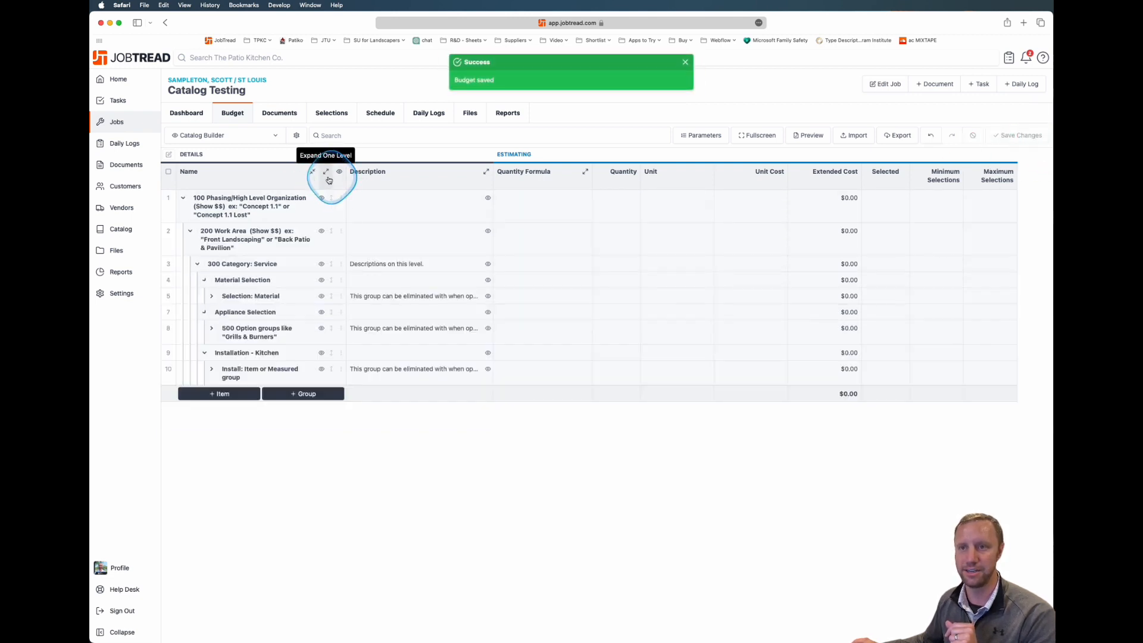
Collapse Selection: Material, Material Selection and Installation - Kitchen so only upper template levels show.
click(212, 296)
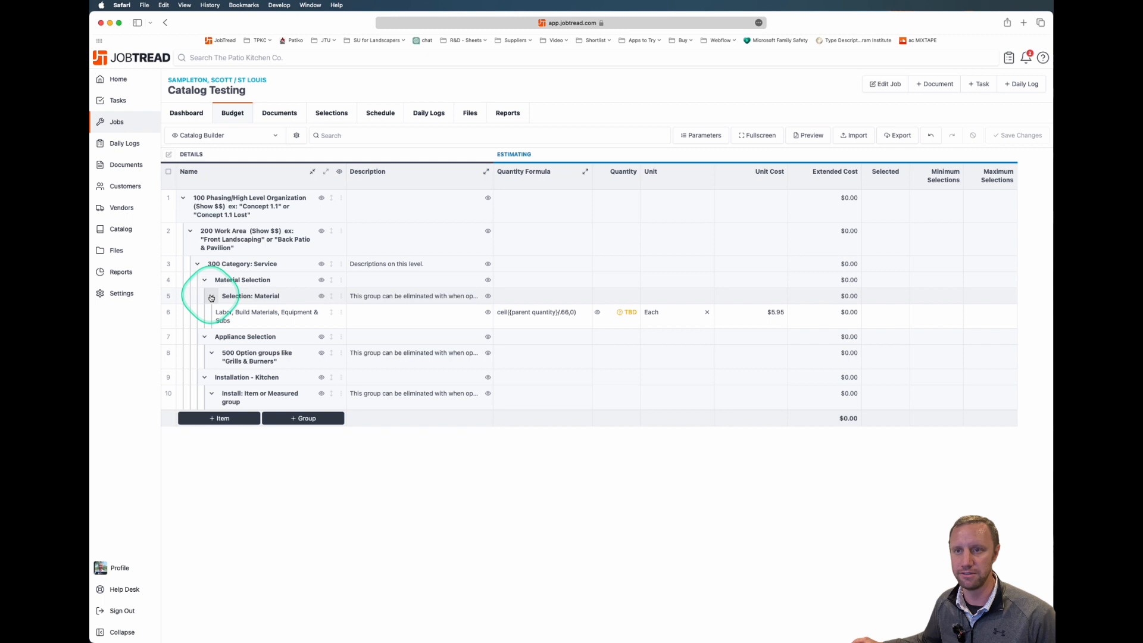
click(212, 298)
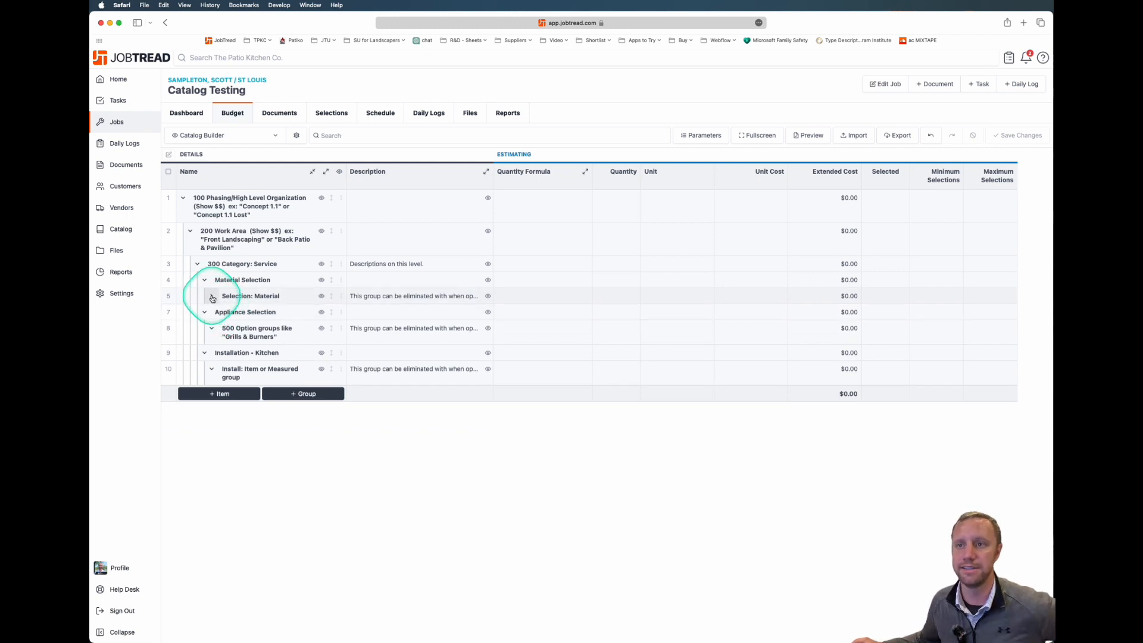
click(203, 280)
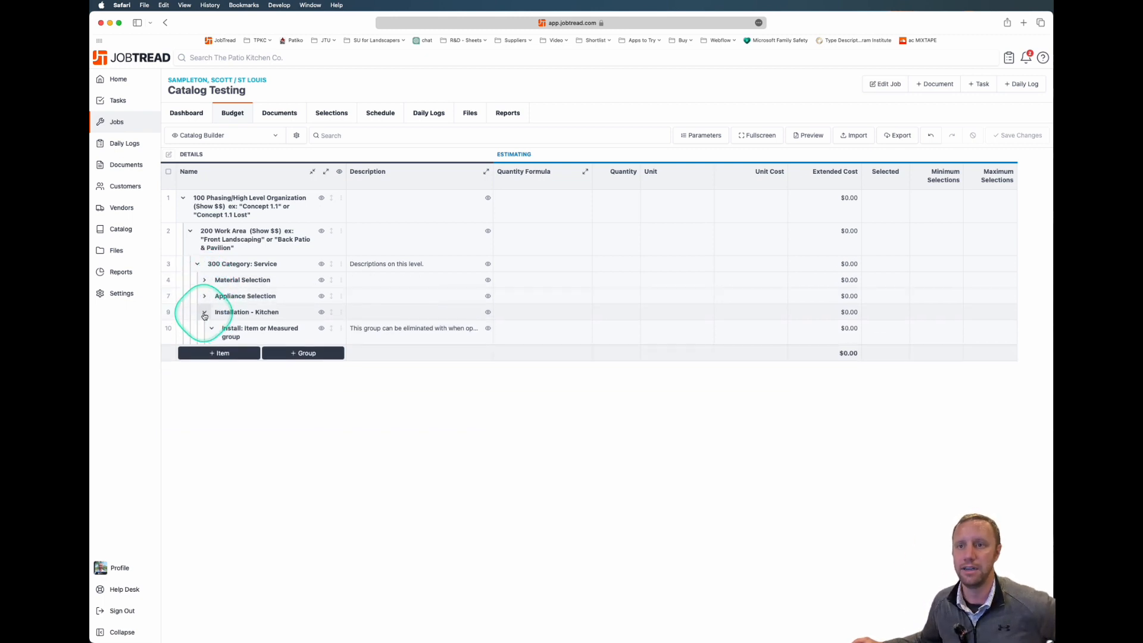
click(203, 314)
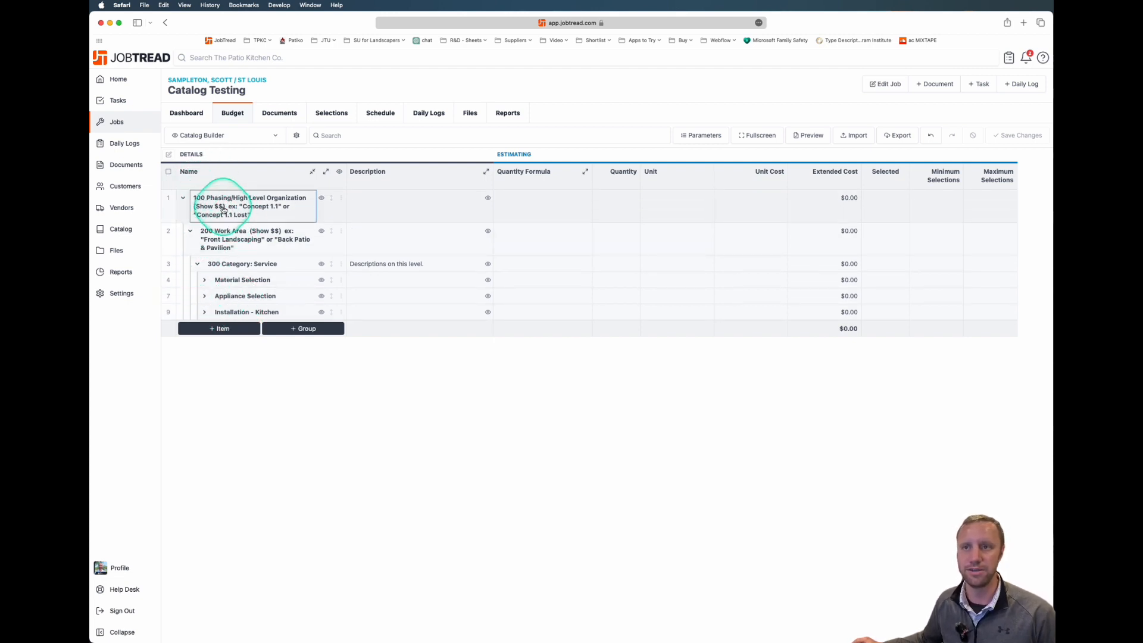
mouse_move(320, 210)
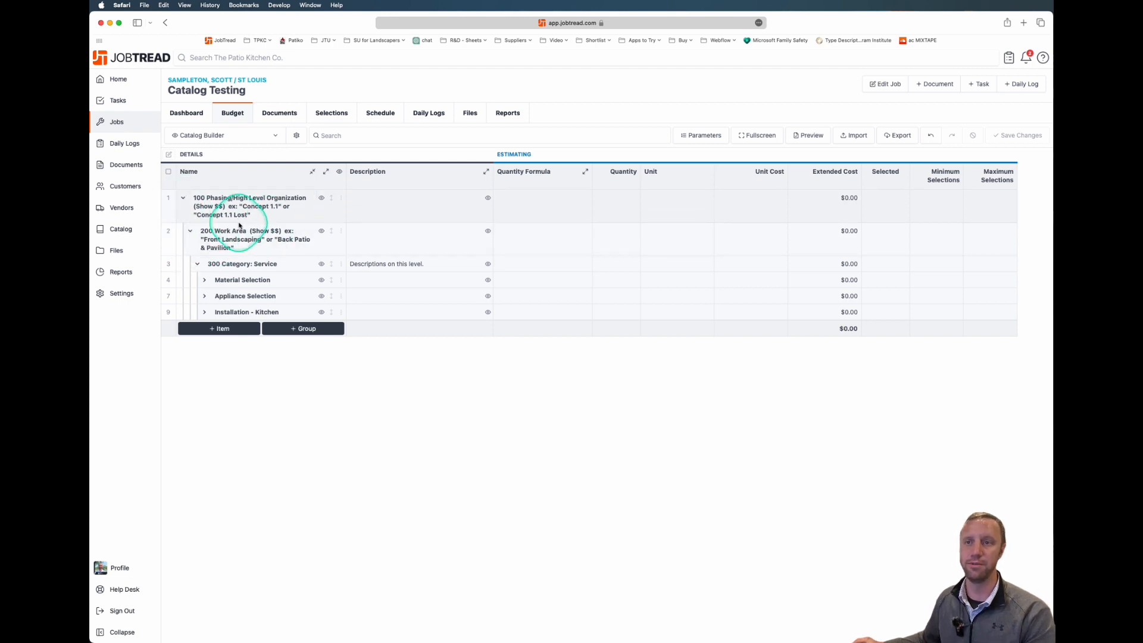
mouse_move(339, 242)
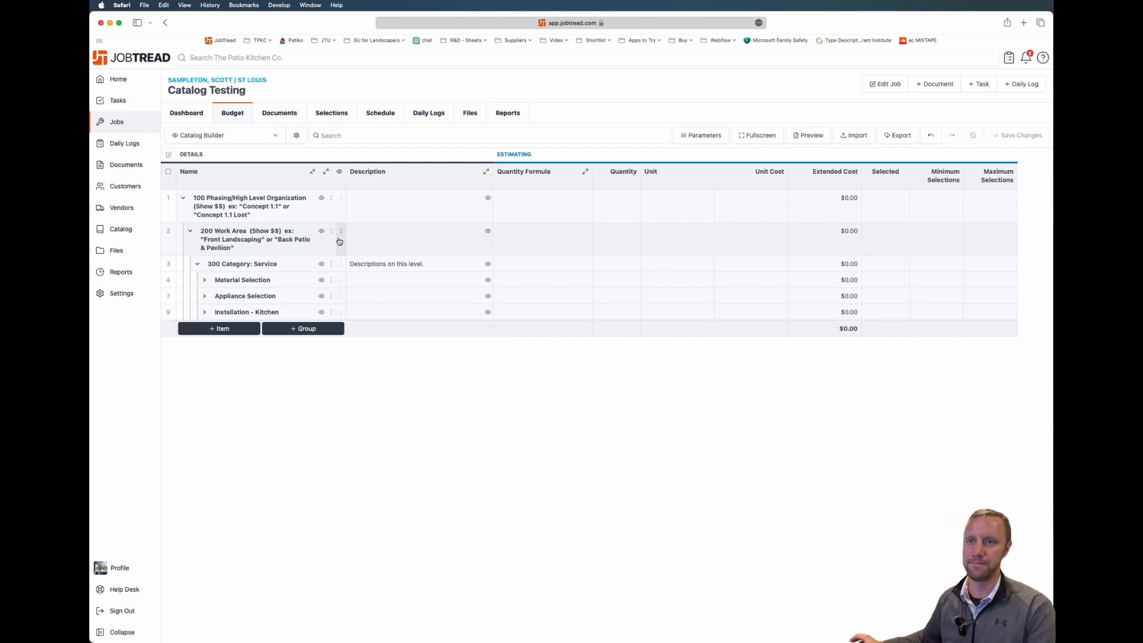
click(241, 263)
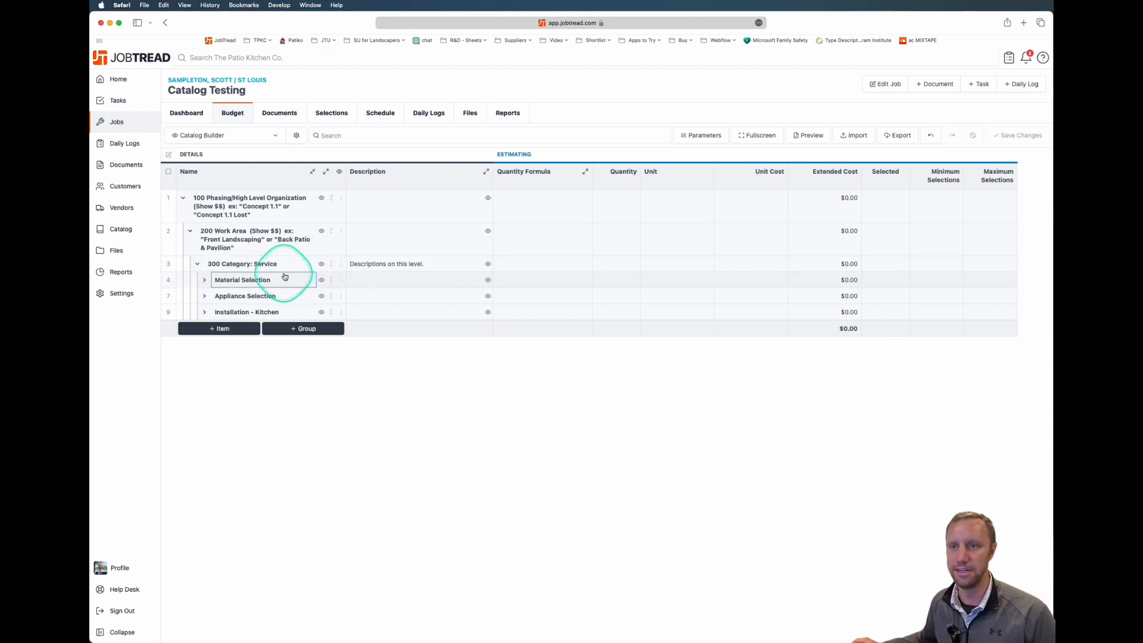
click(240, 263)
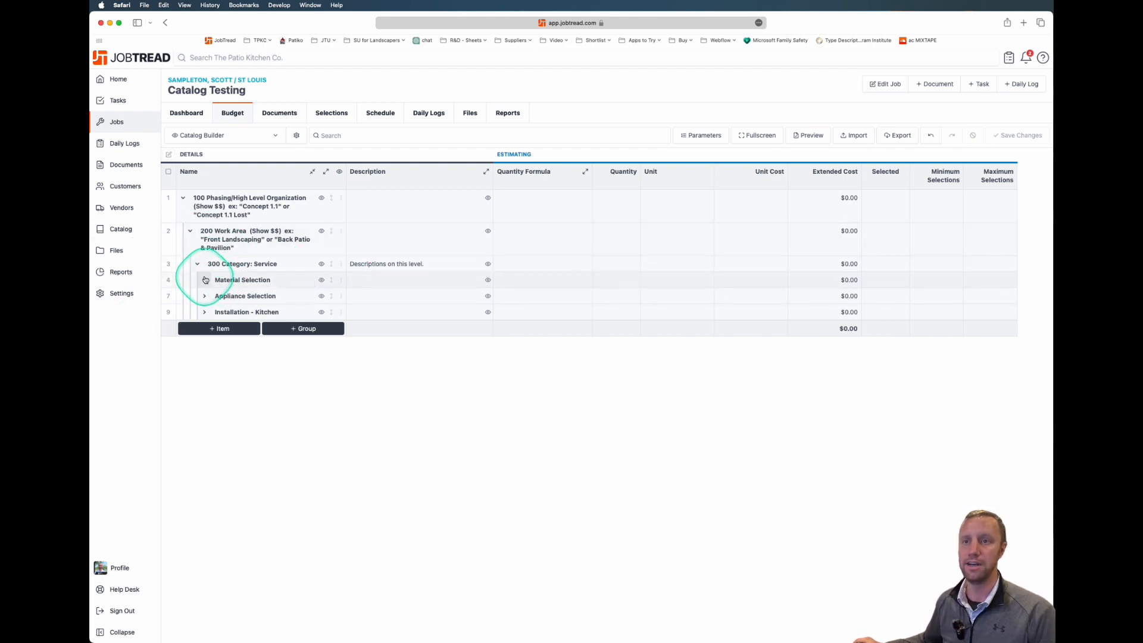
Expand Material Selection, Appliance Selection and Installation - Kitchen to reveal their subgroups.
click(203, 280)
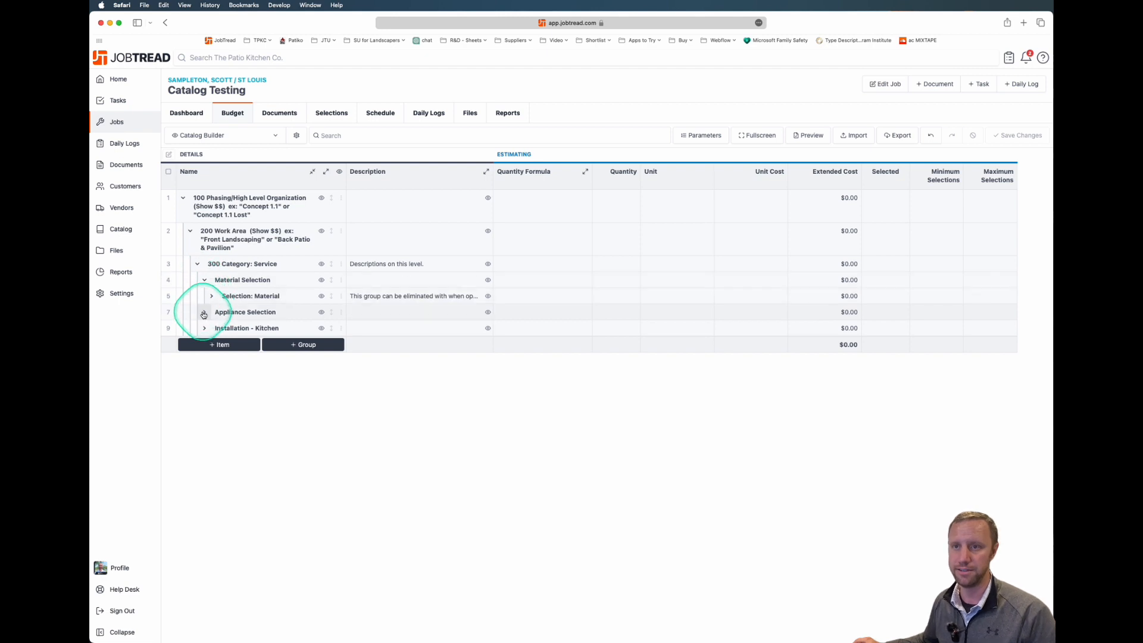
click(203, 311)
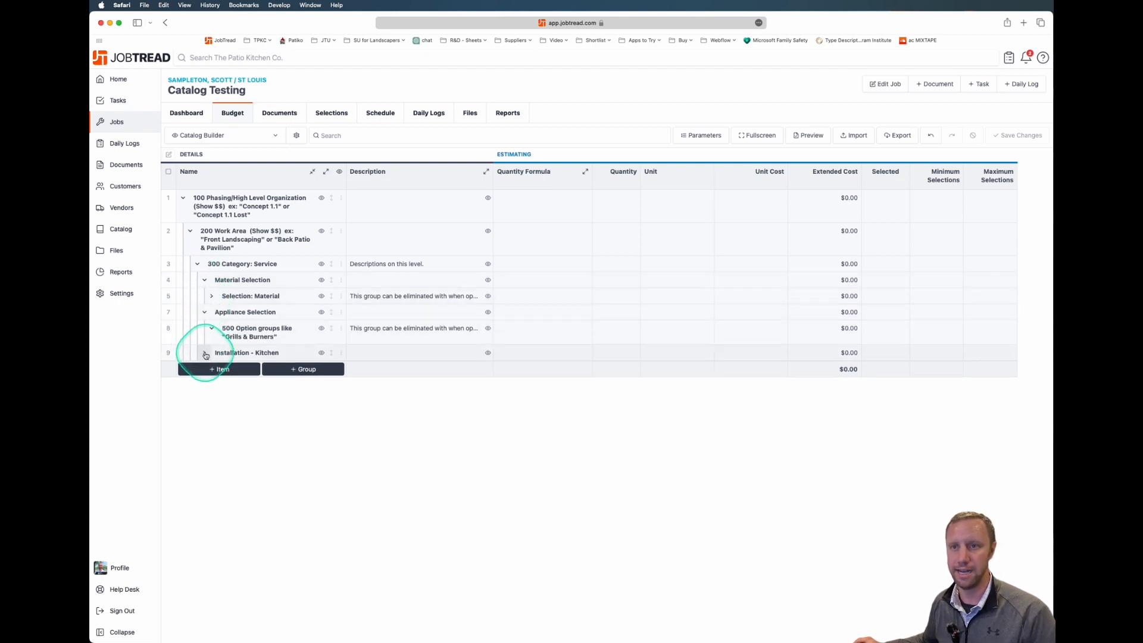
click(205, 353)
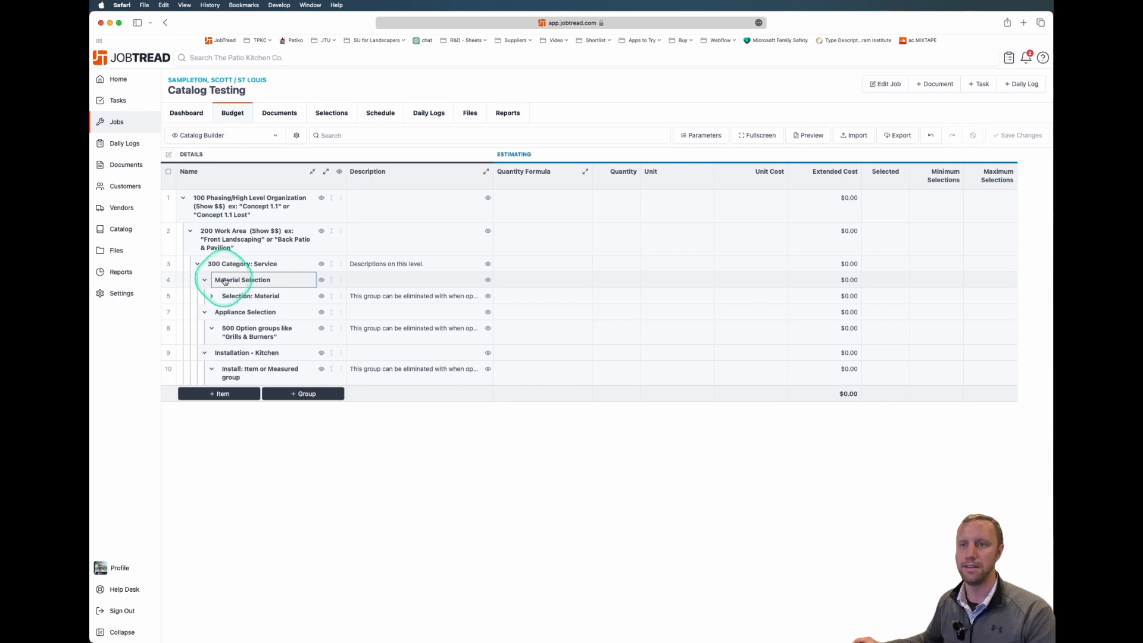
click(277, 263)
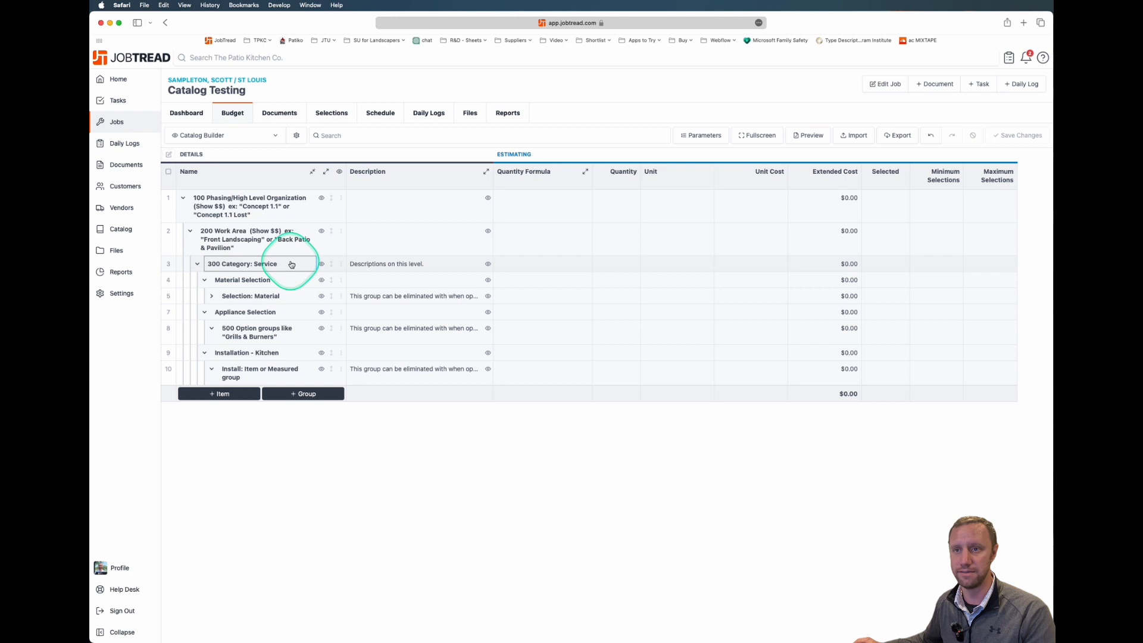
mouse_move(319, 264)
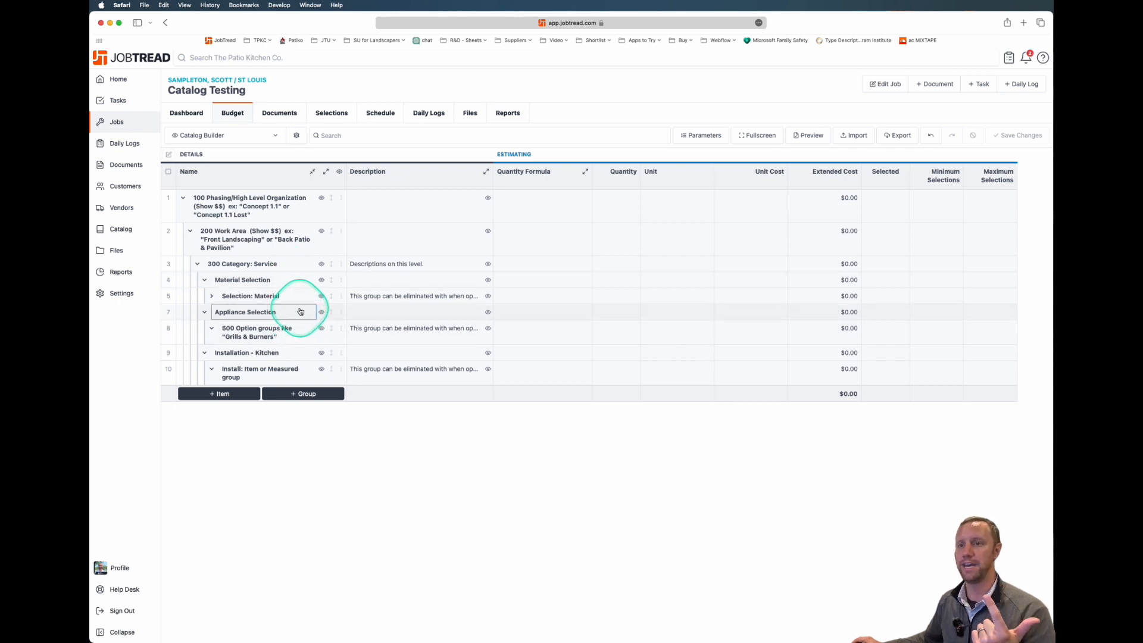
mouse_move(296, 313)
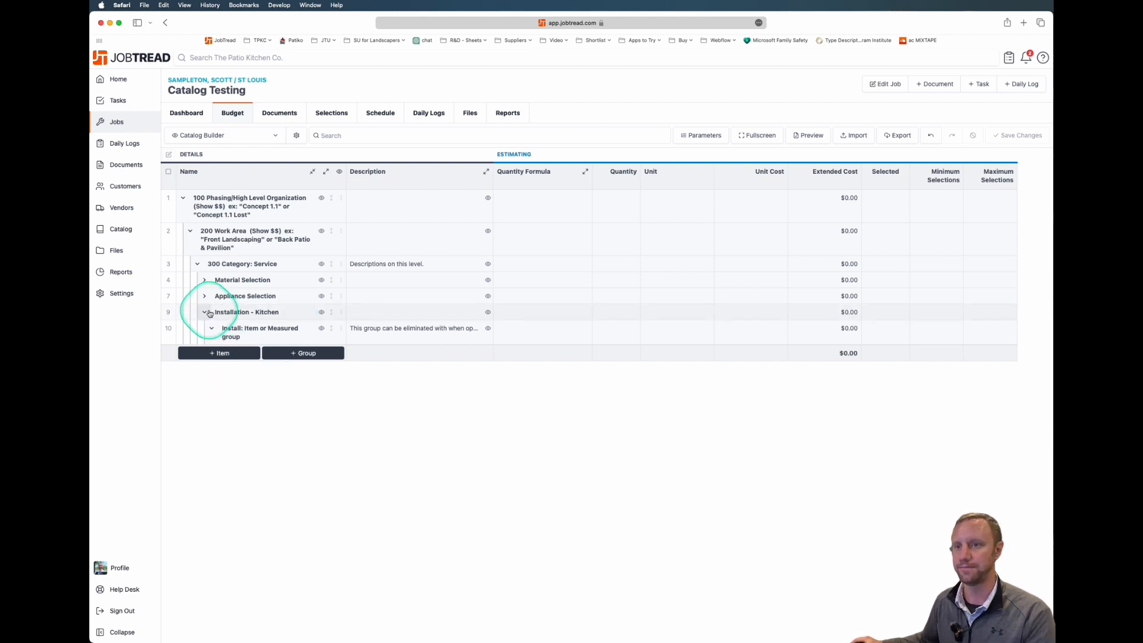
Add the 300 Outdoor Kitchen catalog group and expand its Material Selections down to the countertop options.
click(210, 312)
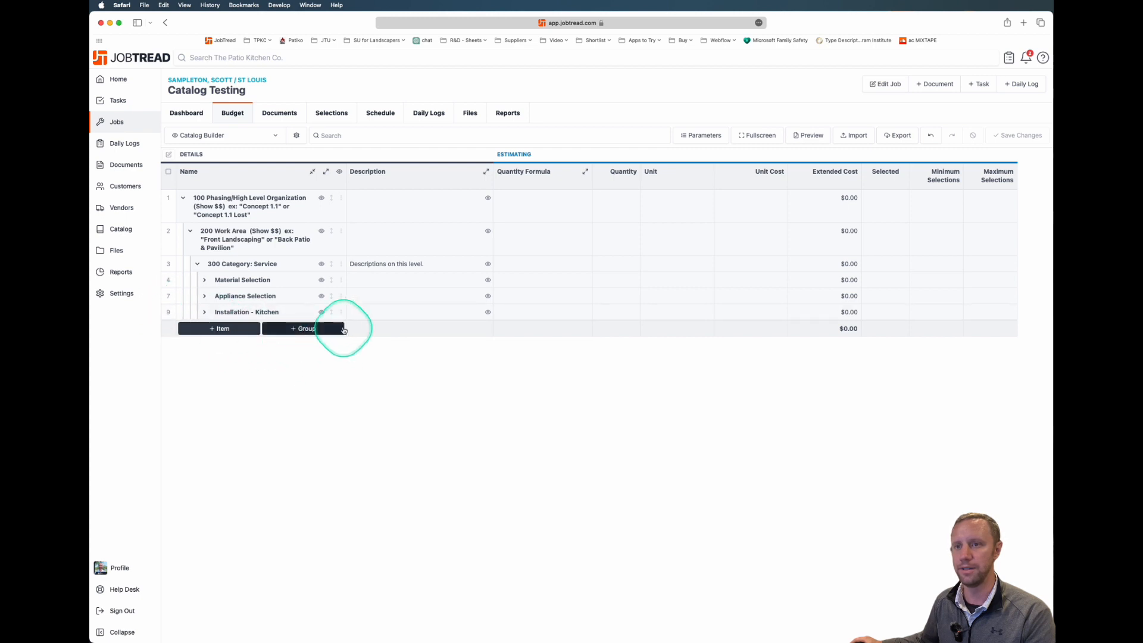
click(301, 329)
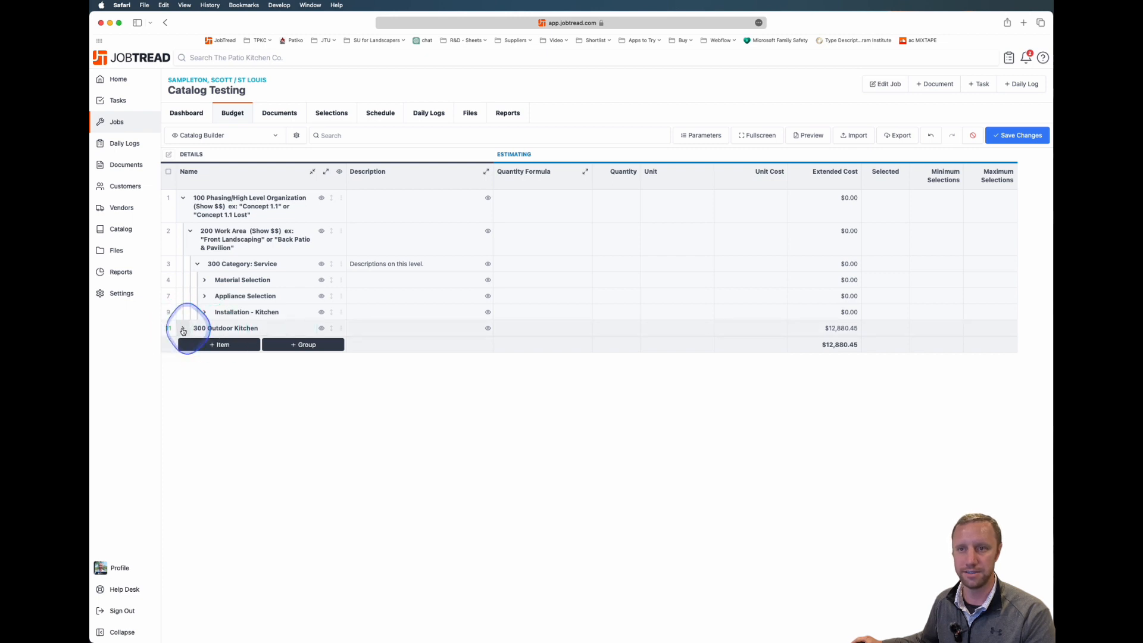
click(183, 327)
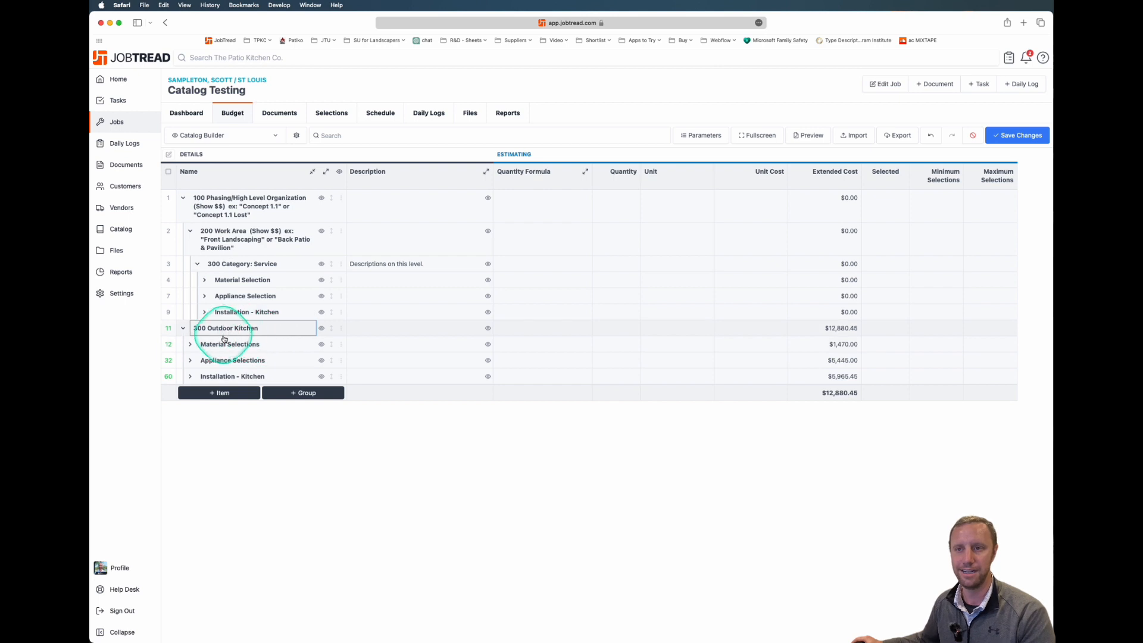
click(190, 343)
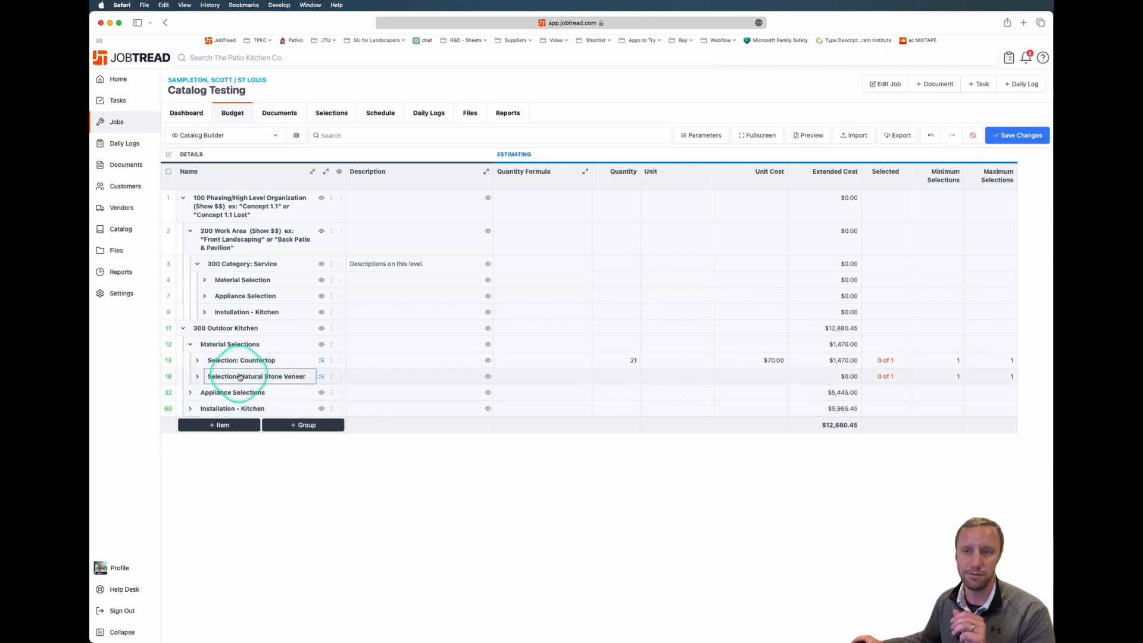
click(197, 360)
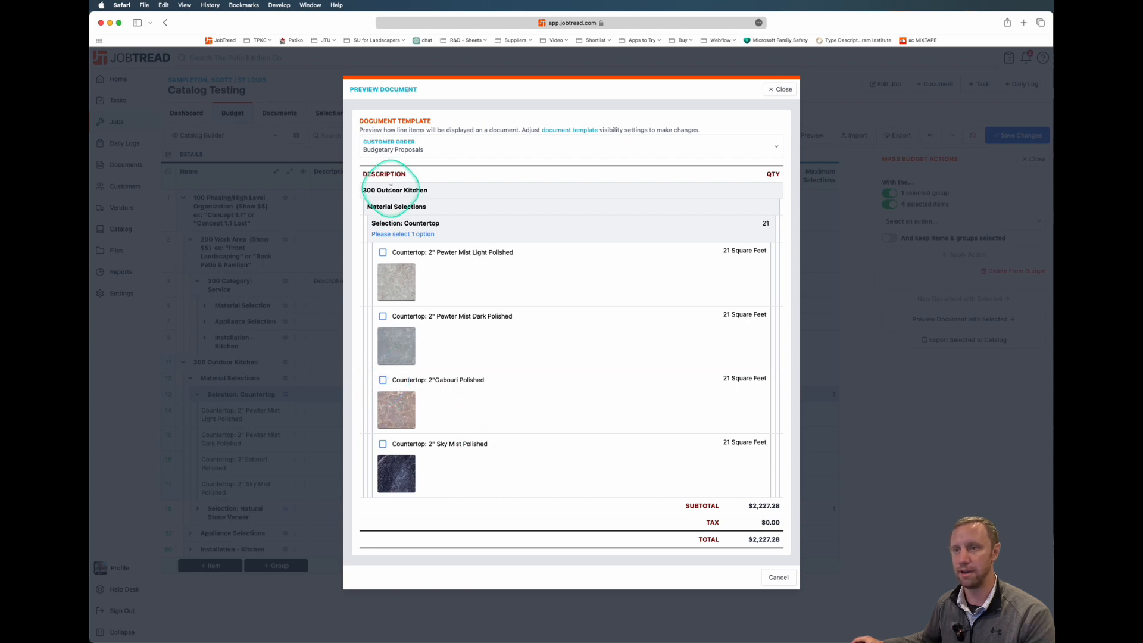
mouse_move(707, 295)
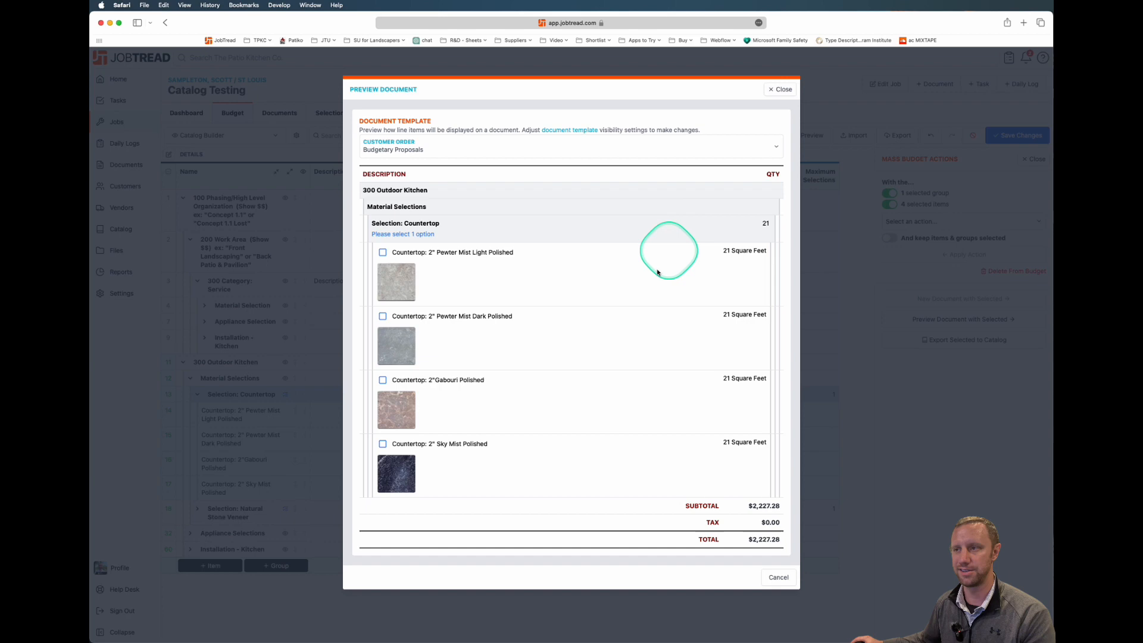
mouse_move(773, 258)
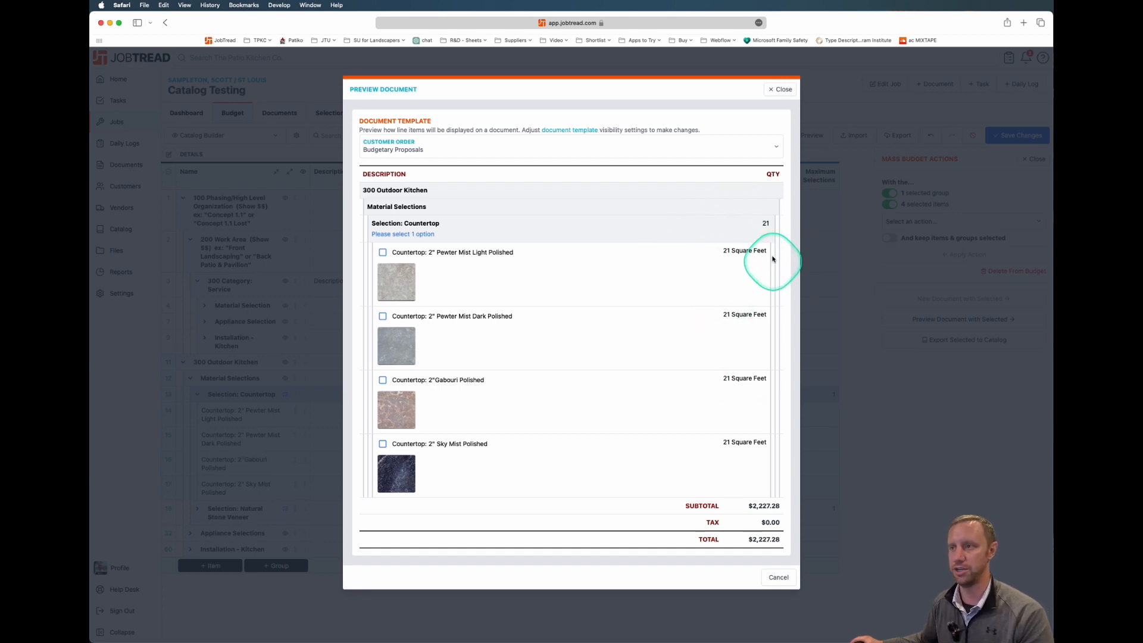
mouse_move(768, 268)
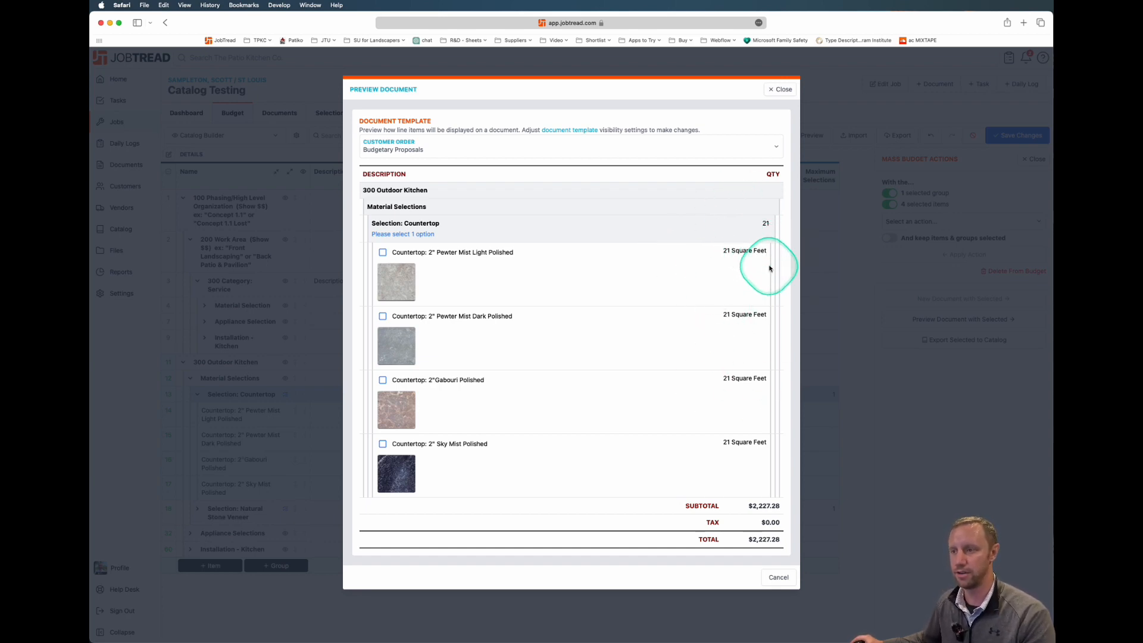
mouse_move(654, 207)
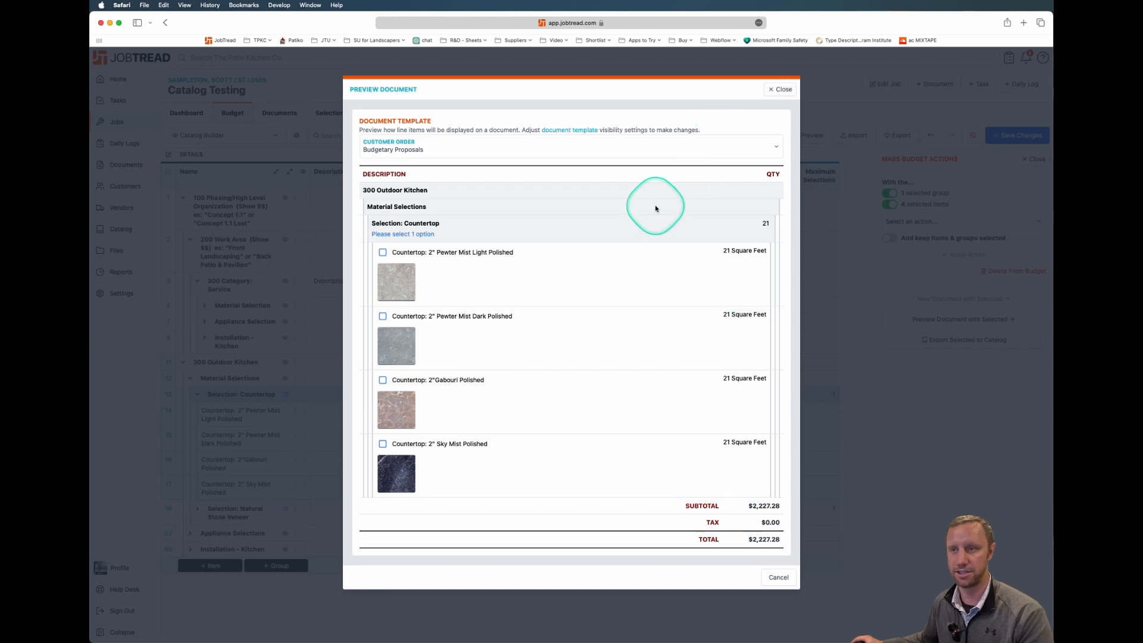
mouse_move(522, 486)
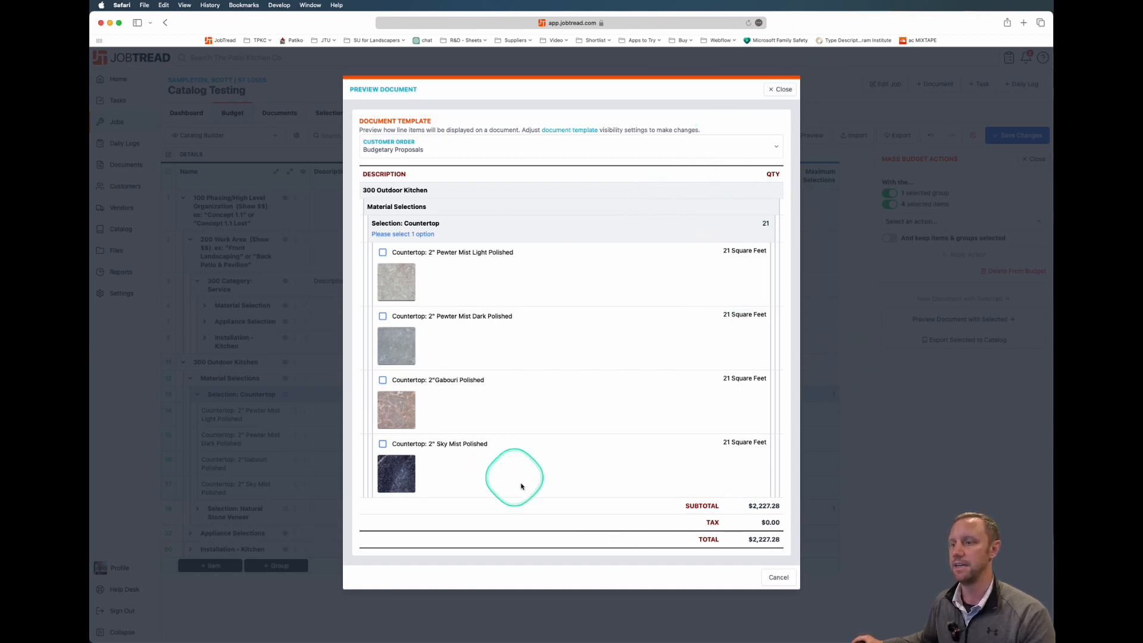
mouse_move(450, 436)
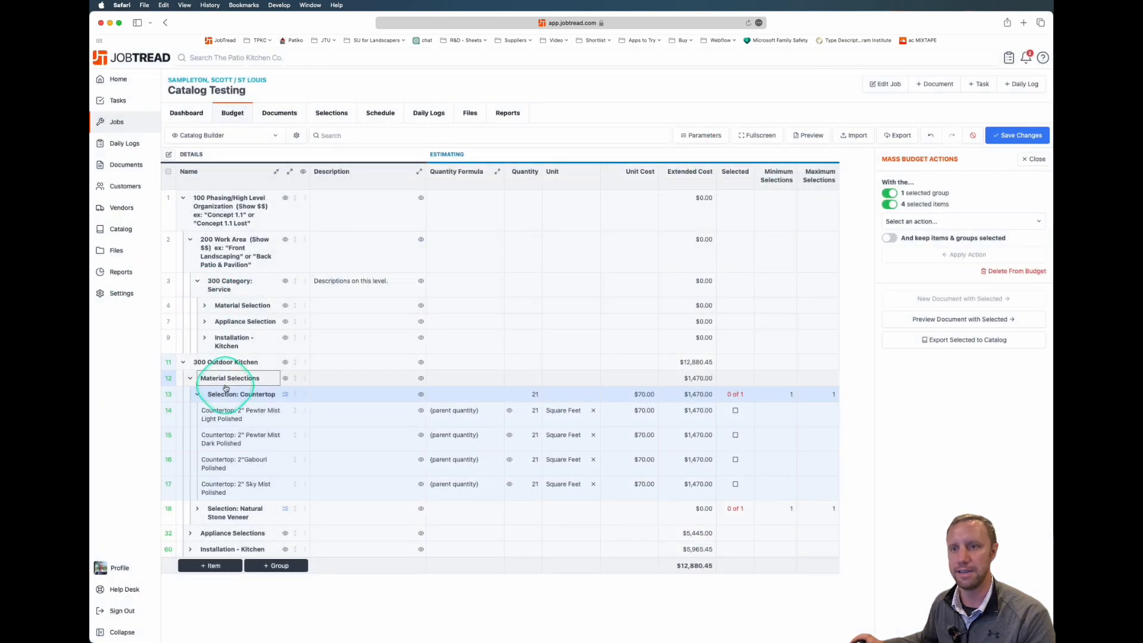
Include the Natural Stone Veneer selection in the proposal preview and scroll through its veneer options.
click(197, 394)
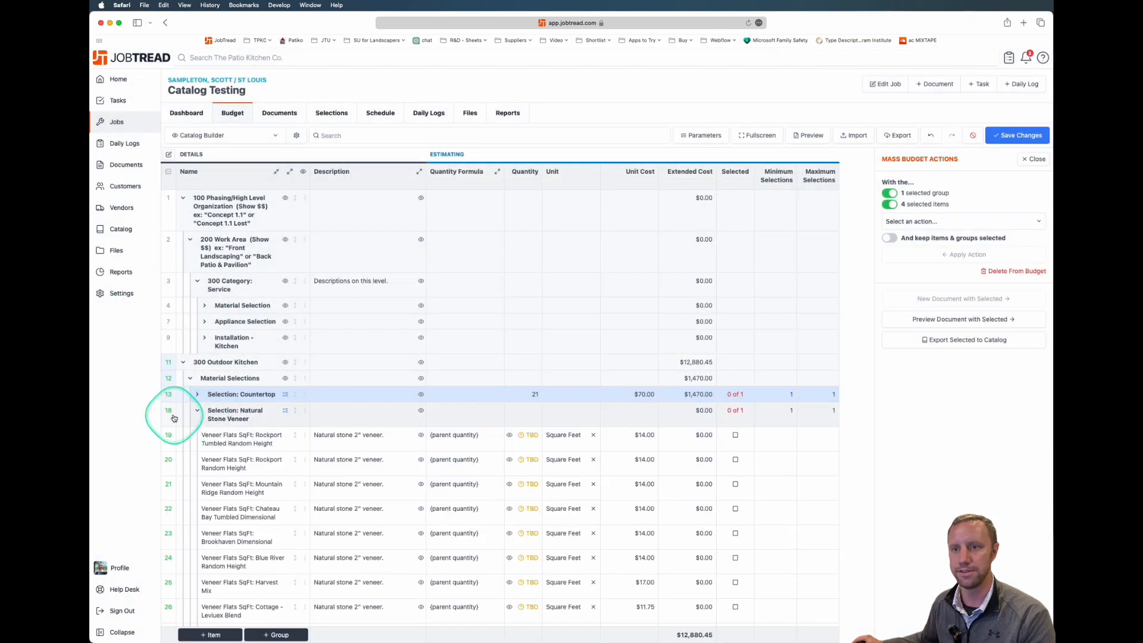
click(962, 319)
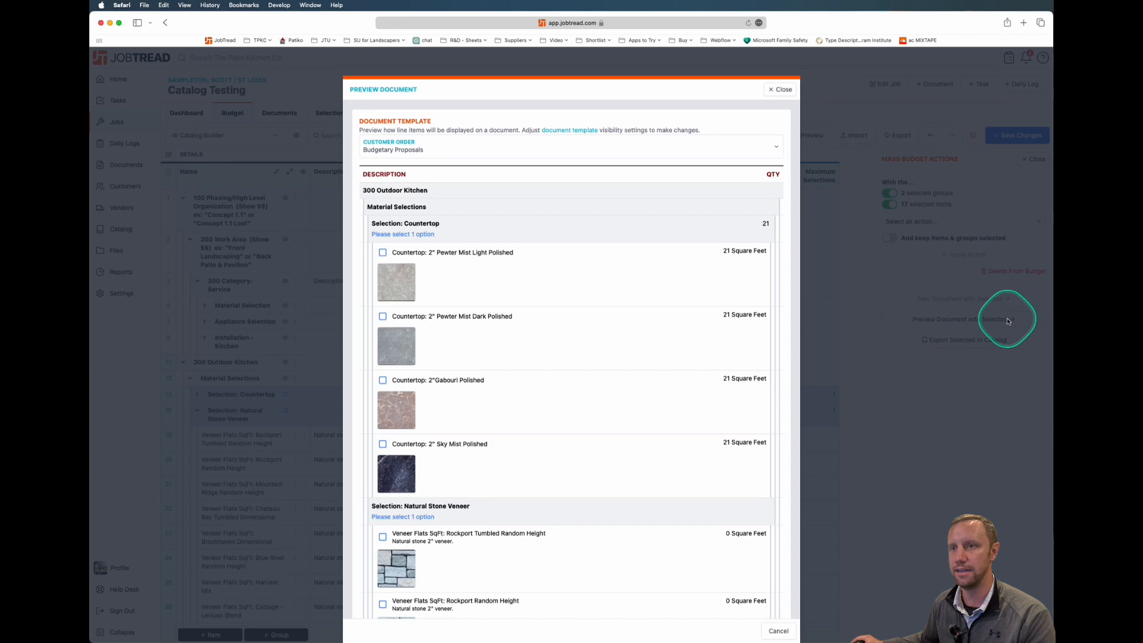
scroll(down, 3)
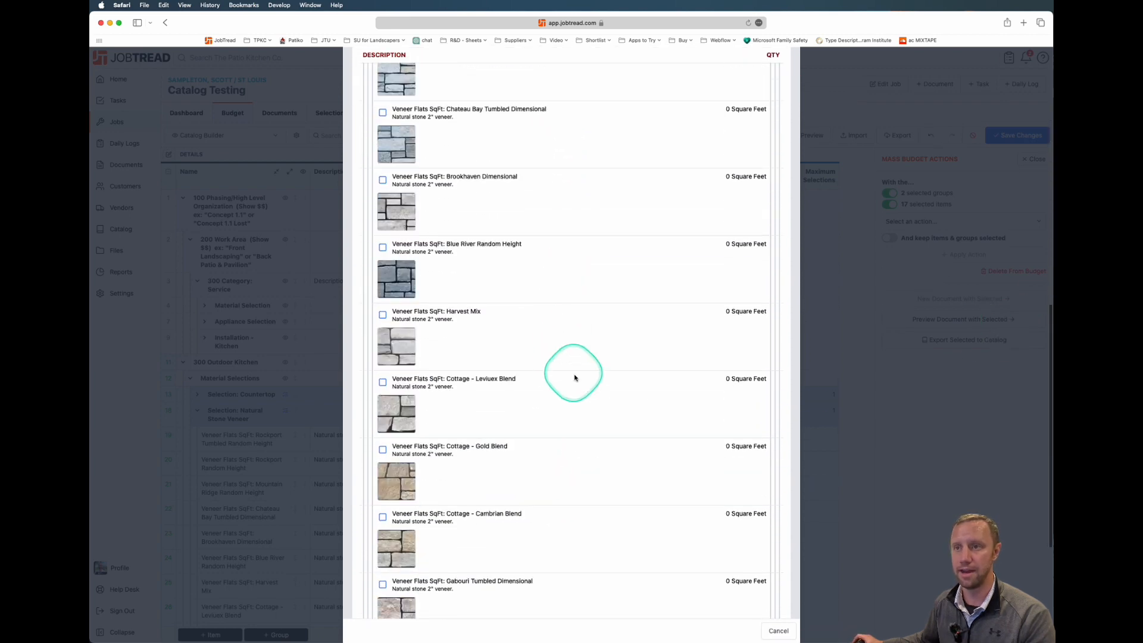
scroll(down, 3)
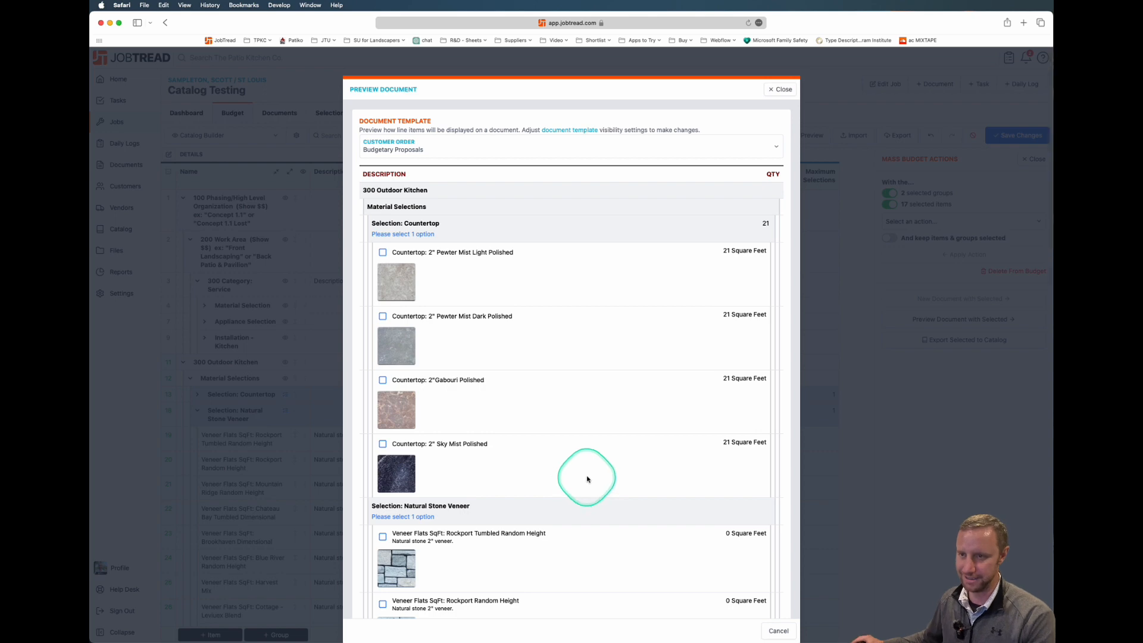
scroll(down, 3)
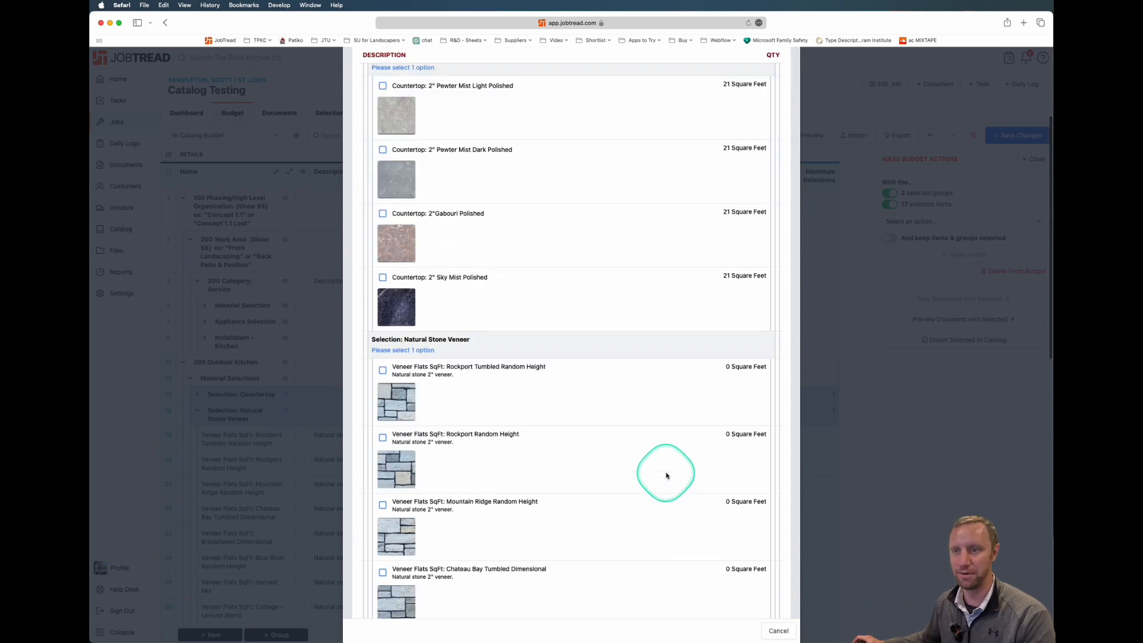
scroll(down, 3)
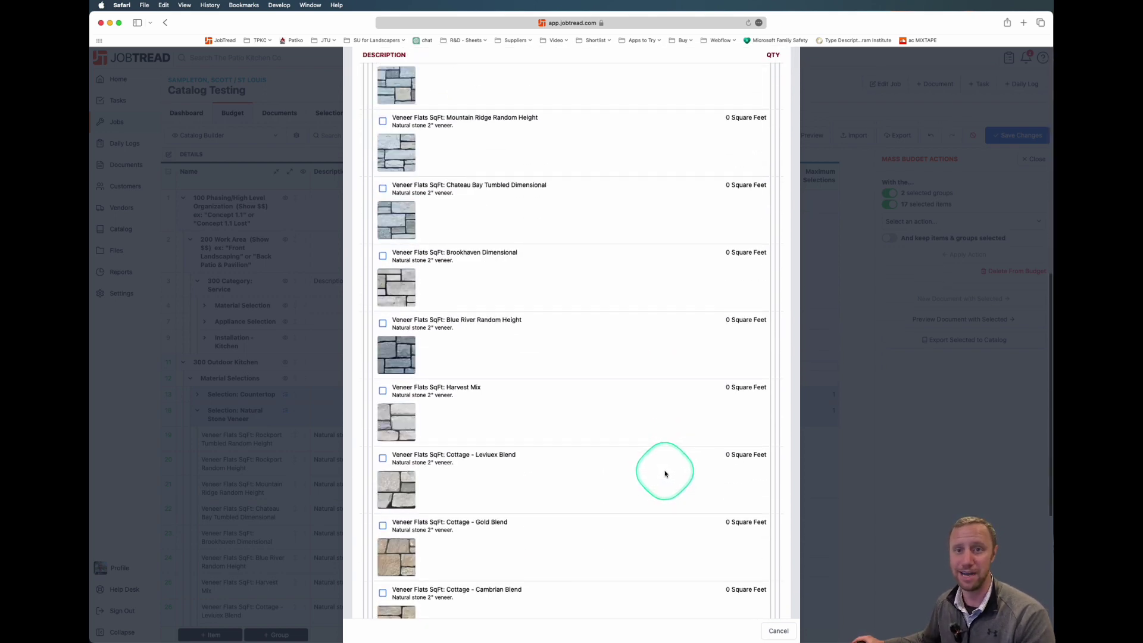
scroll(up, 3)
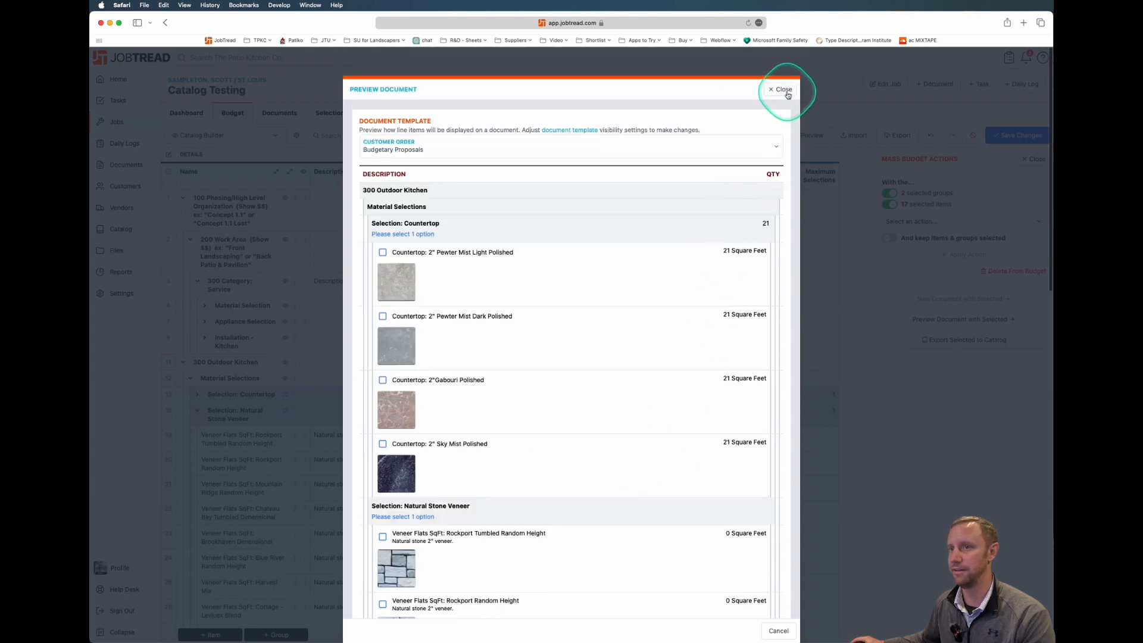
Close the preview, save the budget, and reopen 300 Outdoor Kitchen's Material Selections group.
click(780, 89)
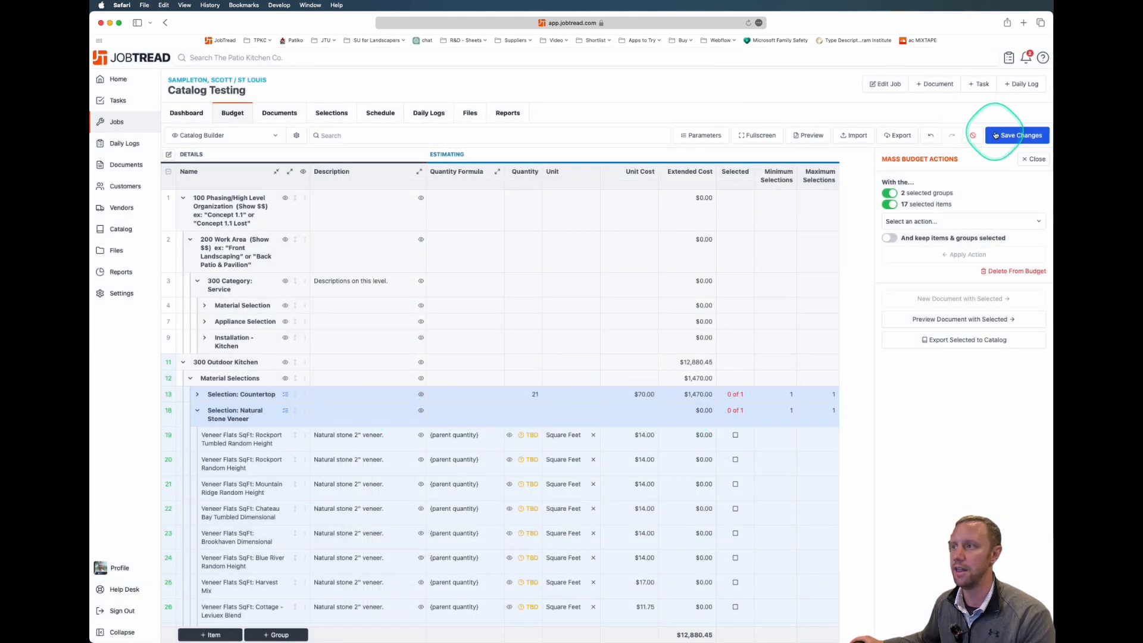
click(1016, 134)
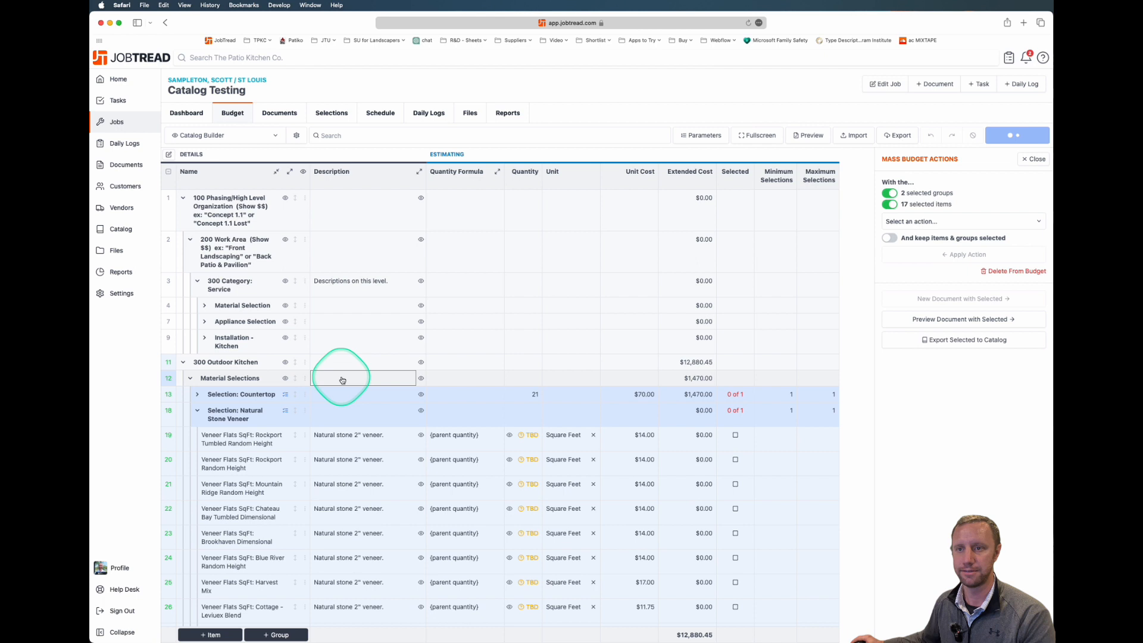
click(1015, 270)
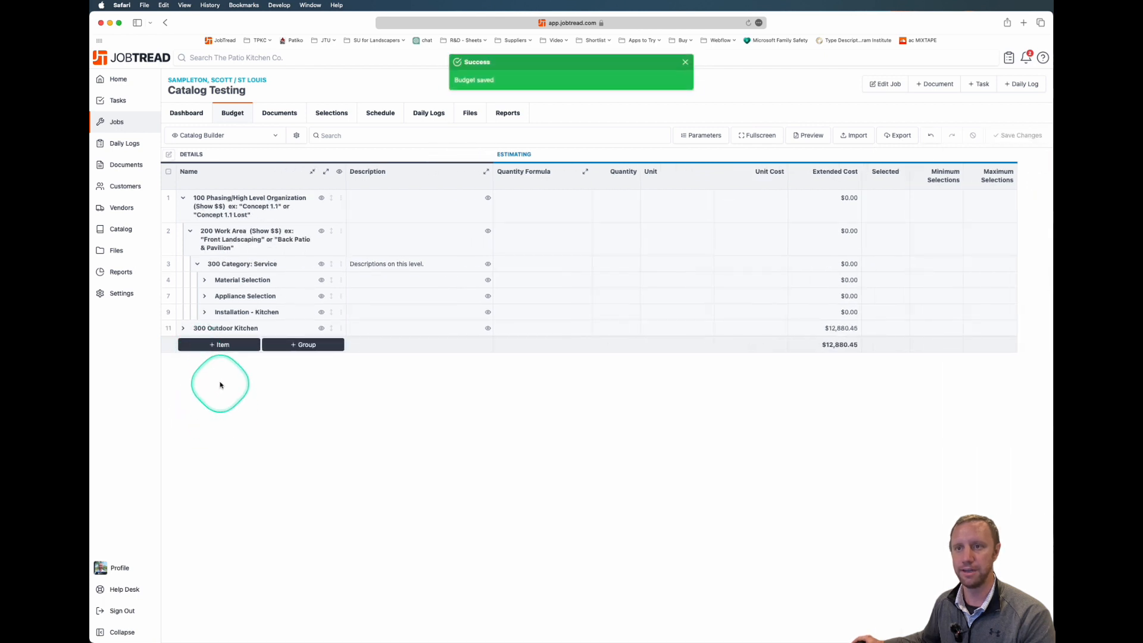
click(183, 327)
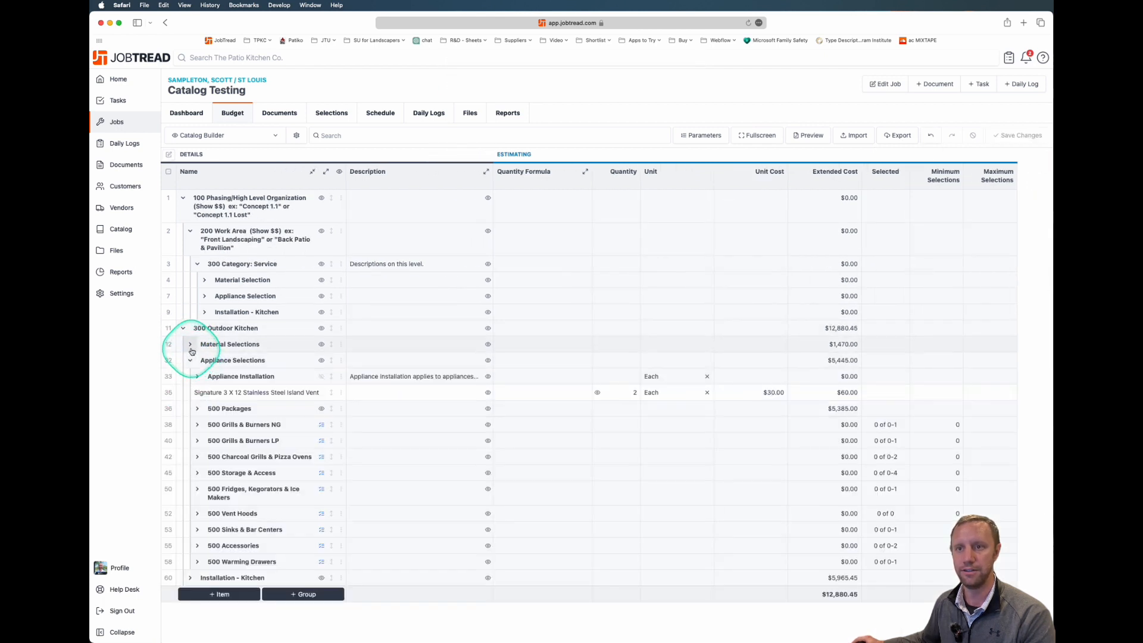
click(191, 343)
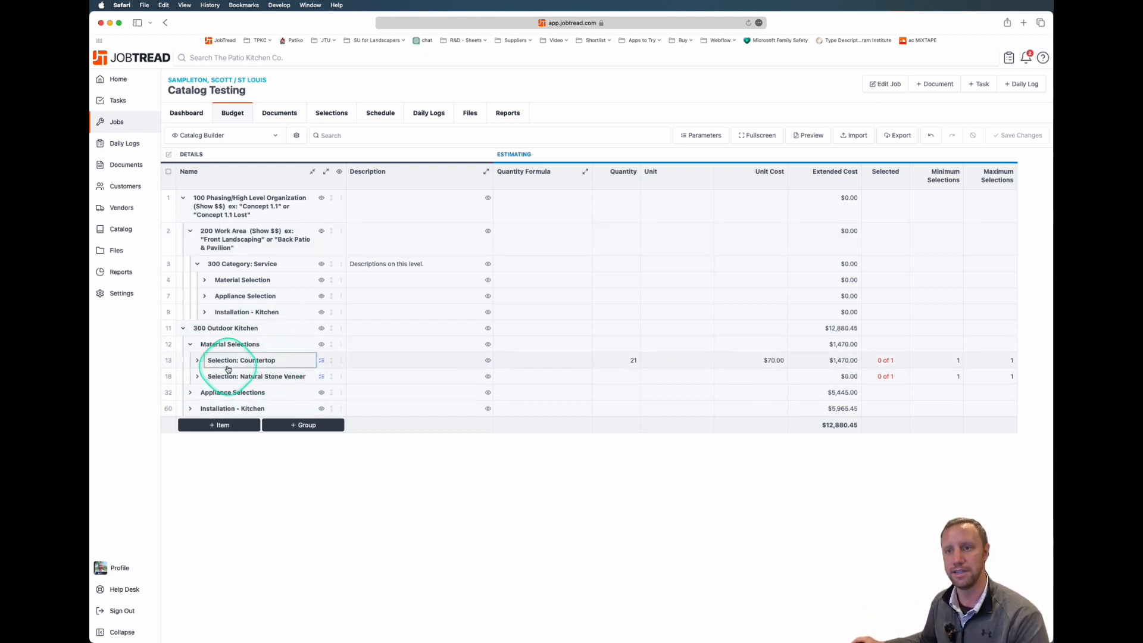
Set the Selection: Countertop group quantity to 40, bringing it to $2,800.
click(197, 360)
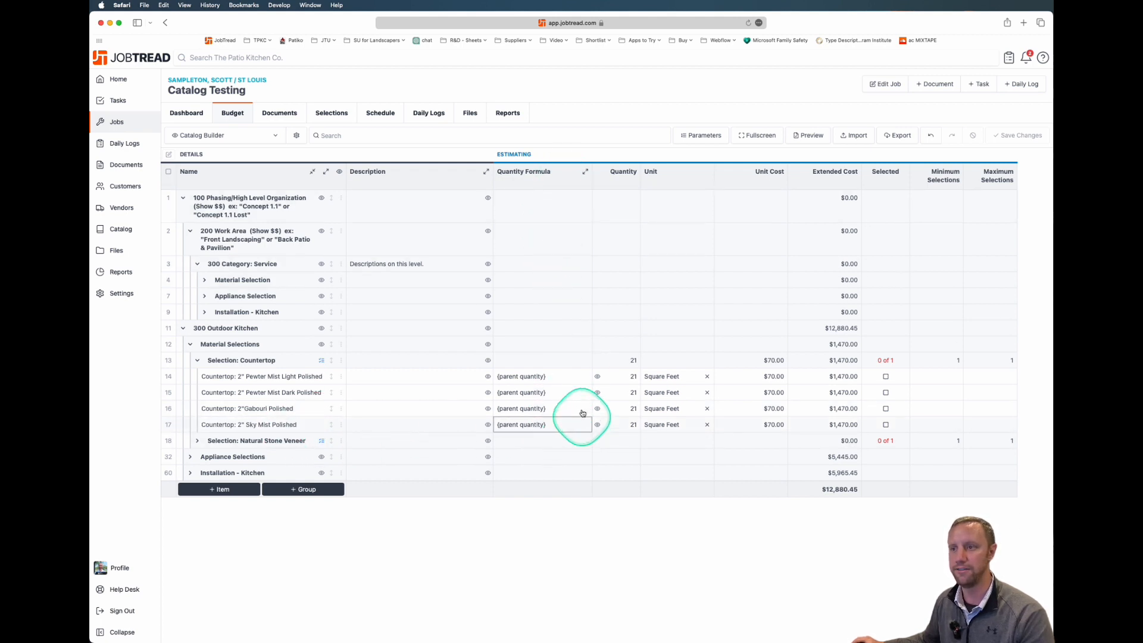
click(614, 359)
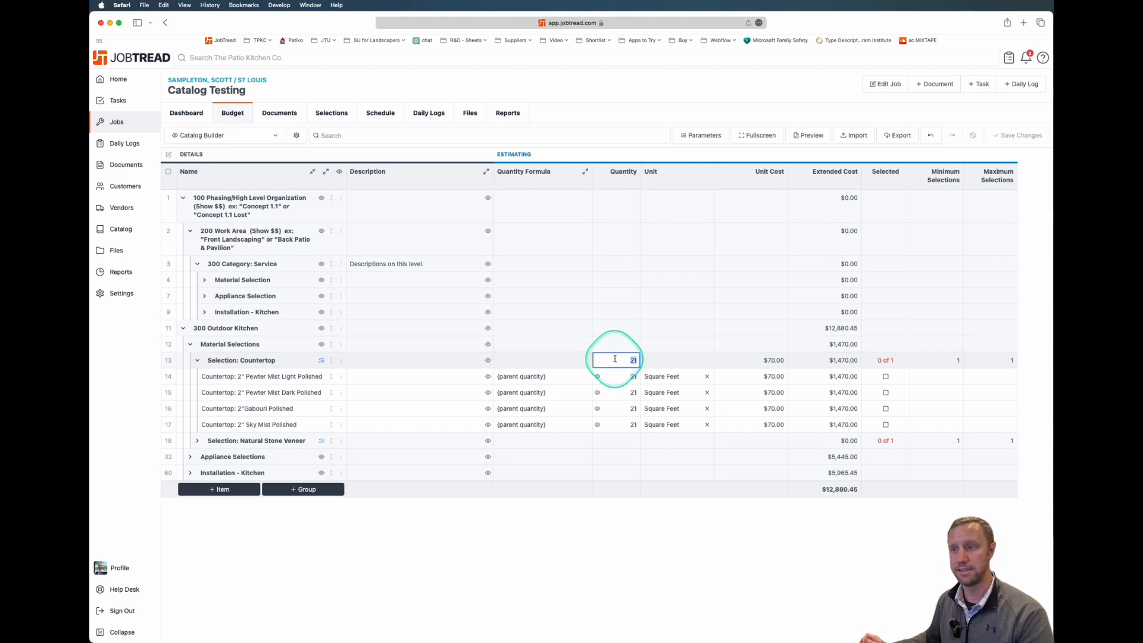
text(27)
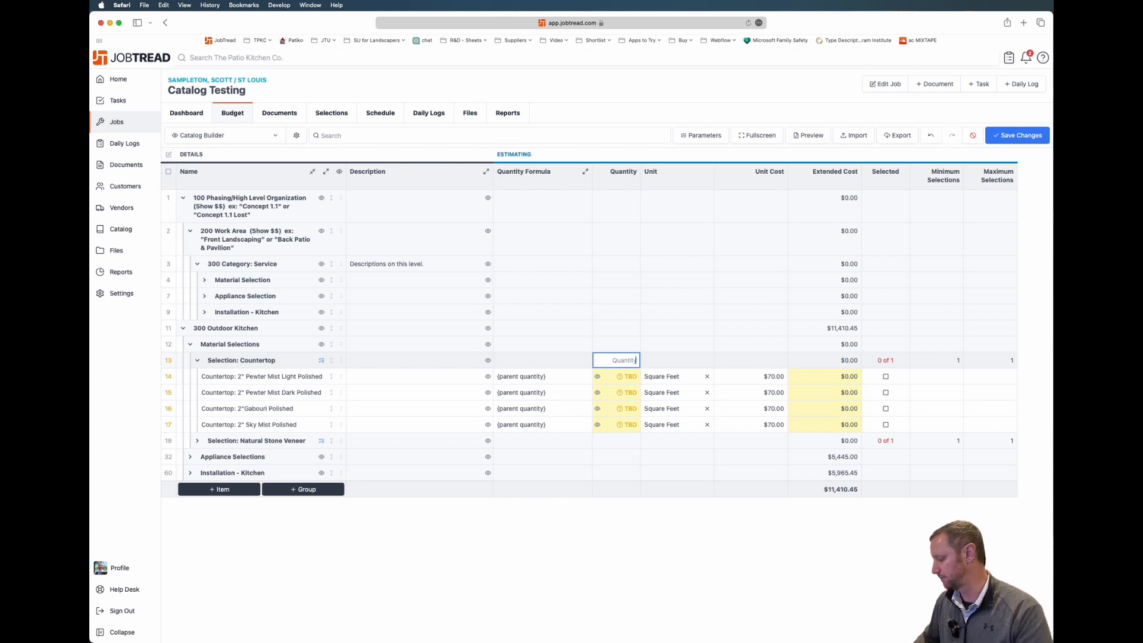
text(40)
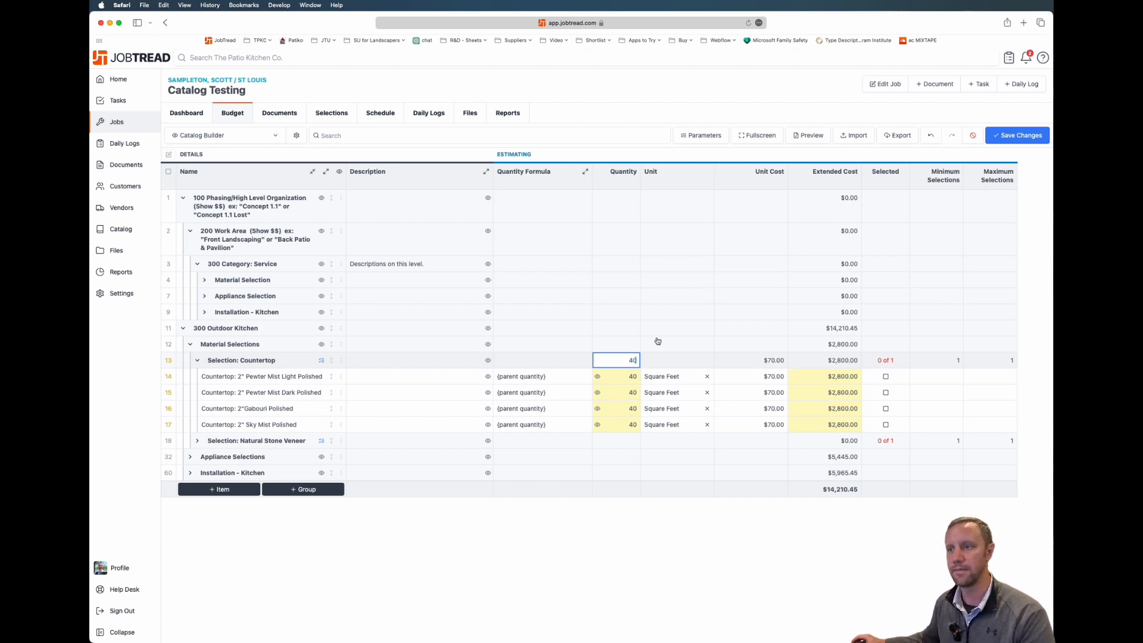
click(1017, 135)
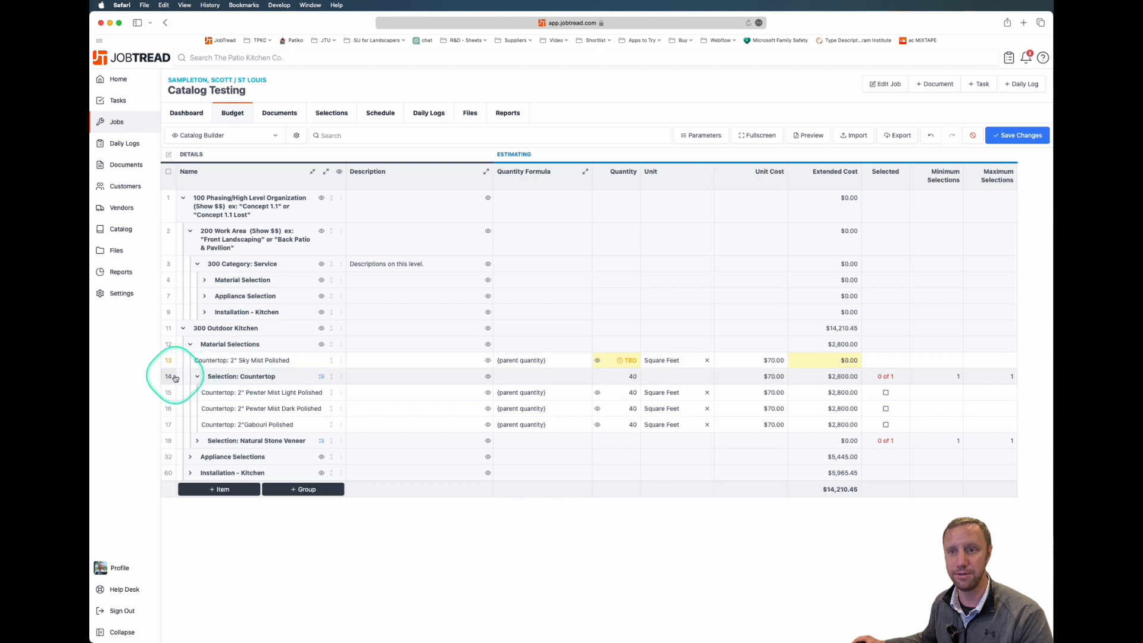
Delete the Selection: Countertop group and its three options from the budget.
click(172, 376)
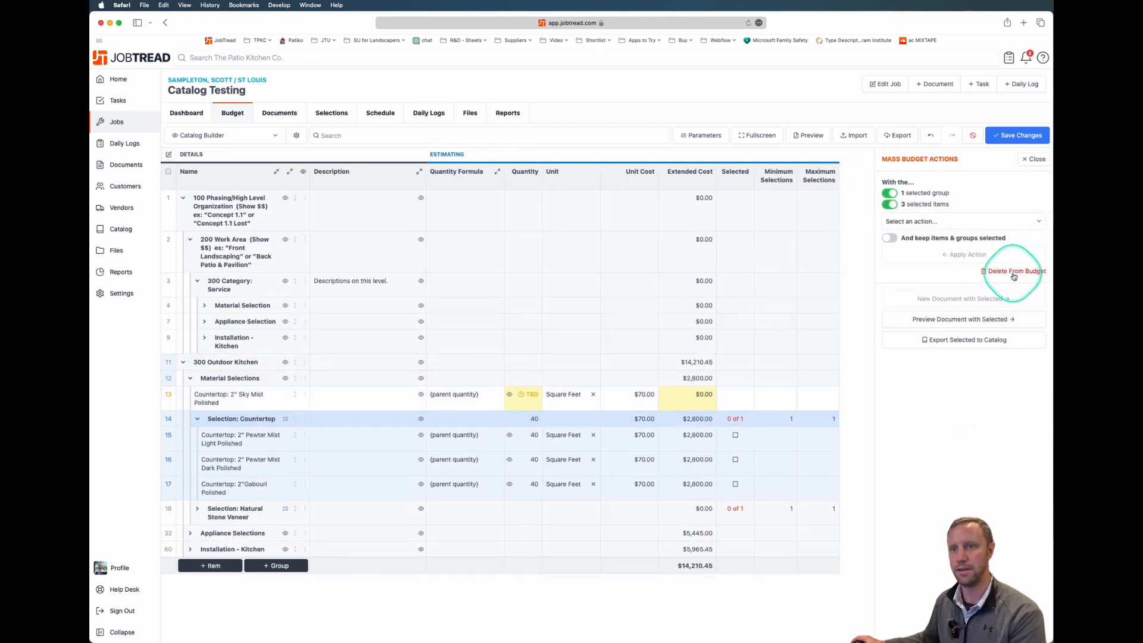
click(1016, 270)
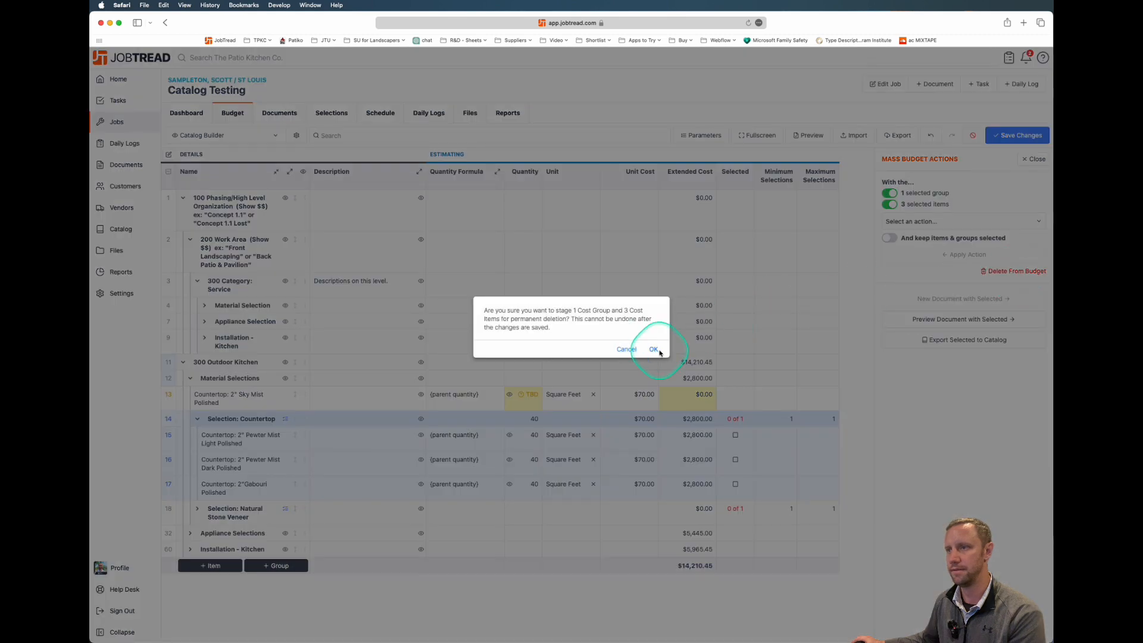
click(653, 349)
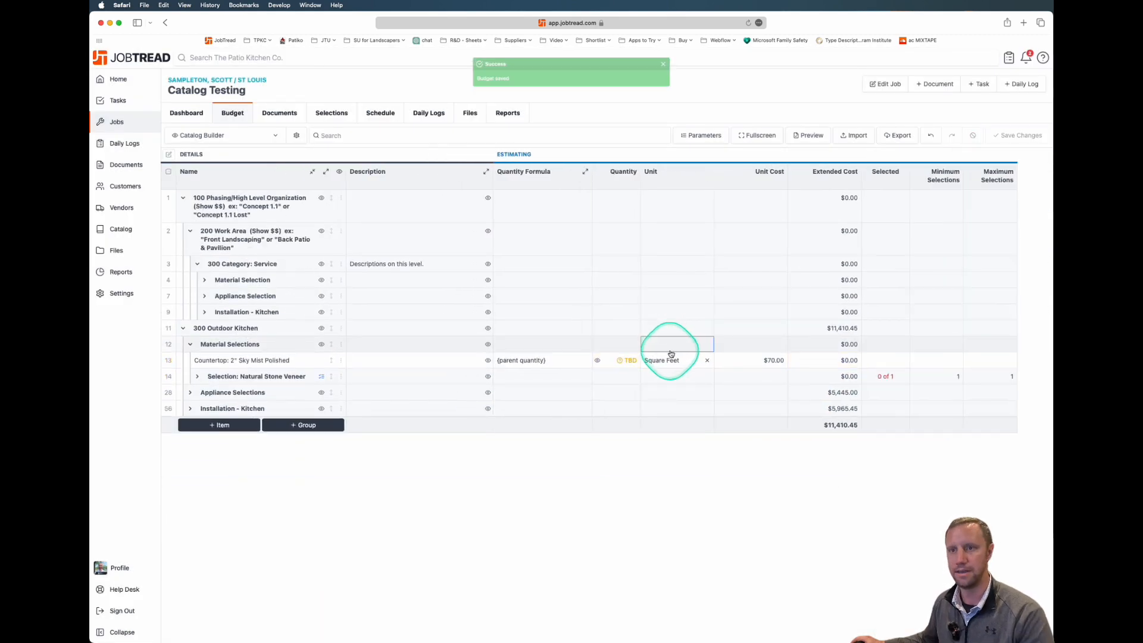
mouse_move(628, 359)
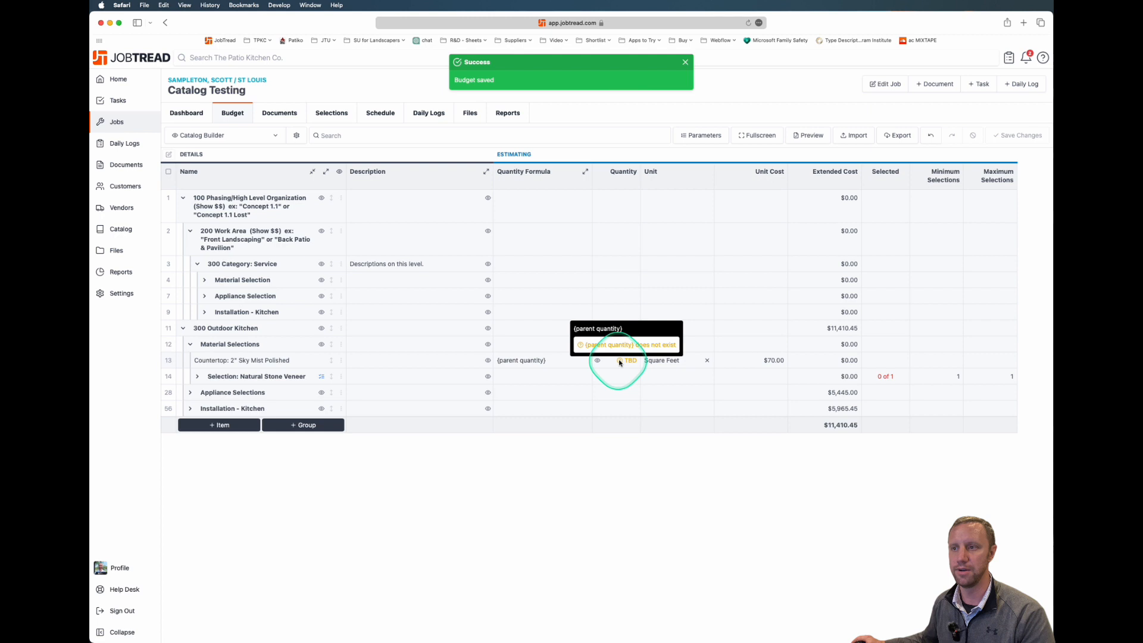
Give the standalone Sky Mist Polished countertop a quantity of 40 ($2,800).
click(520, 360)
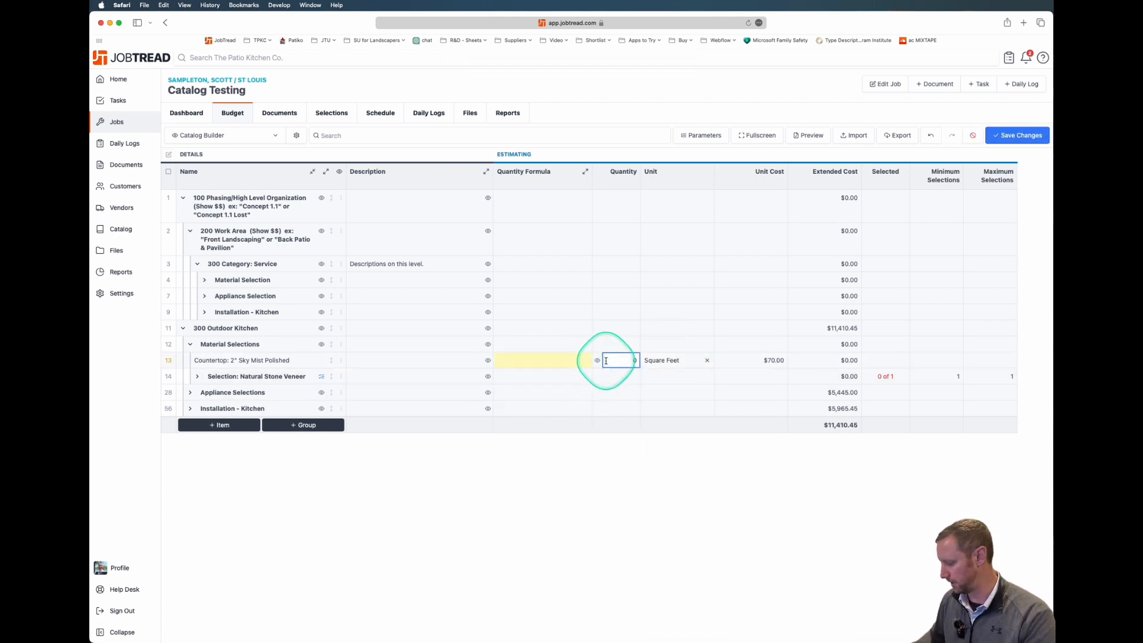
text(40)
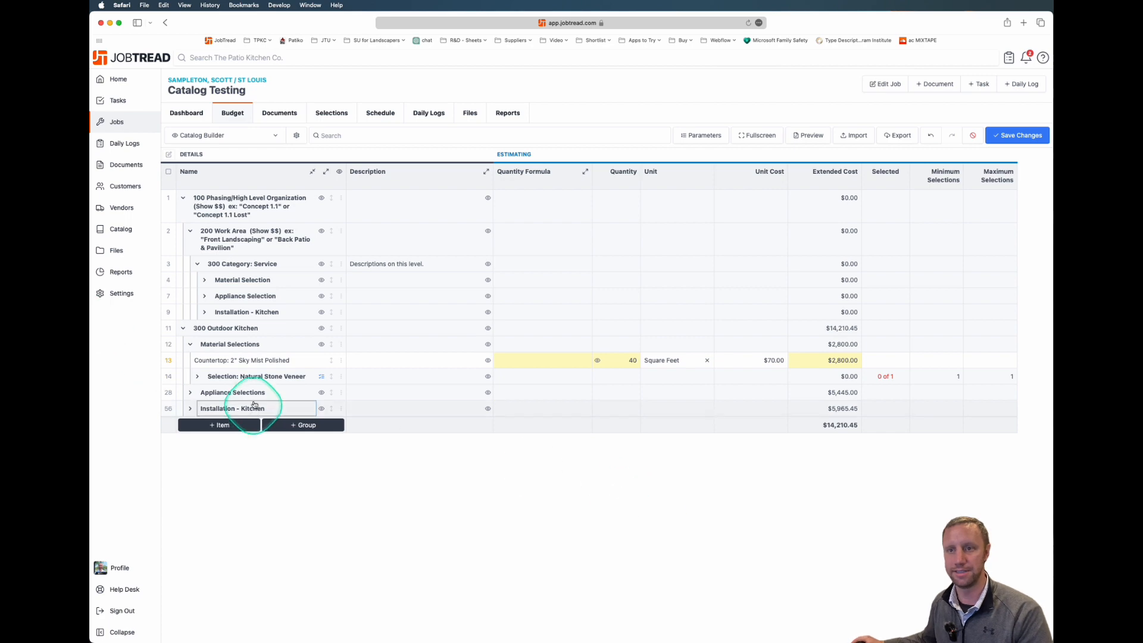
click(196, 376)
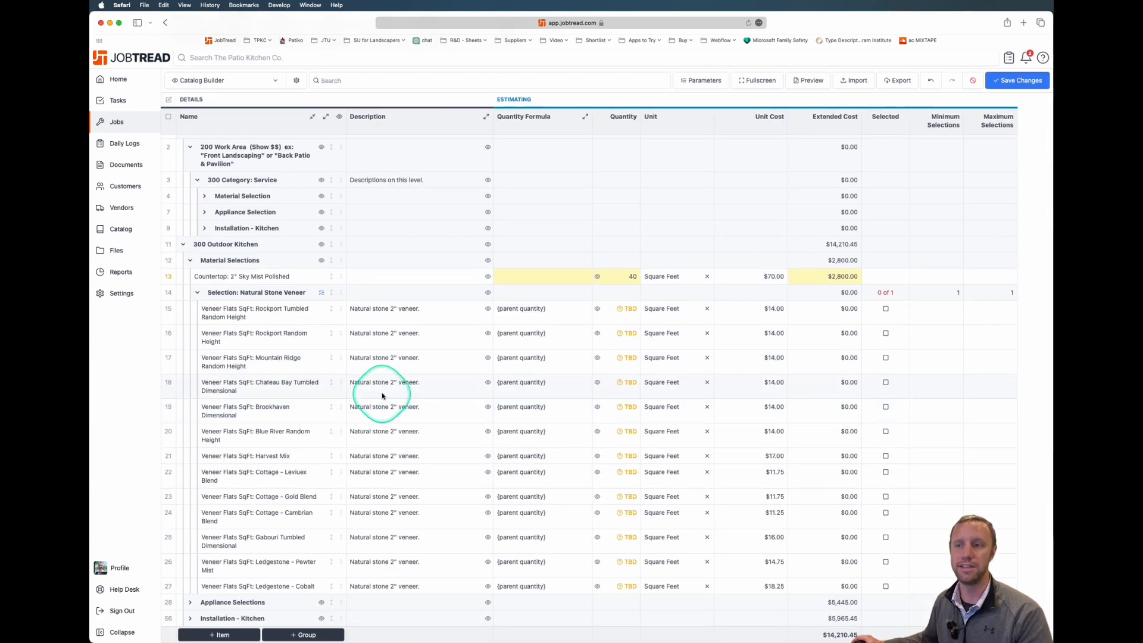
mouse_move(187, 390)
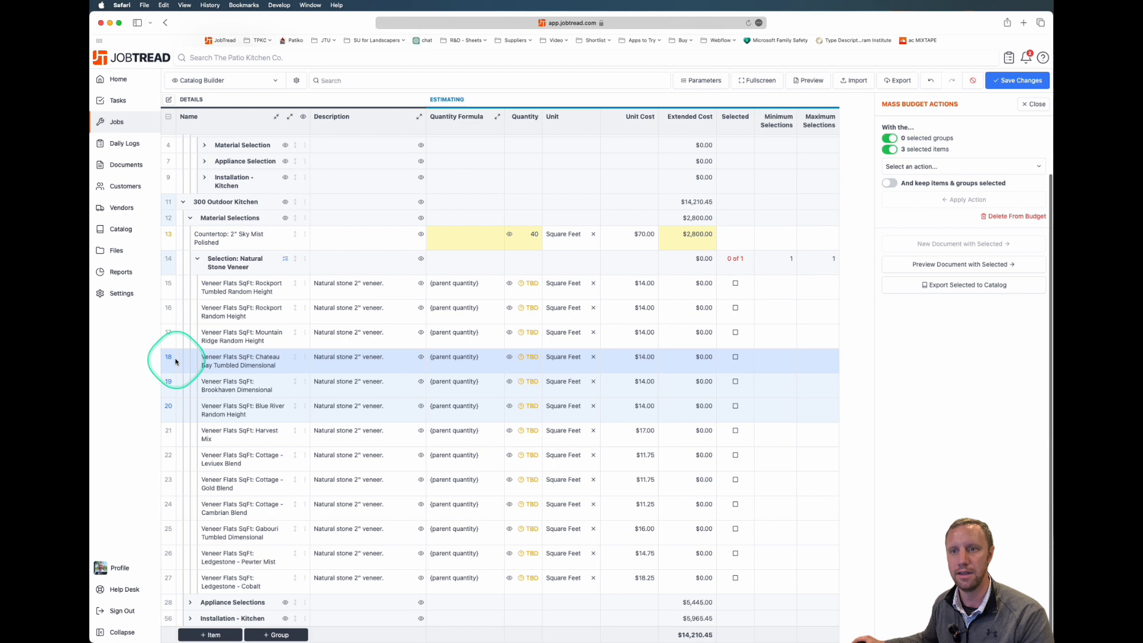
Select the nine unused Natural Stone Veneer options and stage them for deletion from the budget.
click(171, 434)
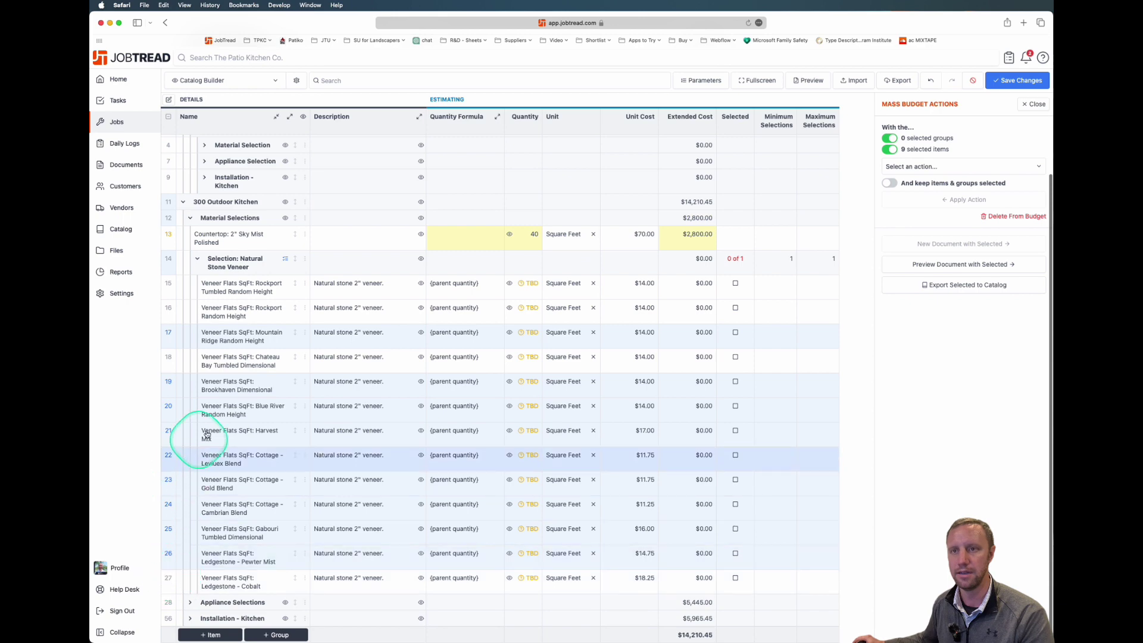
mouse_move(947, 339)
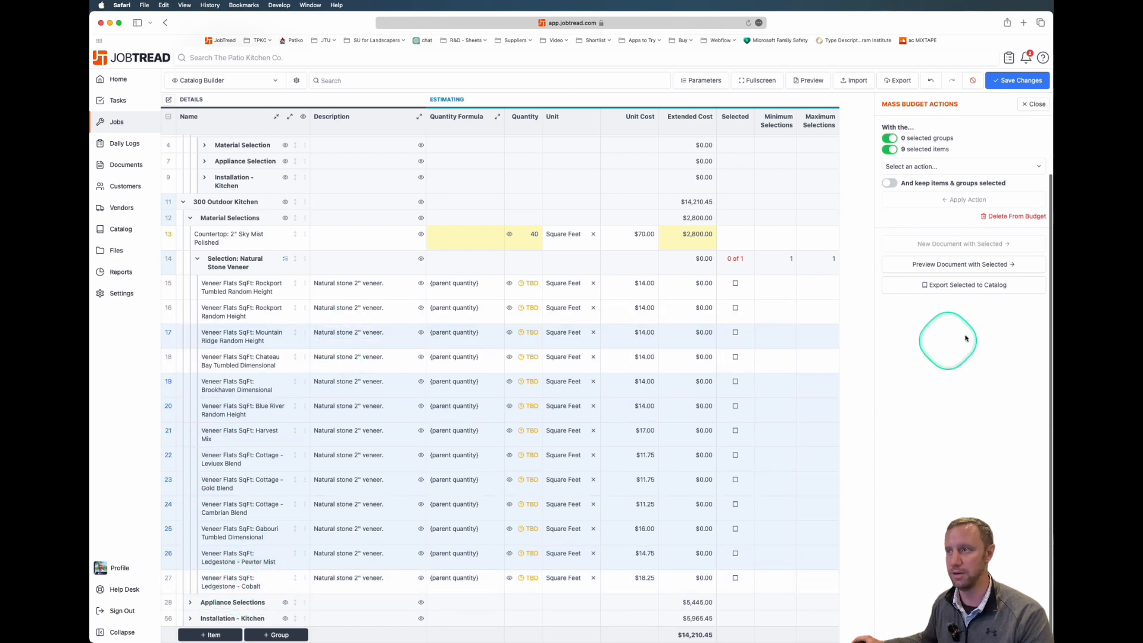
click(1015, 216)
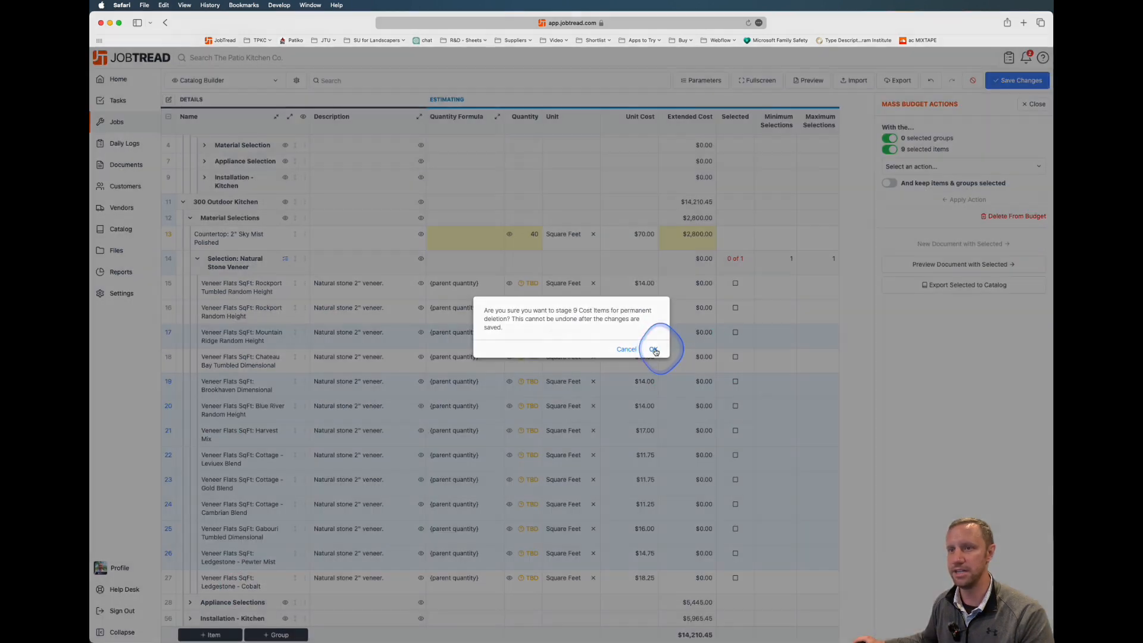
click(653, 350)
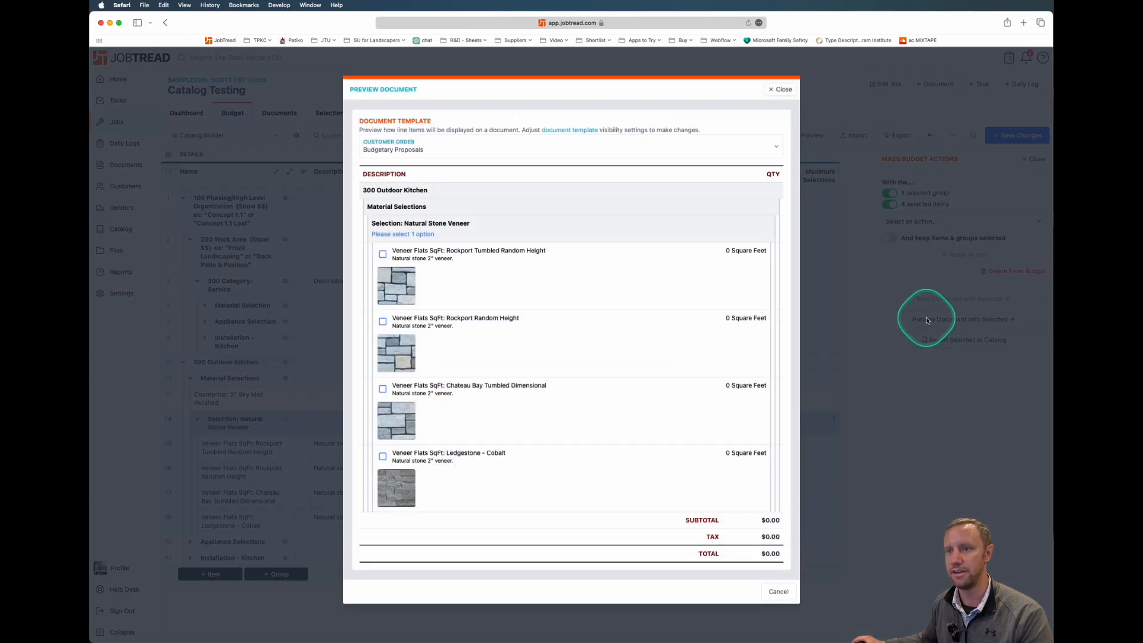
mouse_move(515, 505)
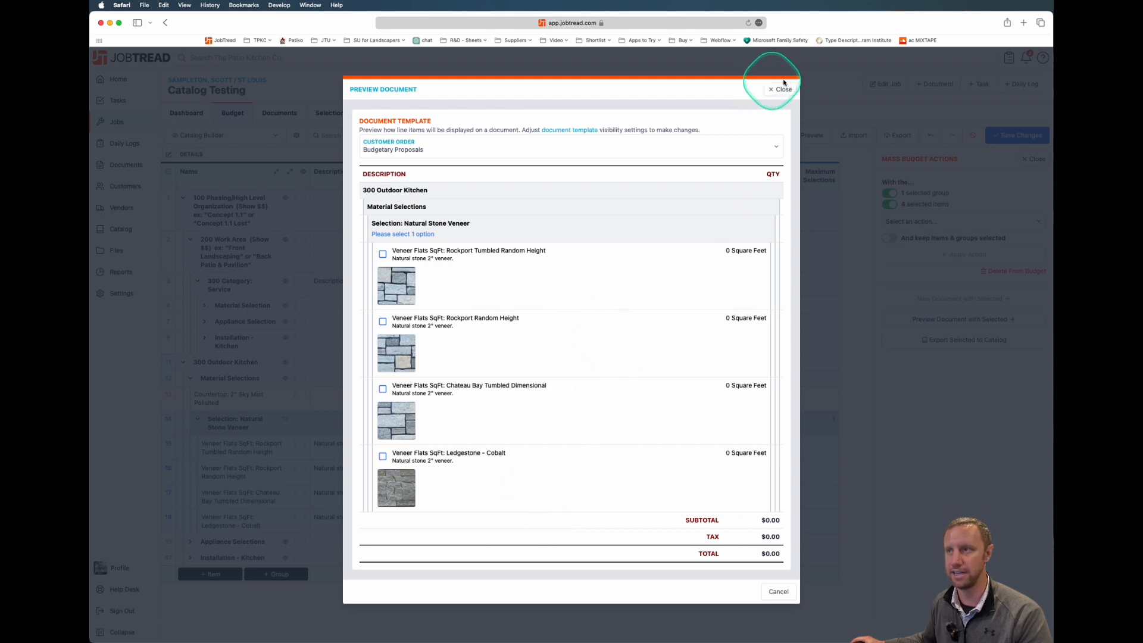
Close the preview and delete the Natural Stone Veneer group with its three leftover options, keeping Chateau Bay.
click(781, 89)
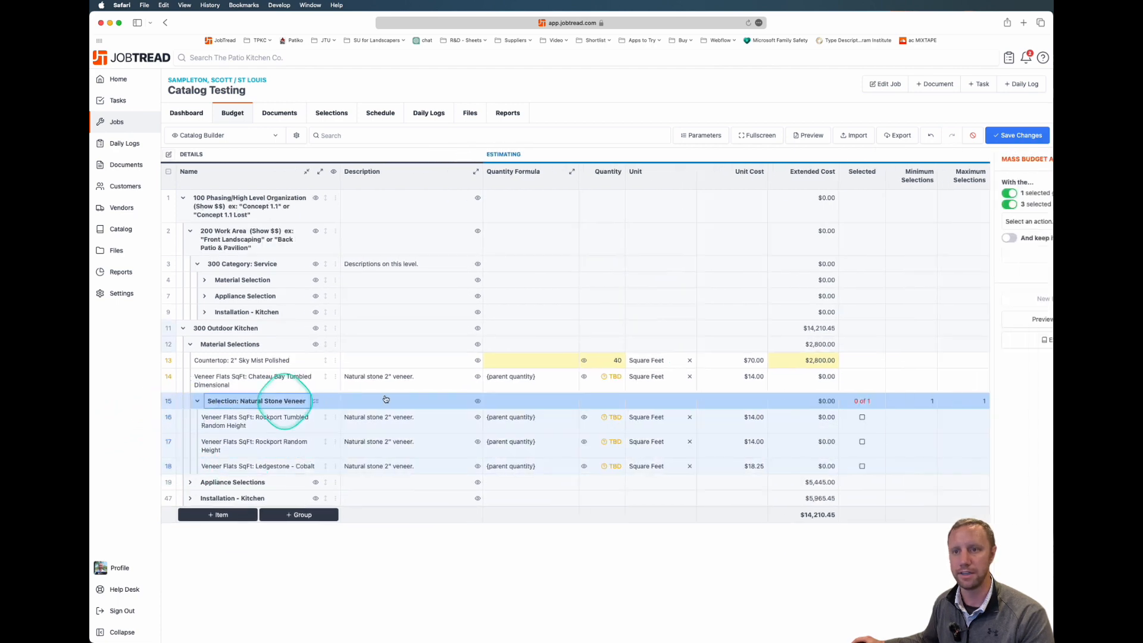
click(1013, 270)
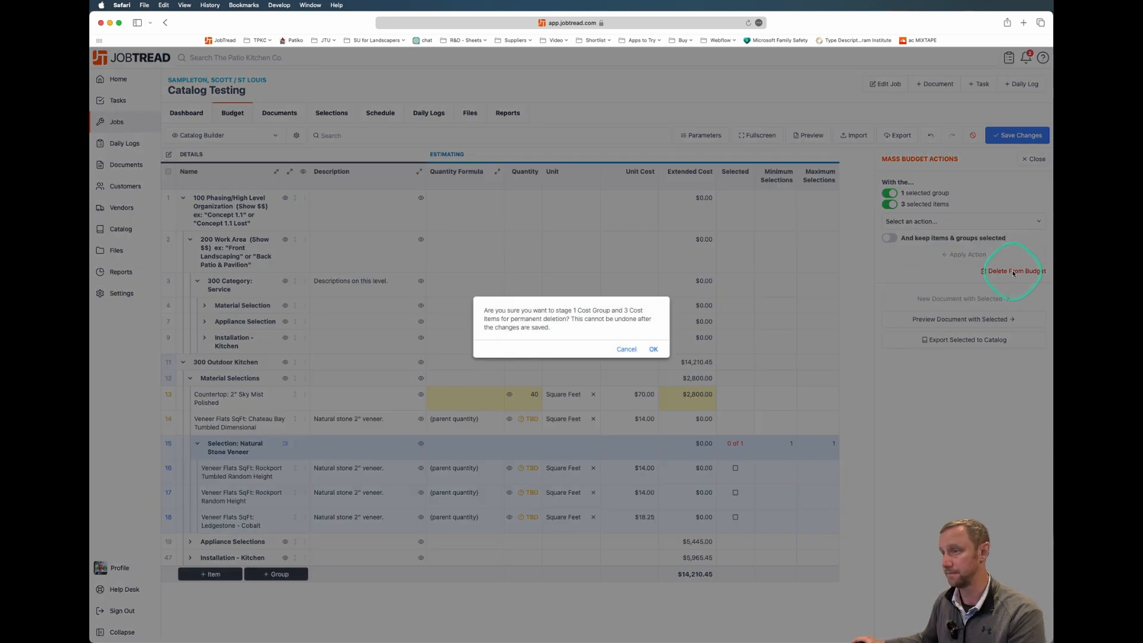
click(651, 349)
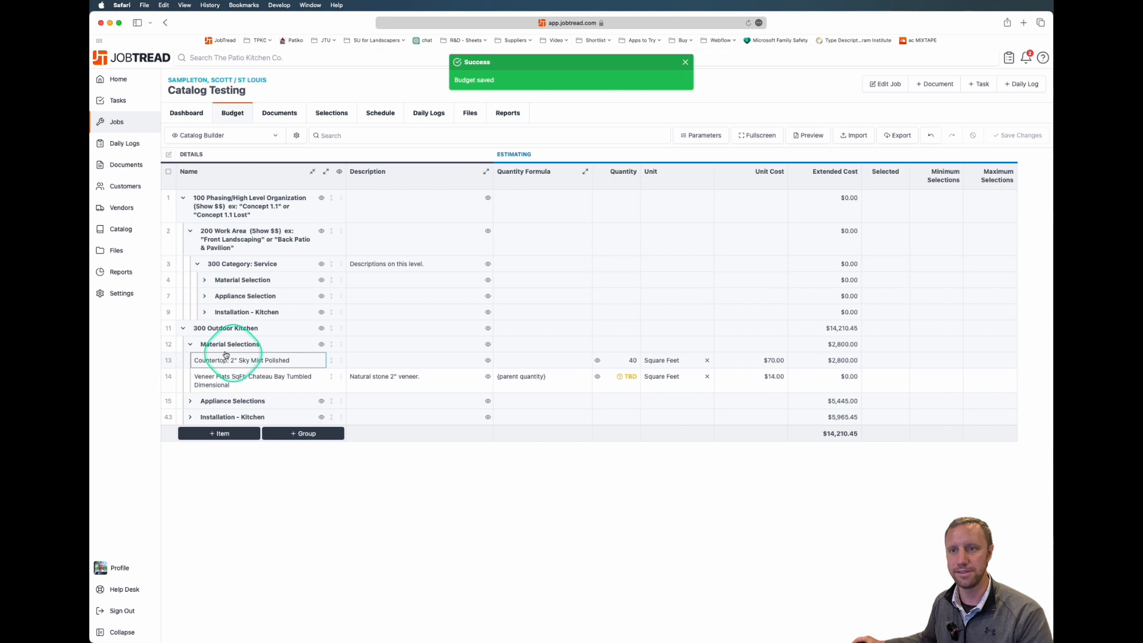
click(190, 342)
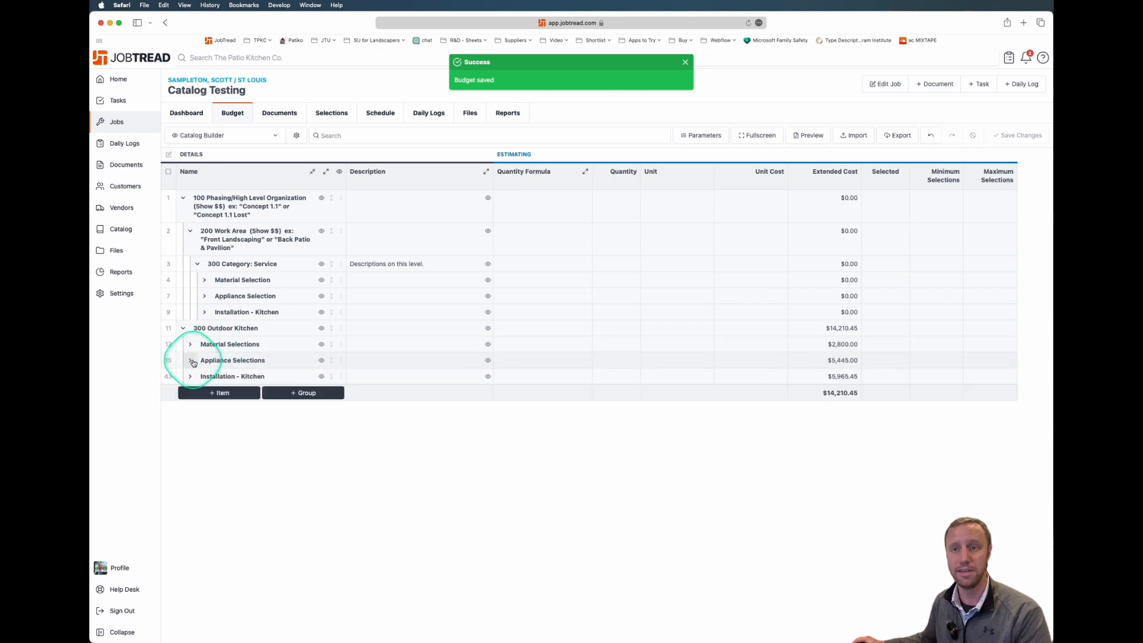
Expand Appliance Selections to show installation, stainless island vent, packages and appliance subgroups.
click(191, 360)
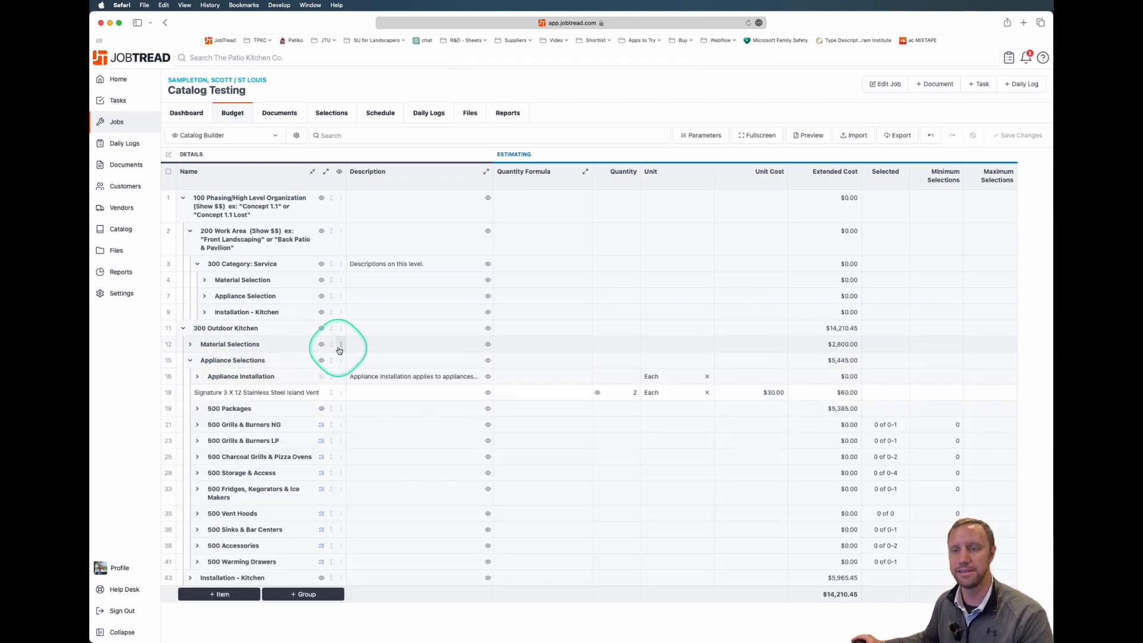
click(240, 377)
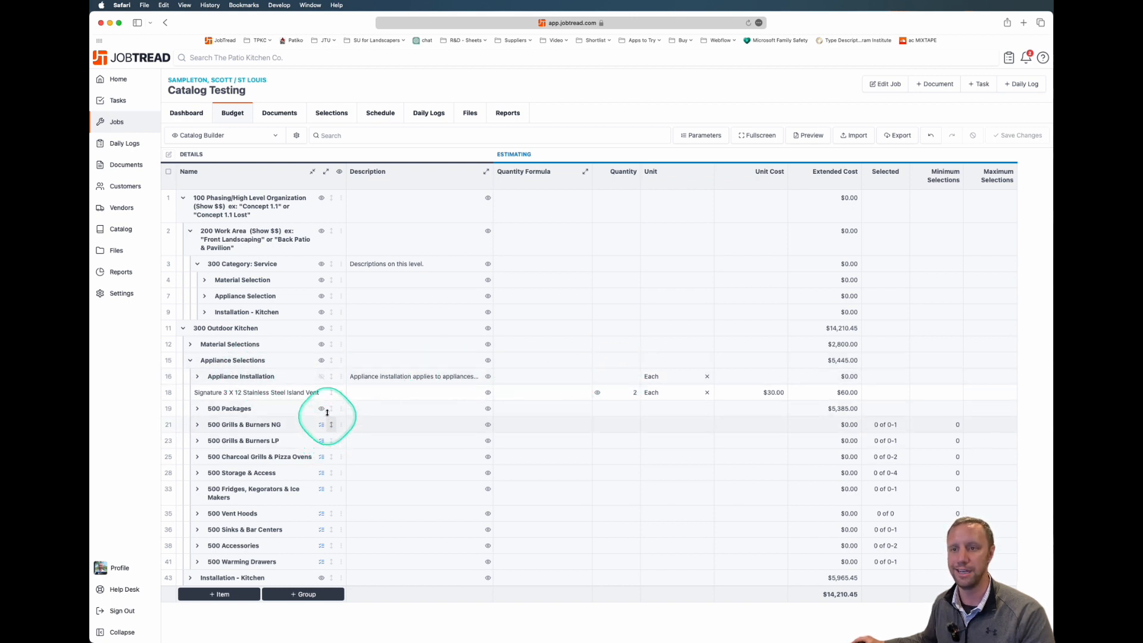
mouse_move(320, 408)
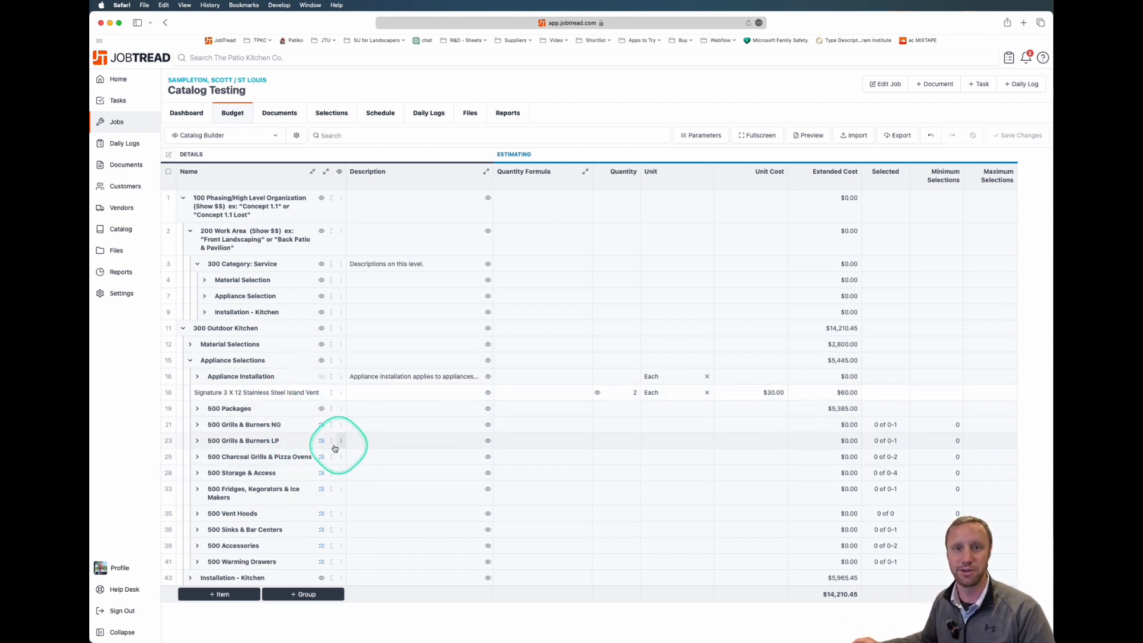
click(413, 456)
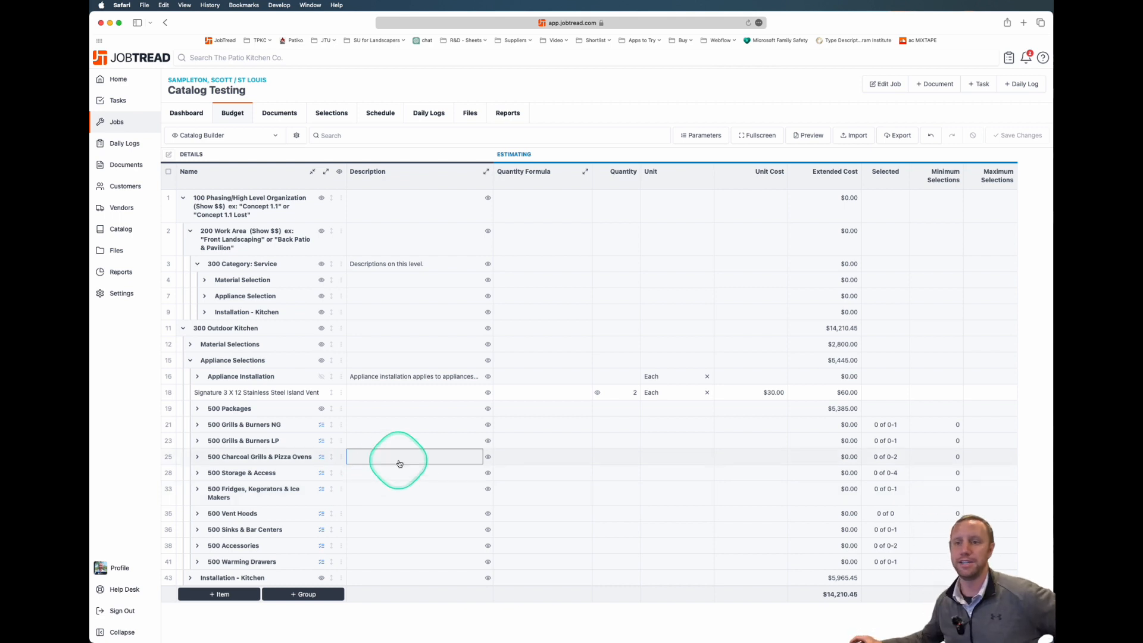
Delete the 500 Grills & Burners LP group, then expand 500 Storage & Access.
click(394, 488)
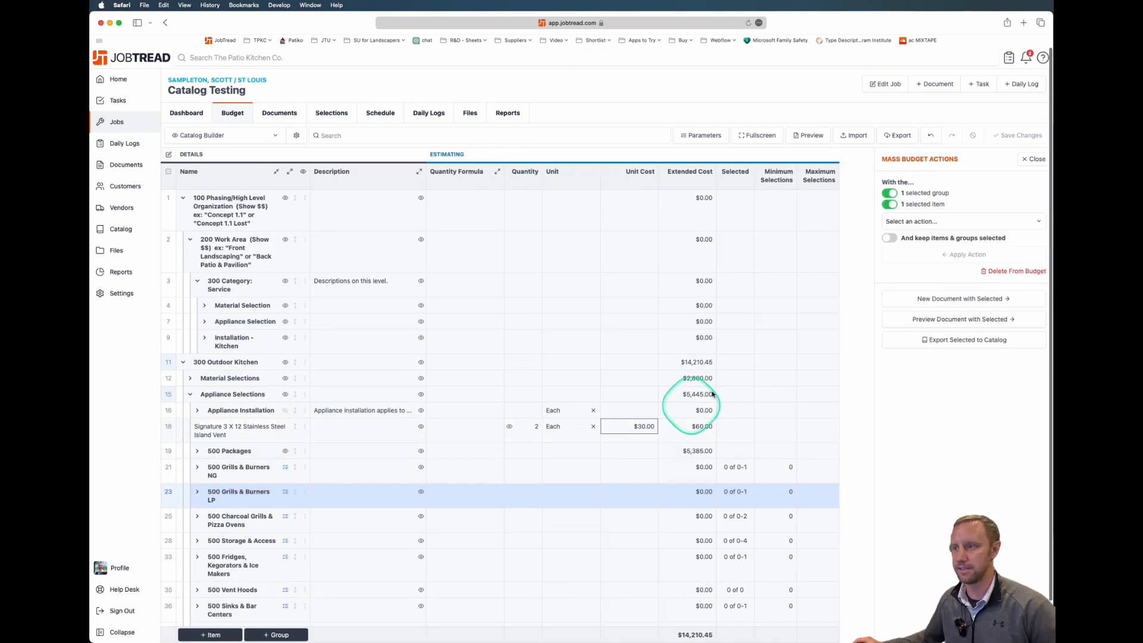
click(1015, 271)
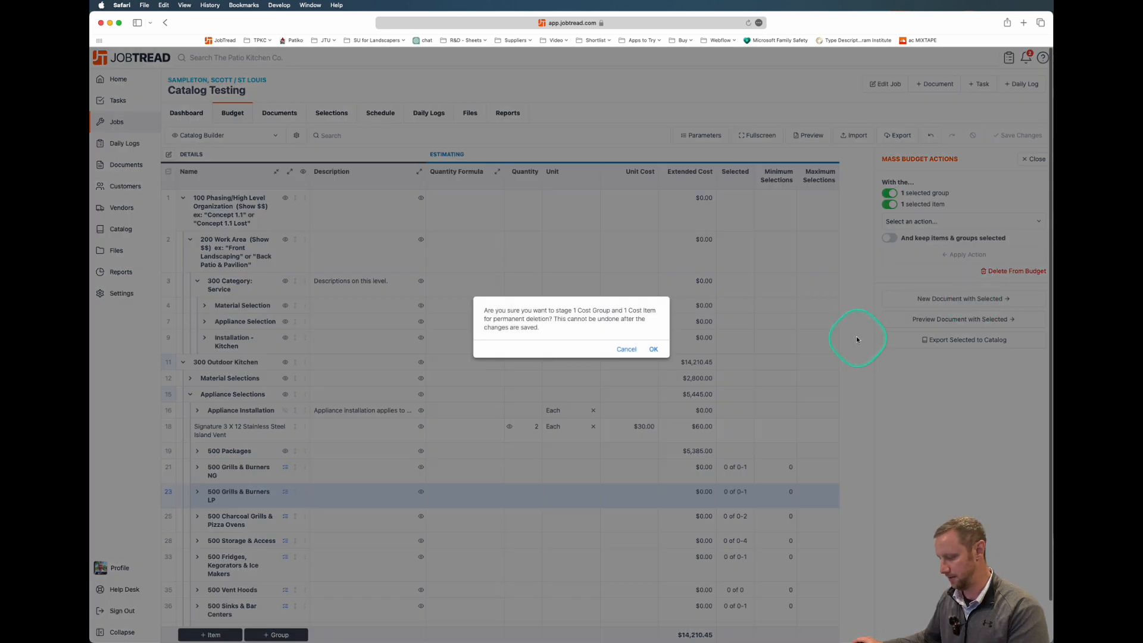
click(652, 349)
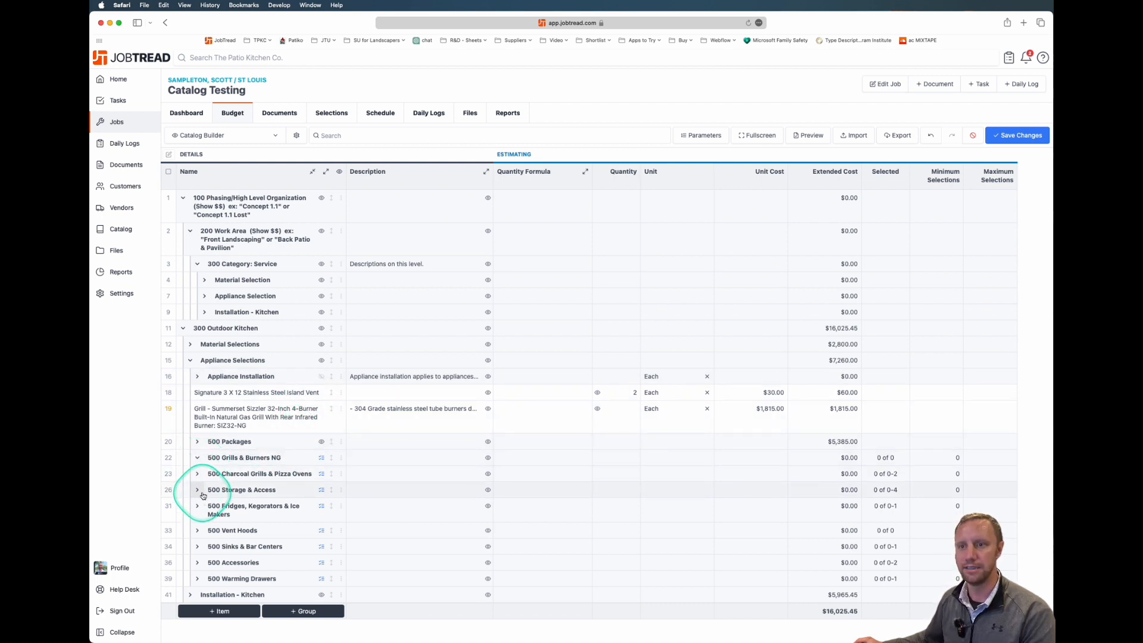
click(196, 490)
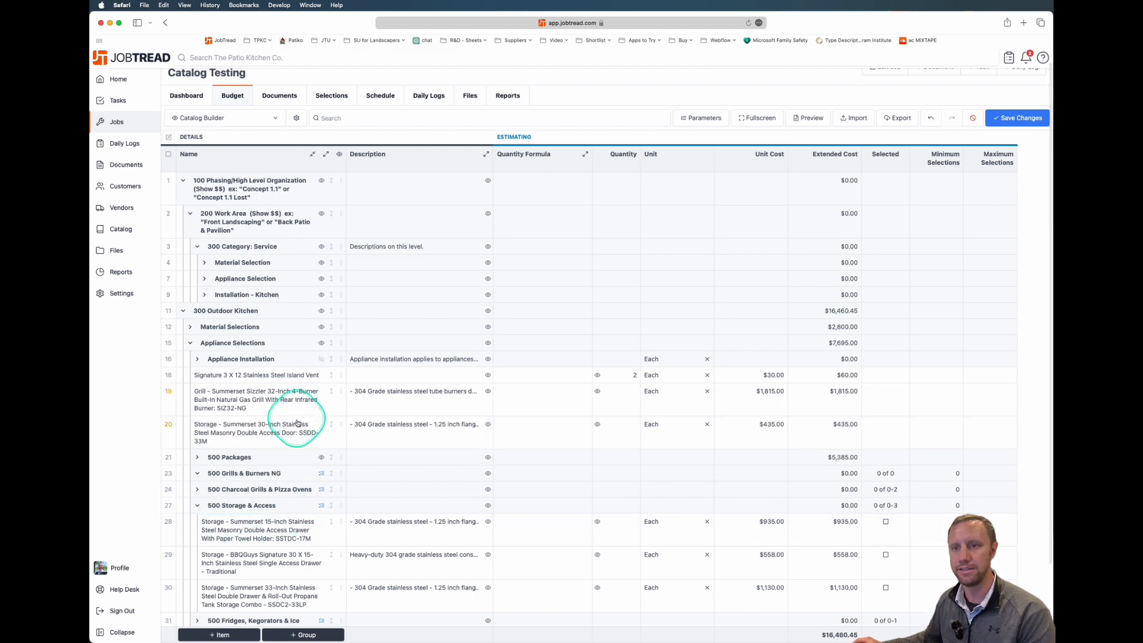
Set the storage door quantity to 2 and save the appliance budget at $19,299.45.
click(622, 424)
text(2)
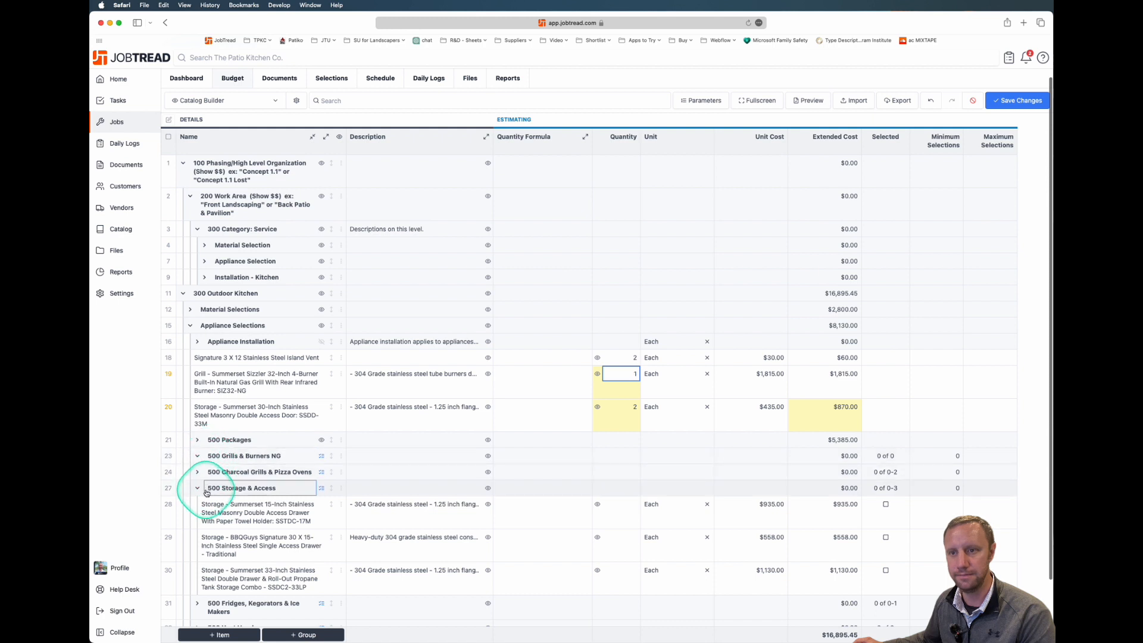
scroll(down, 3)
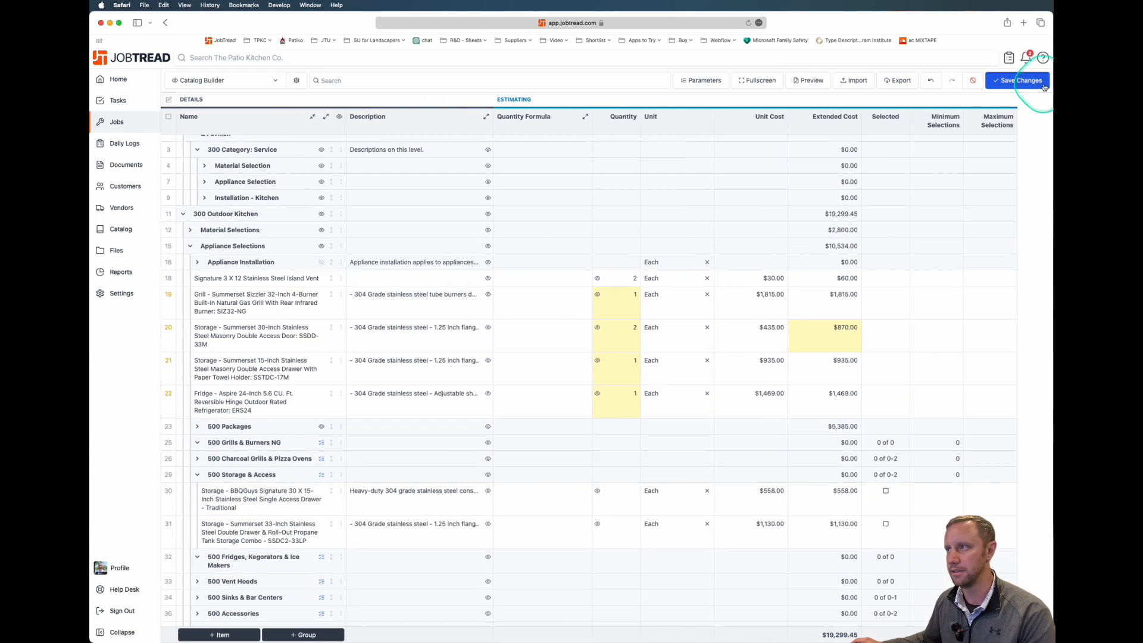
click(1019, 80)
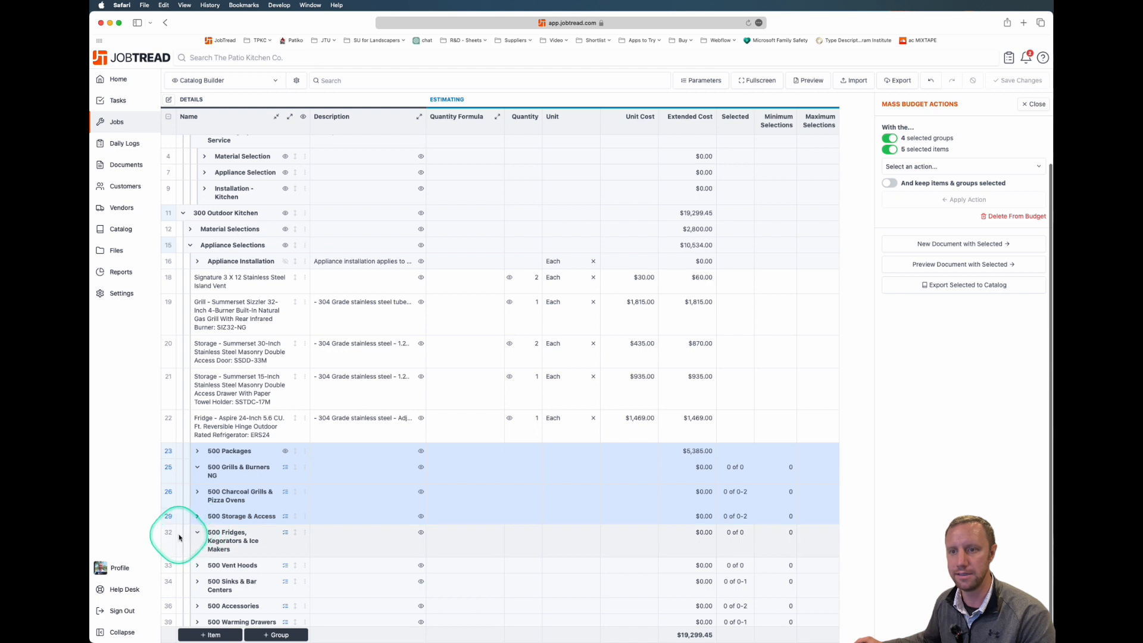
Shift-select the unused appliance groups from Warming Drawers up to Grills & Burners NG.
click(168, 564)
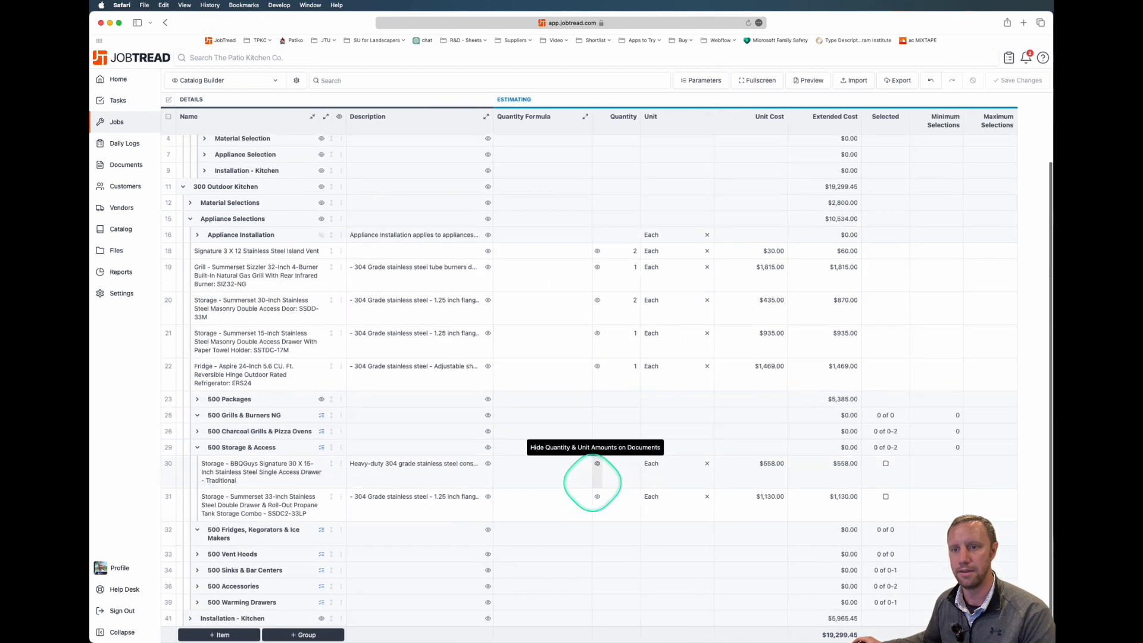
mouse_move(281, 584)
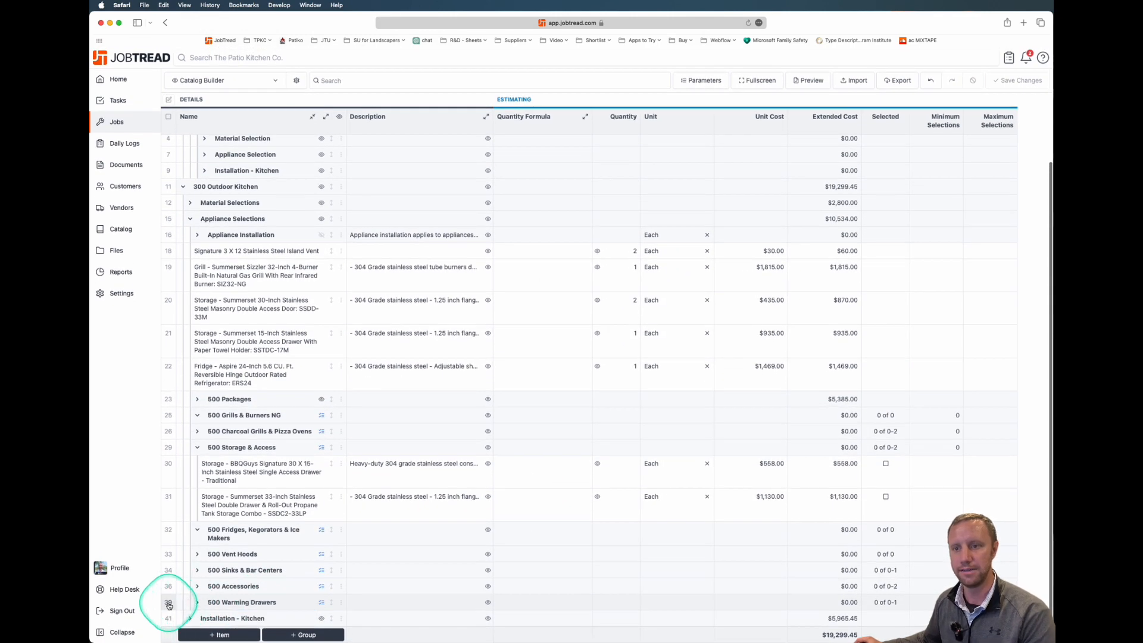
click(168, 602)
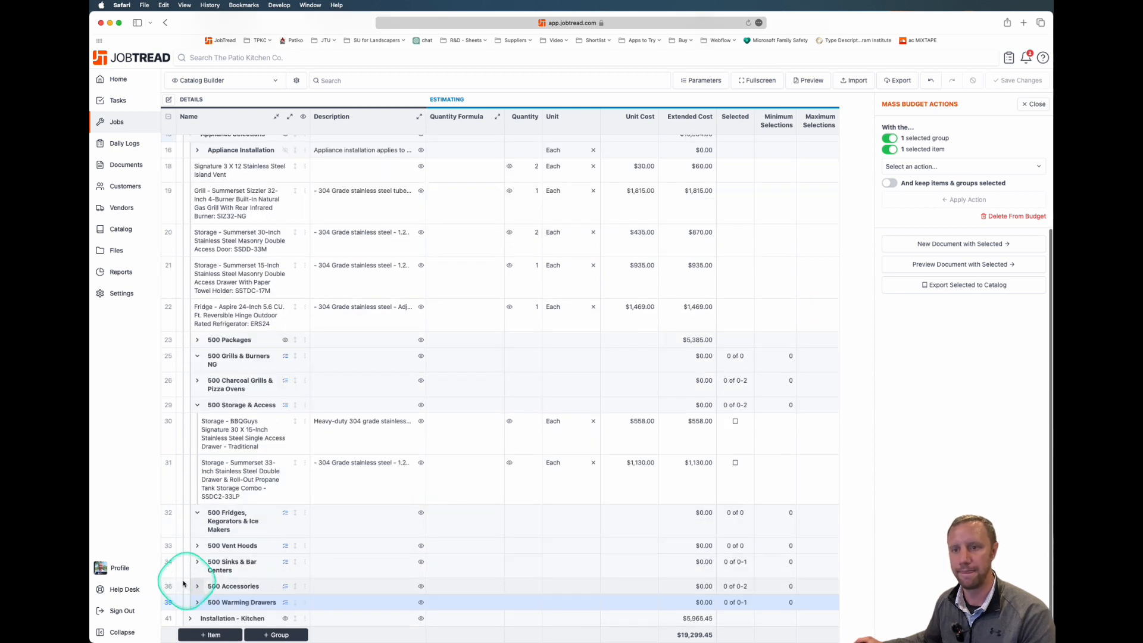
click(168, 512)
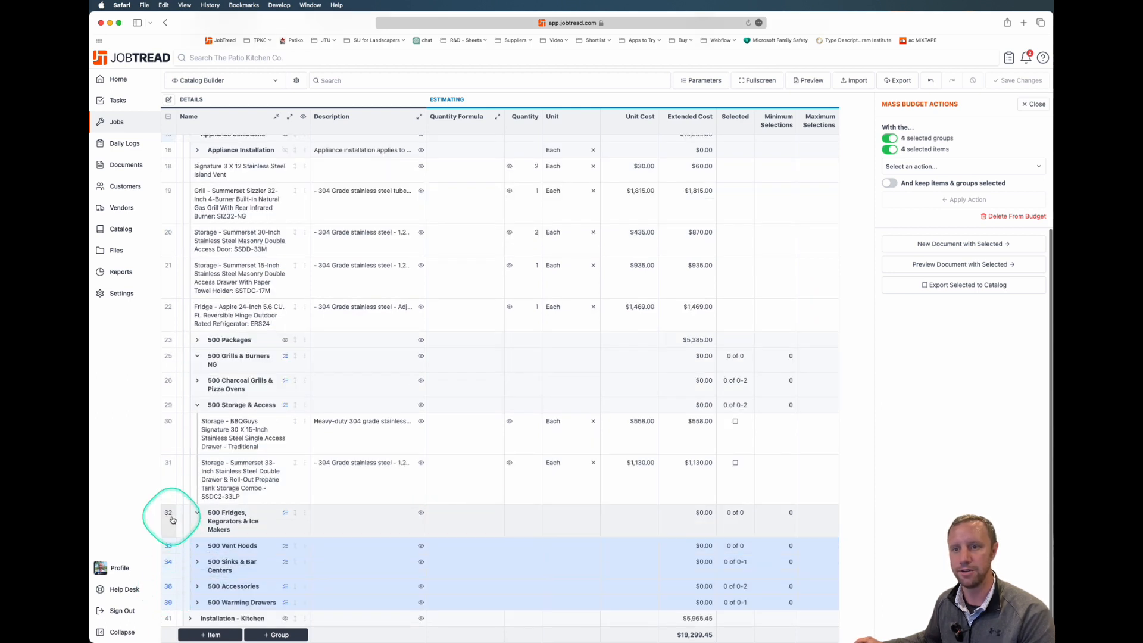
click(168, 380)
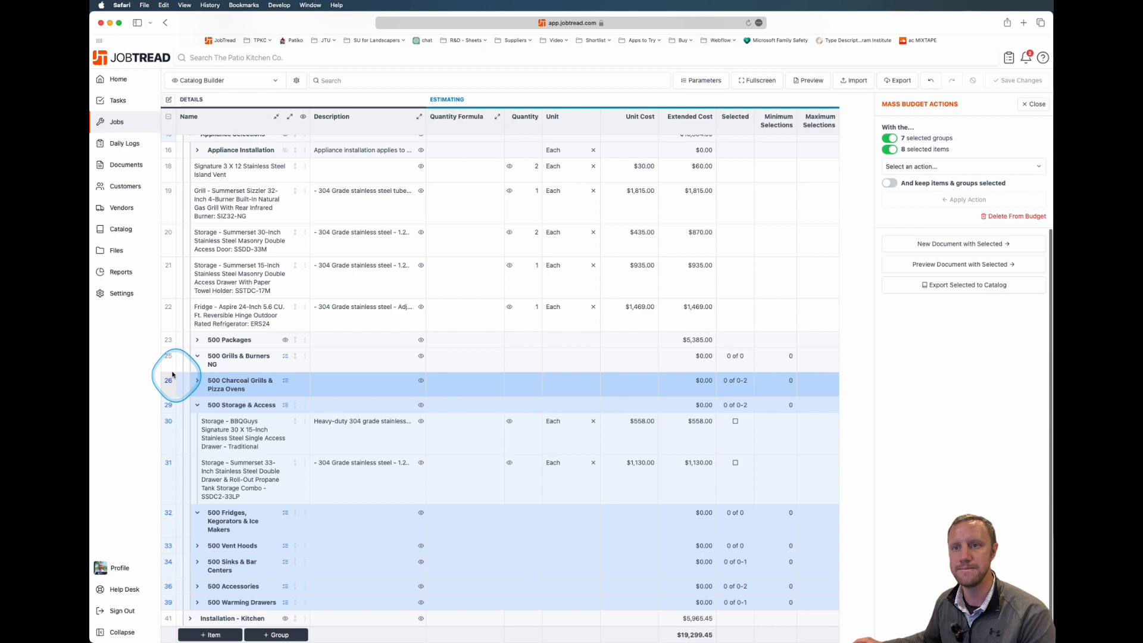
Delete the selected appliance groups and save the budget at $13,914.45.
click(1016, 215)
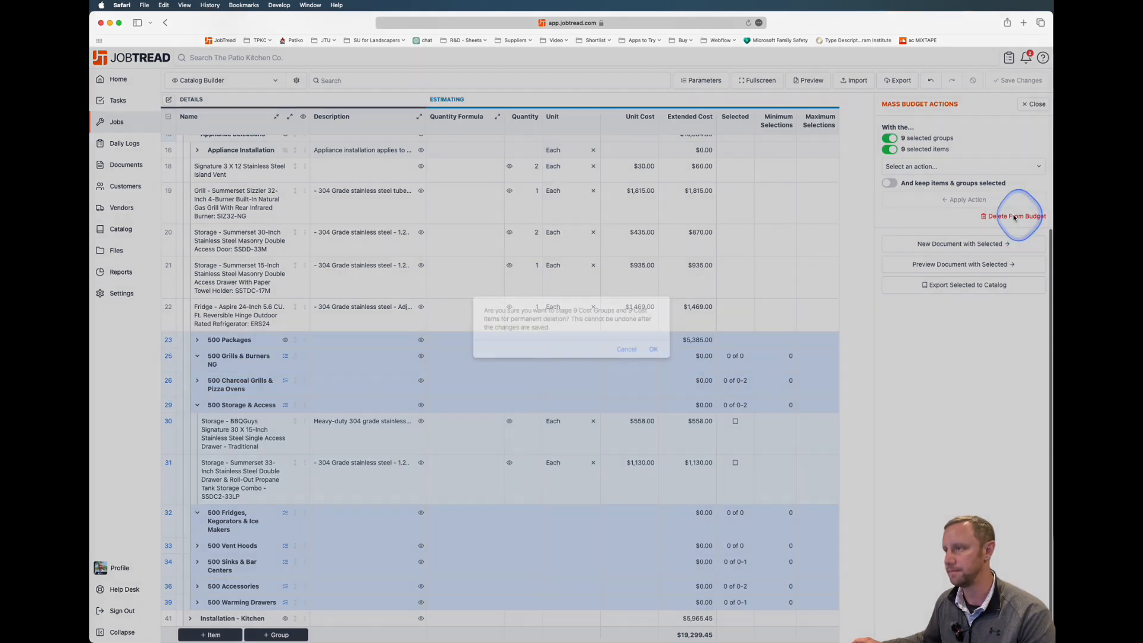
click(653, 348)
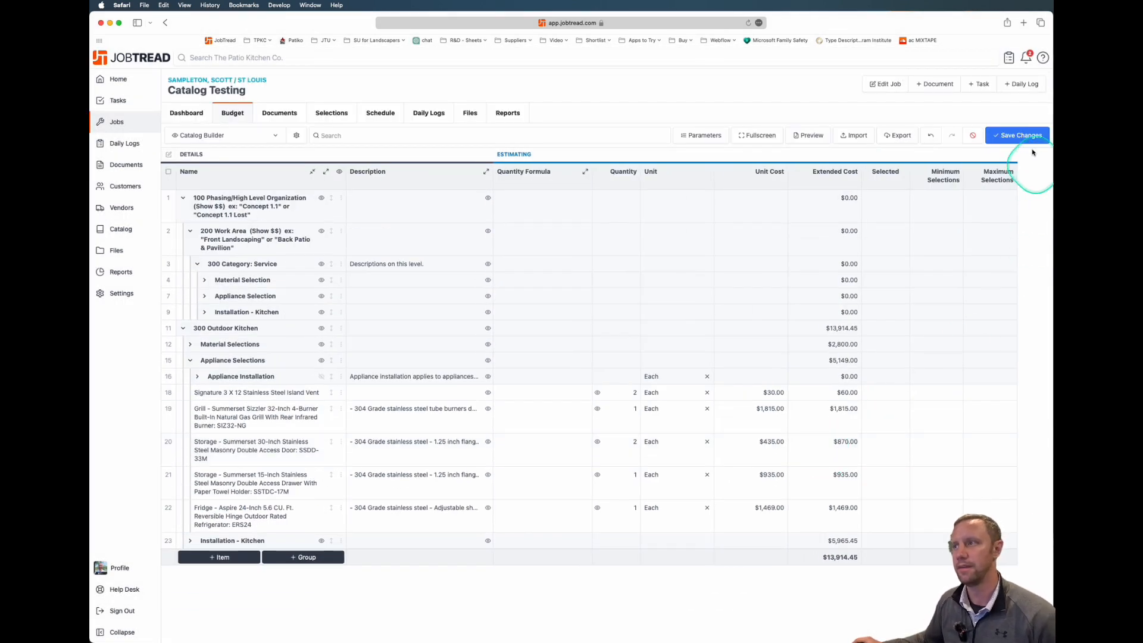
click(1016, 135)
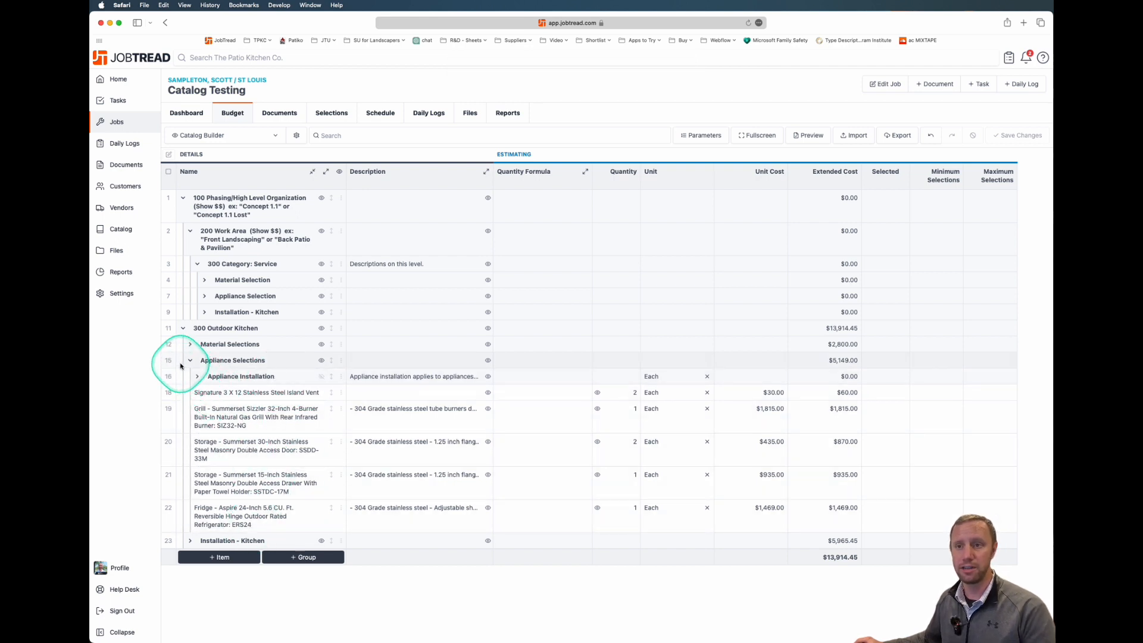
Preview the outdoor kitchen groups as a customer proposal totaling $10,694.60, then close it.
click(189, 360)
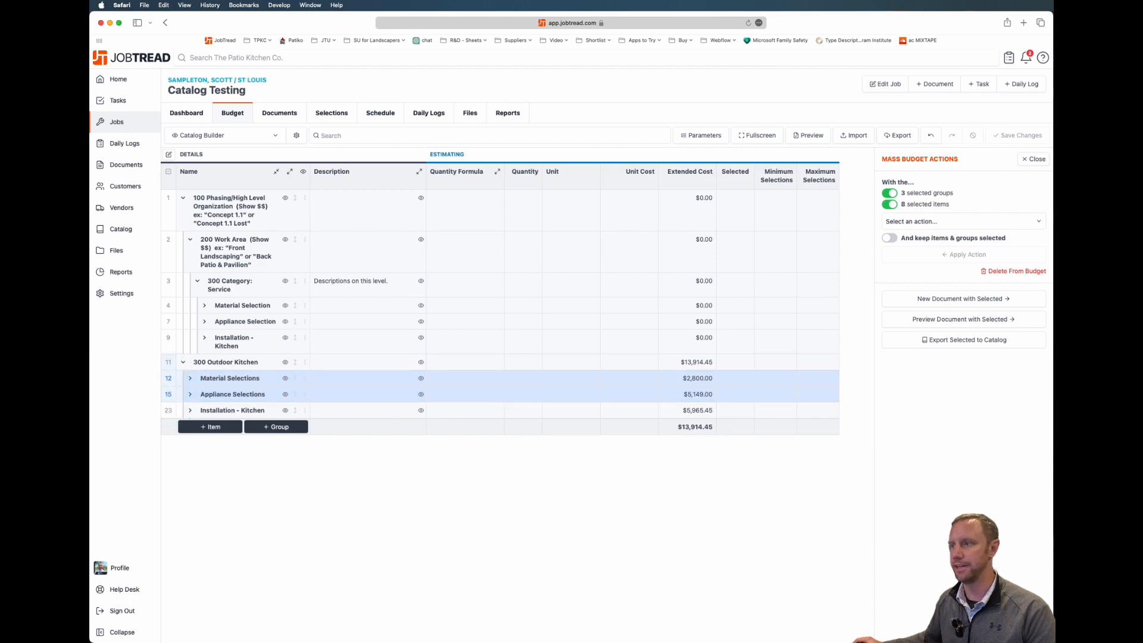
click(963, 319)
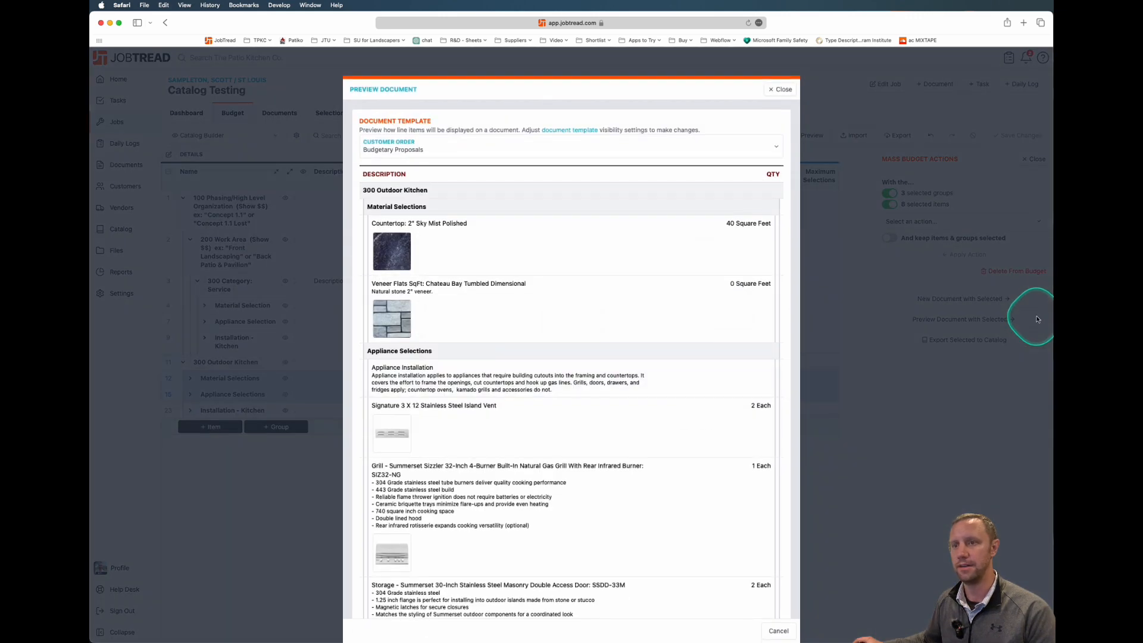
mouse_move(771, 329)
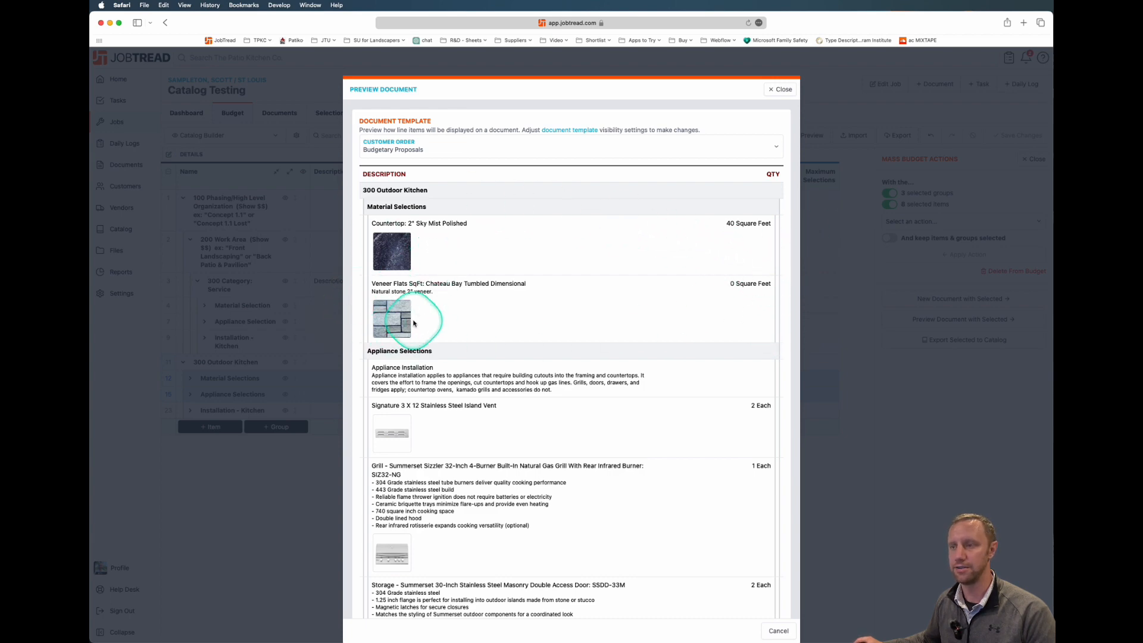
scroll(down, 3)
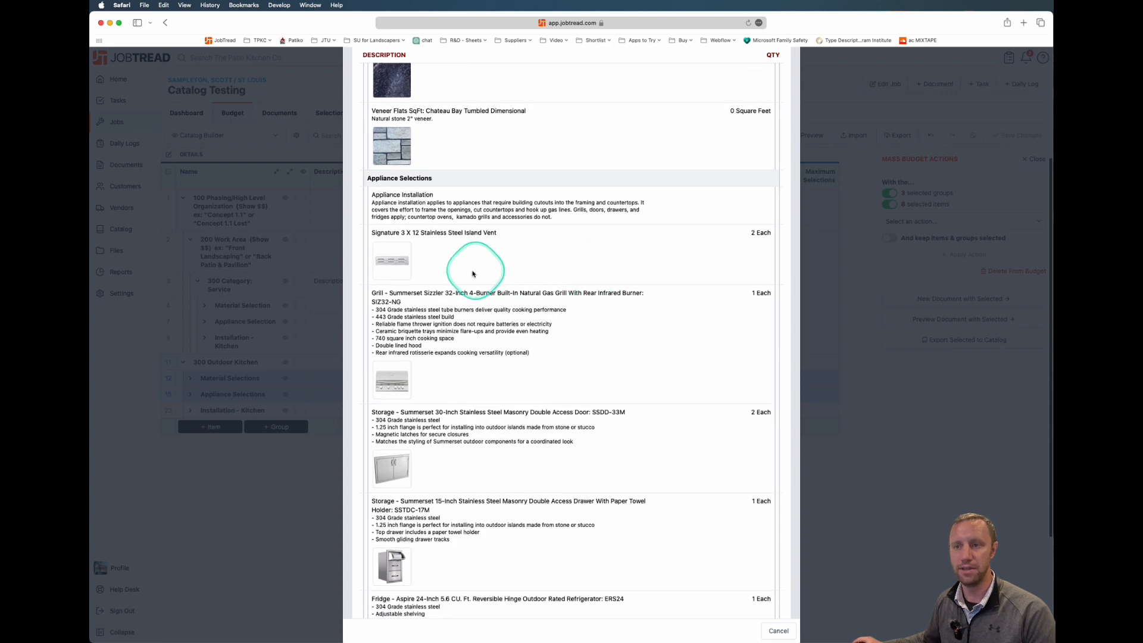
scroll(down, 3)
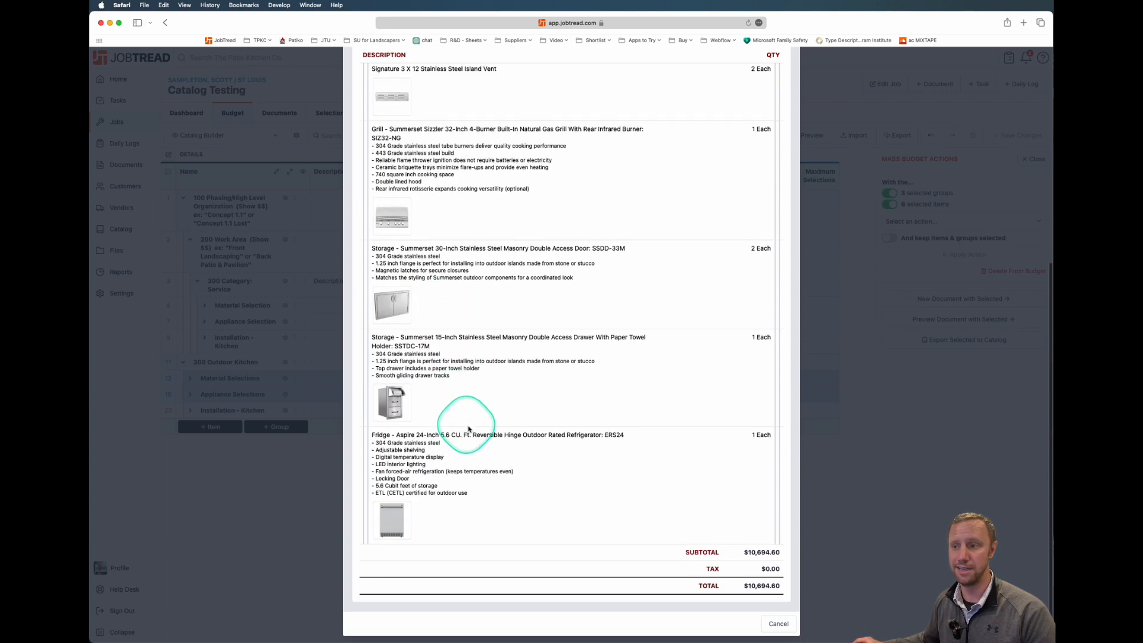
scroll(up, 3)
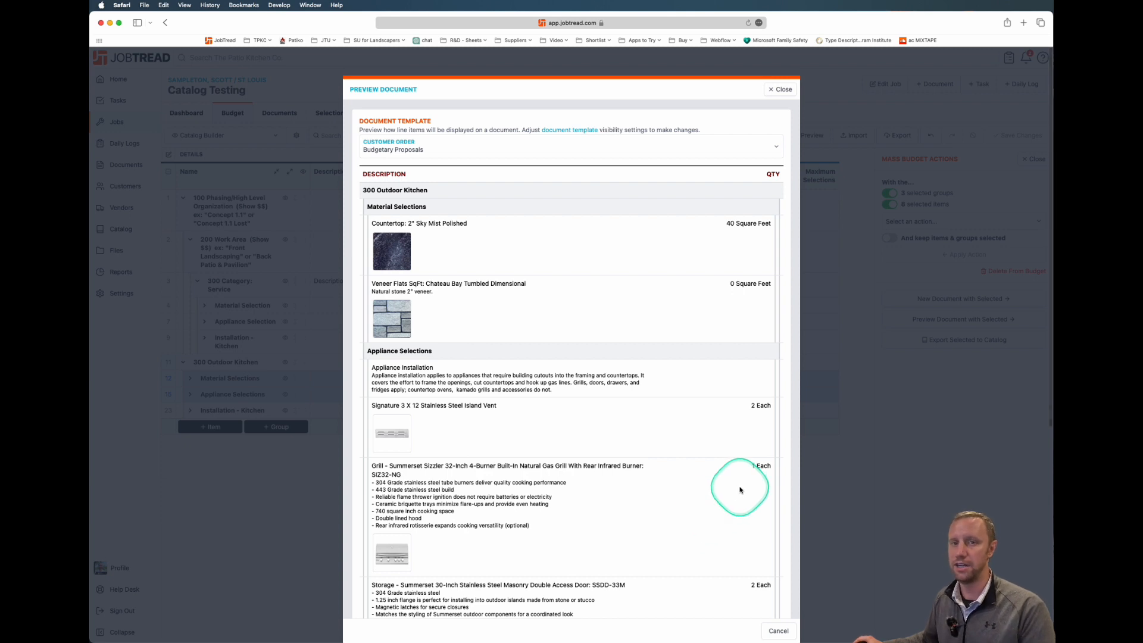
mouse_move(734, 459)
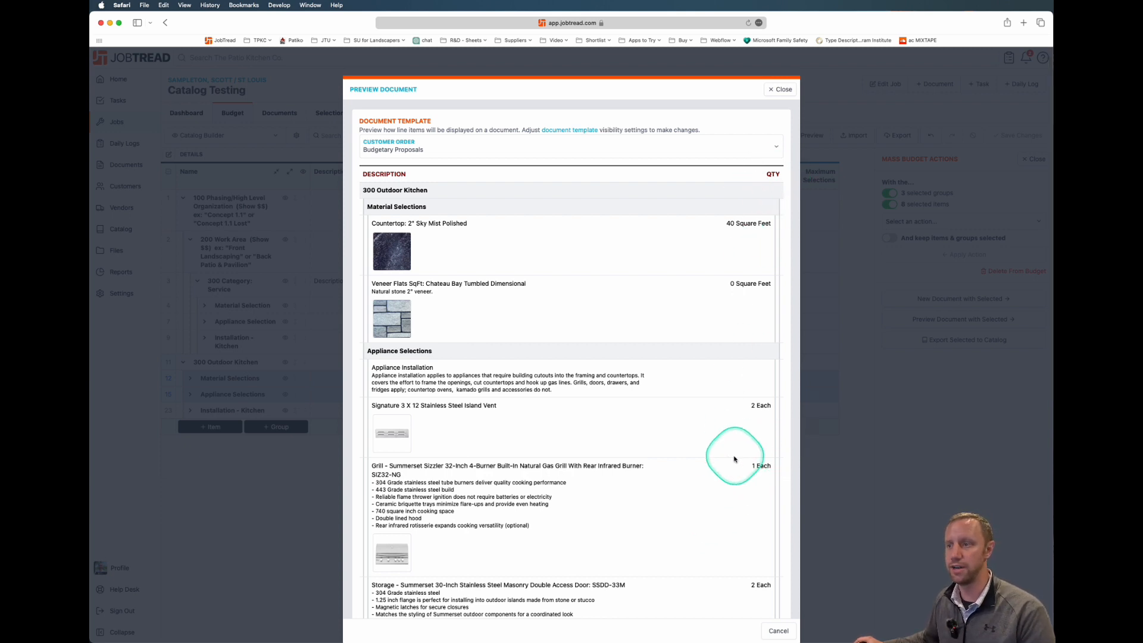
mouse_move(783, 89)
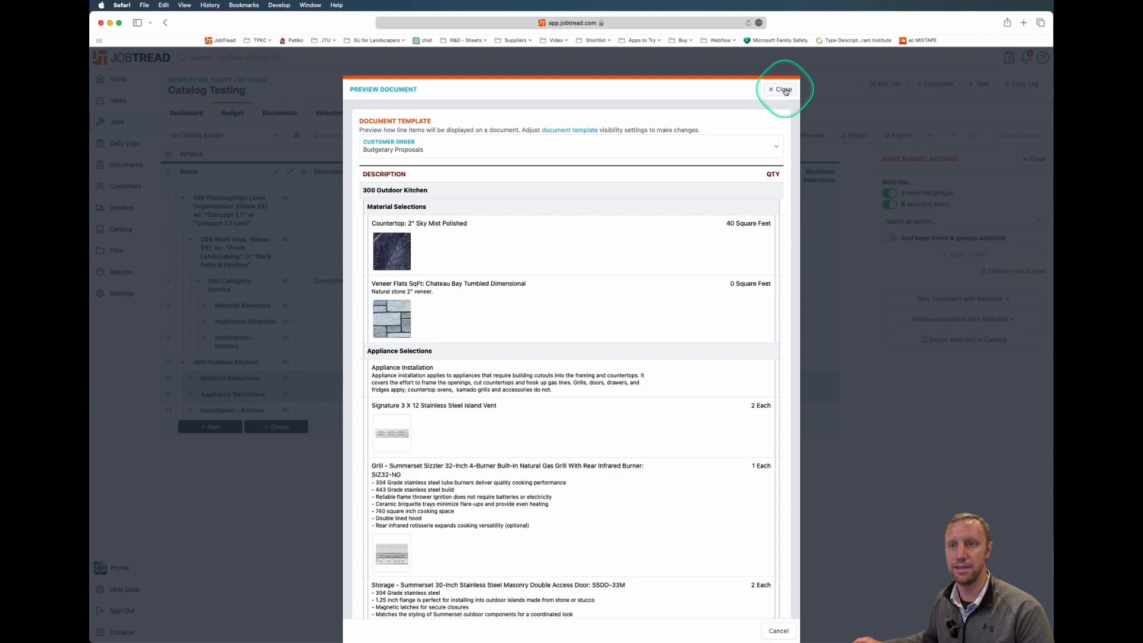
click(781, 89)
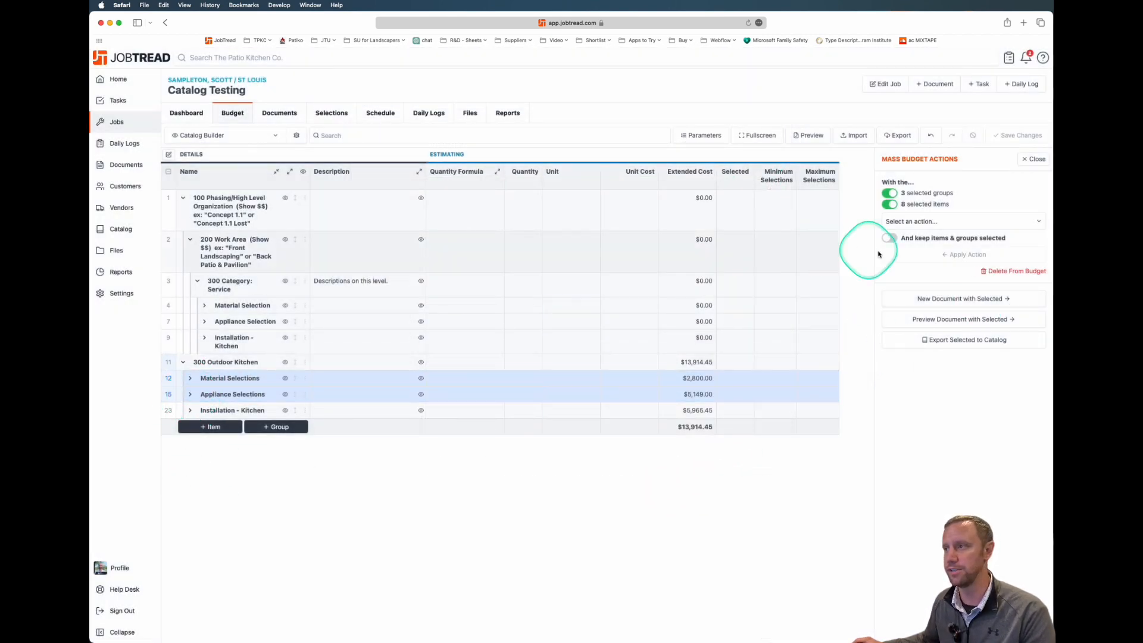
Dismiss Mass Budget Actions, expand Installation - Kitchen and toggle the document visibility settings.
click(1034, 158)
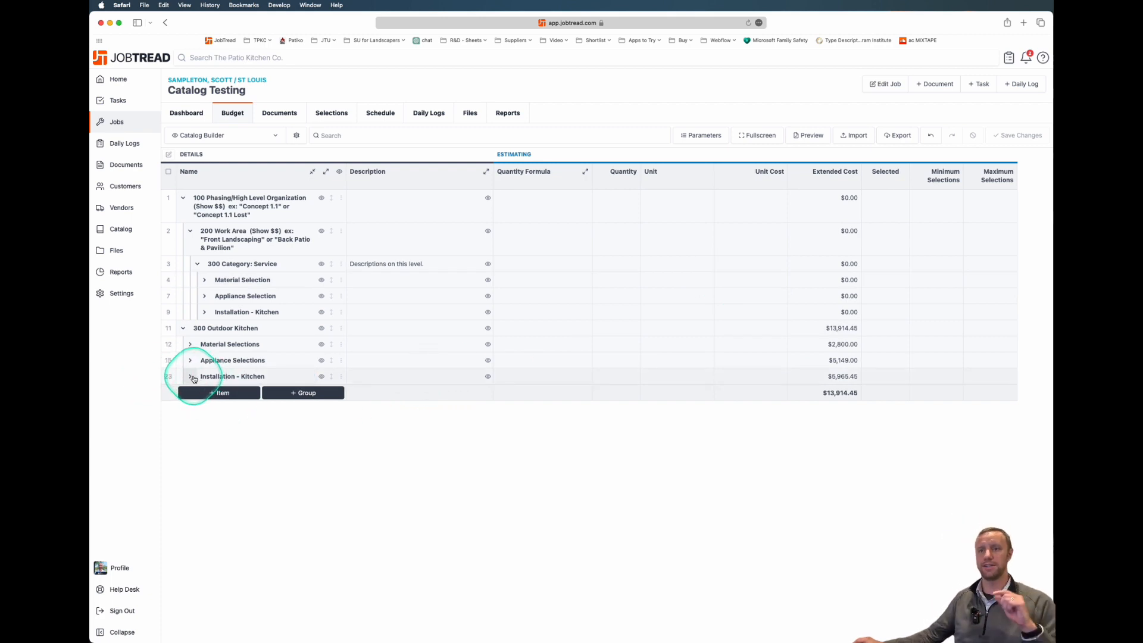
click(190, 377)
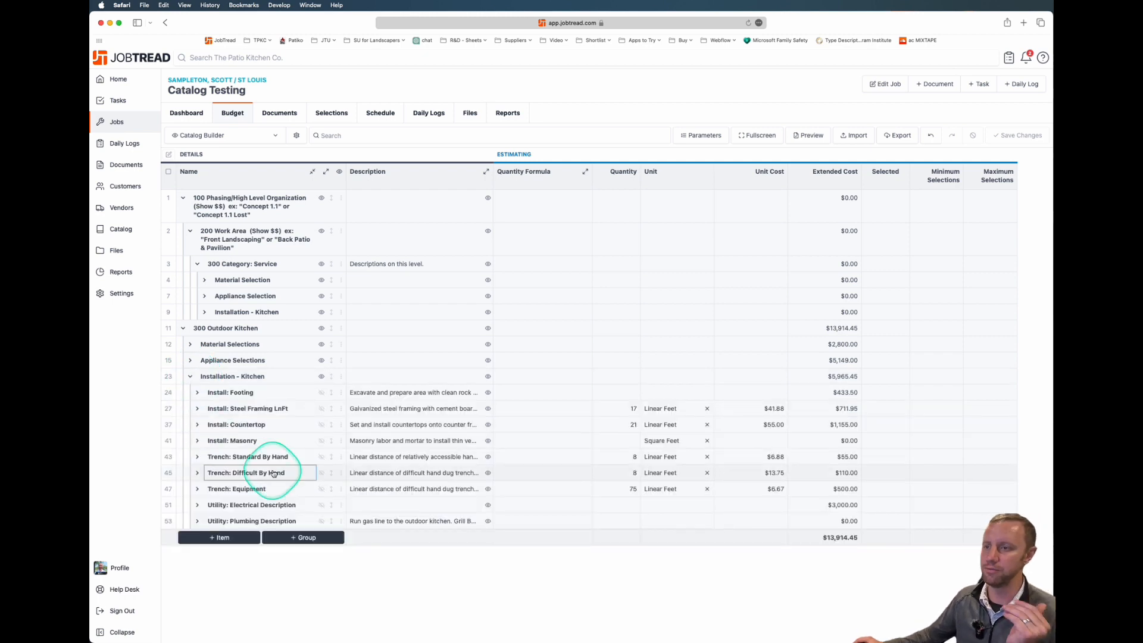
mouse_move(264, 481)
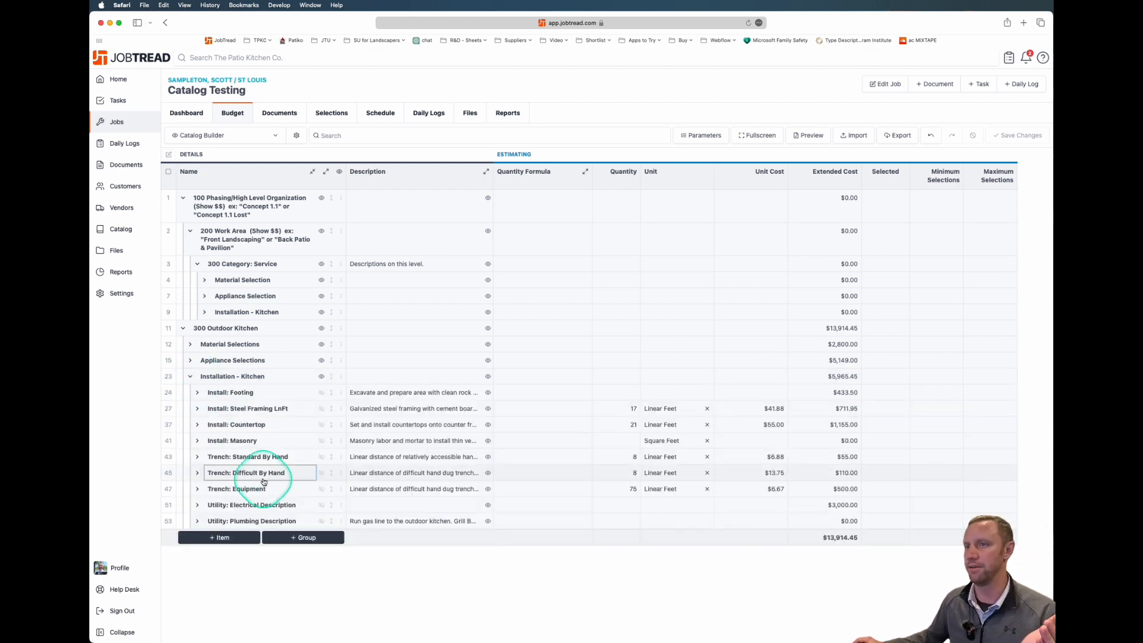
click(247, 441)
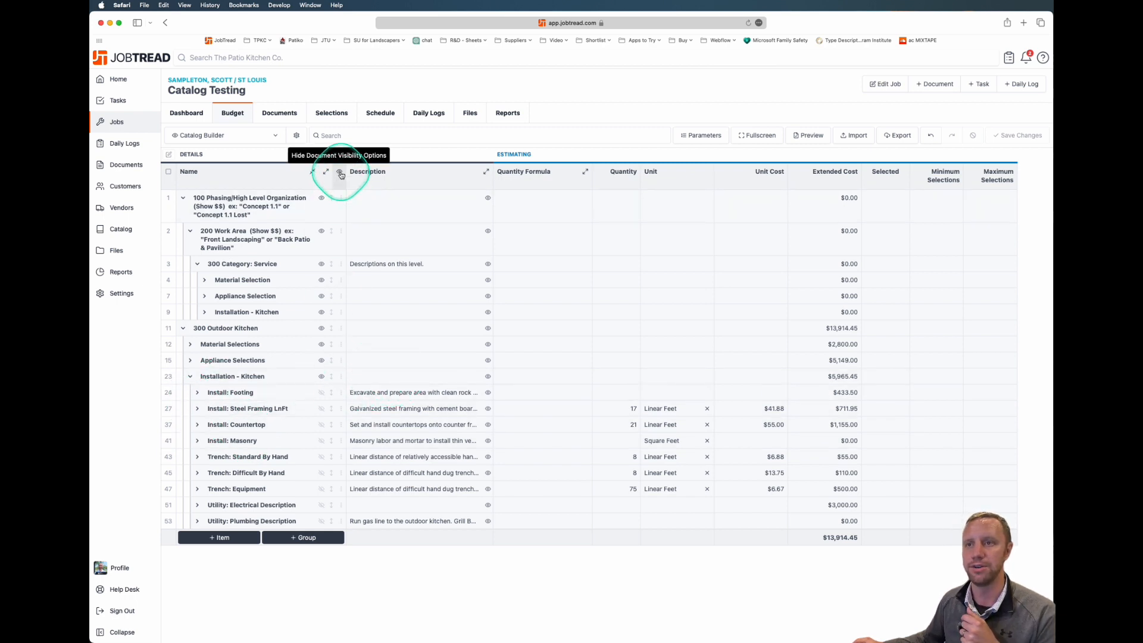
click(339, 173)
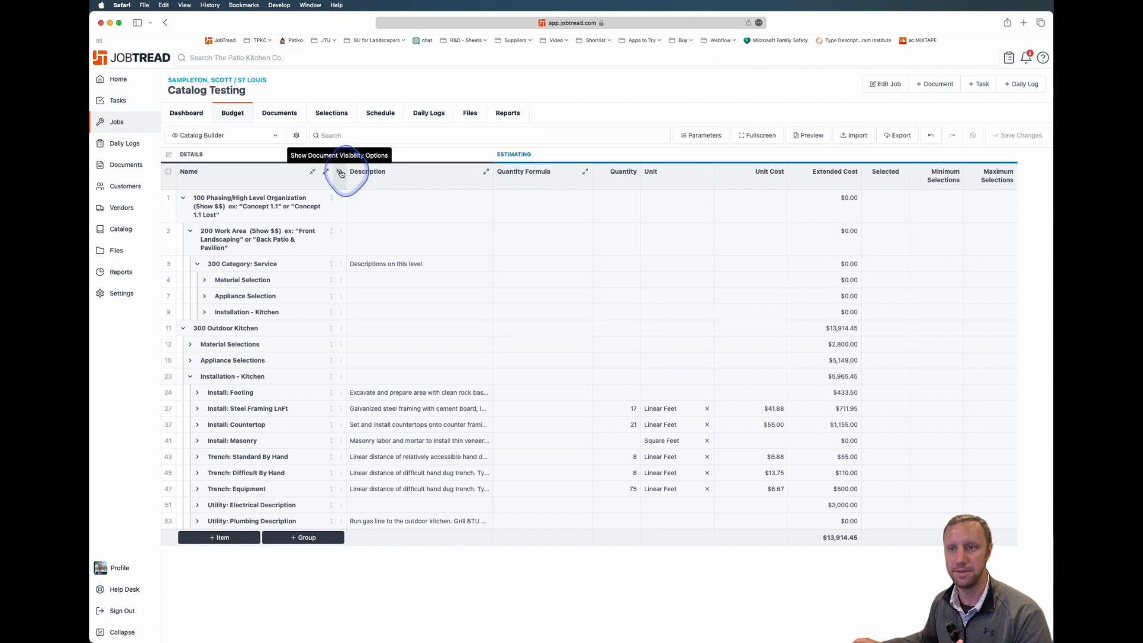
click(339, 172)
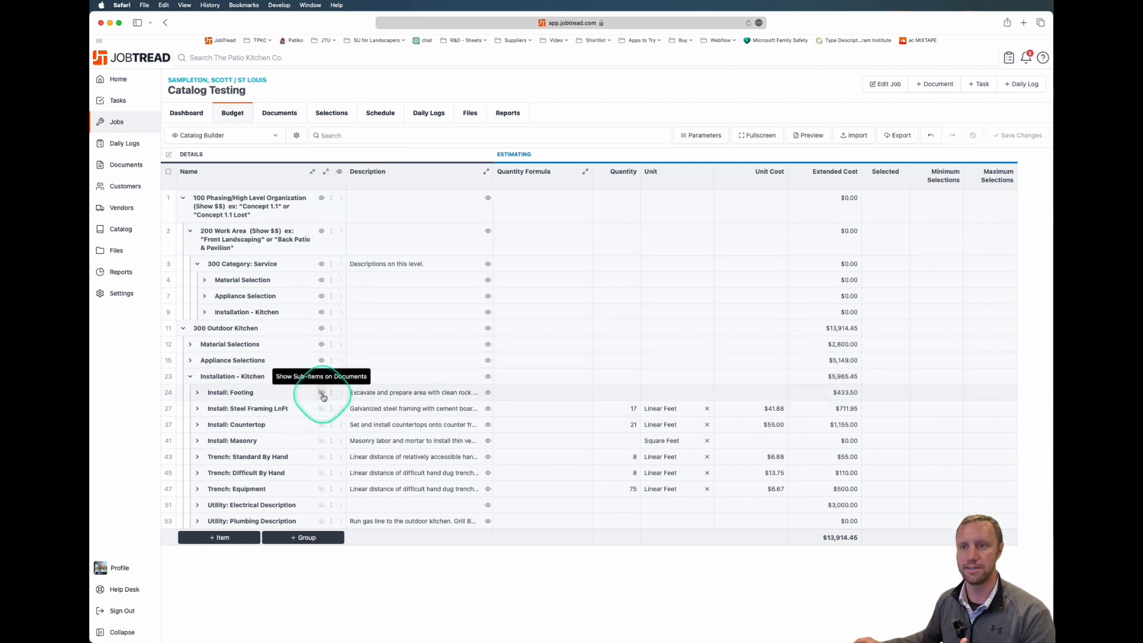
Review the Install: Steel Framing LnFt labor and material lines, then collapse them.
click(197, 409)
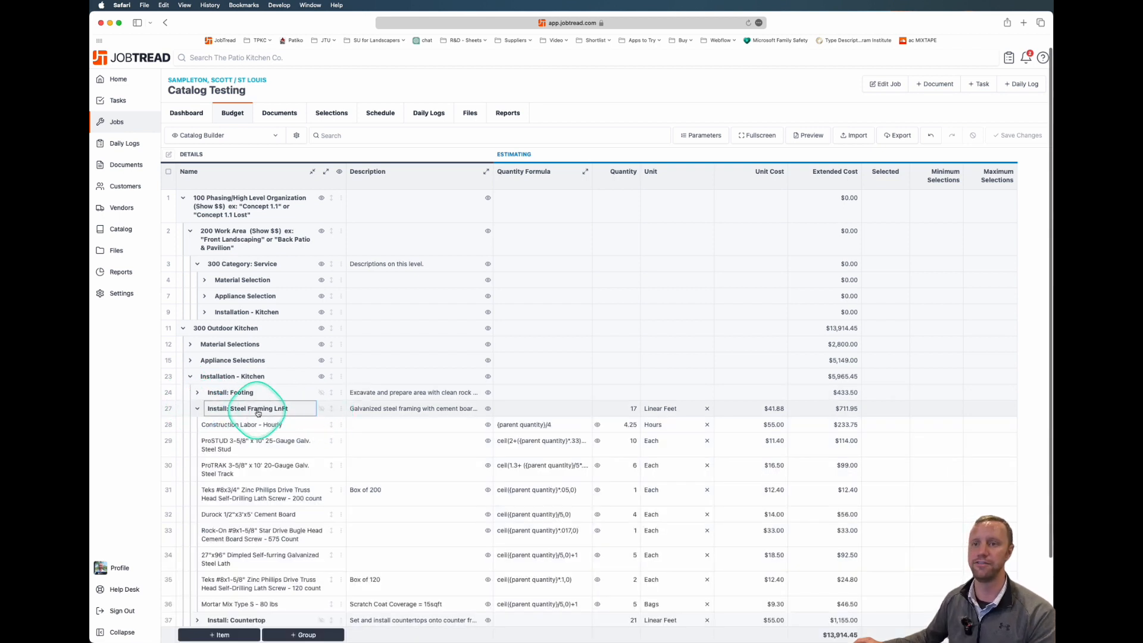
mouse_move(319, 408)
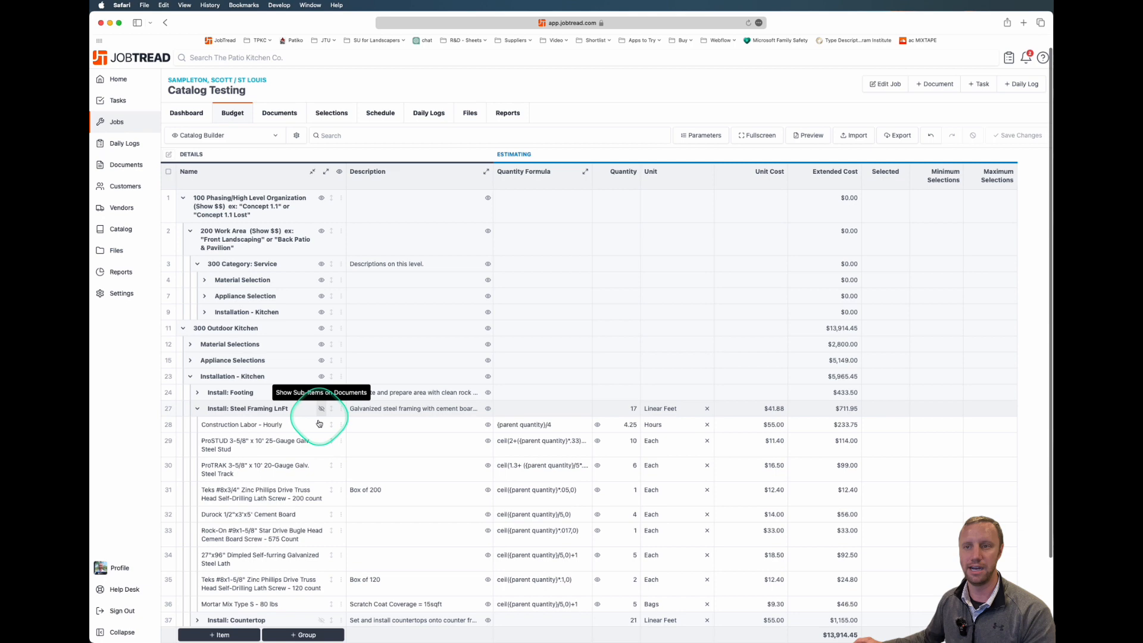
scroll(down, 3)
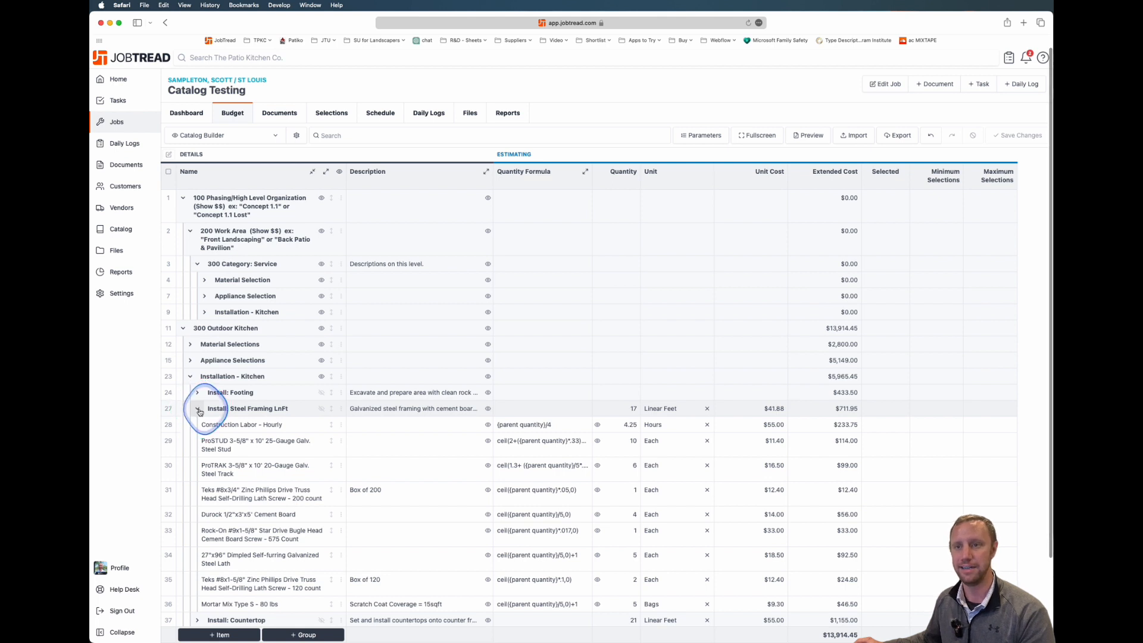
click(198, 408)
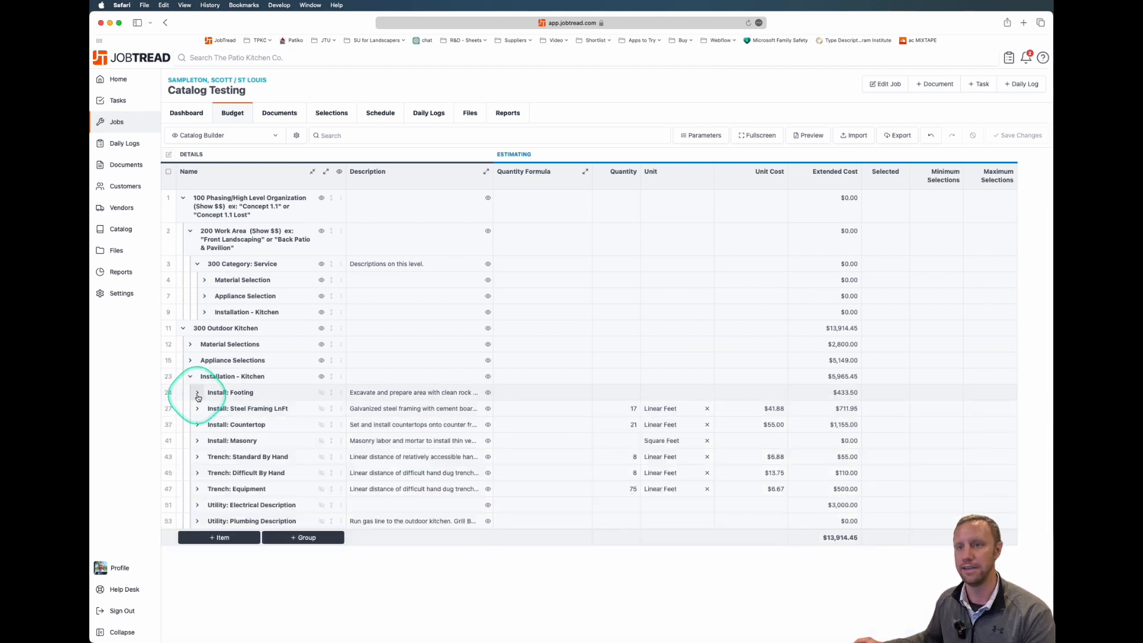
click(415, 376)
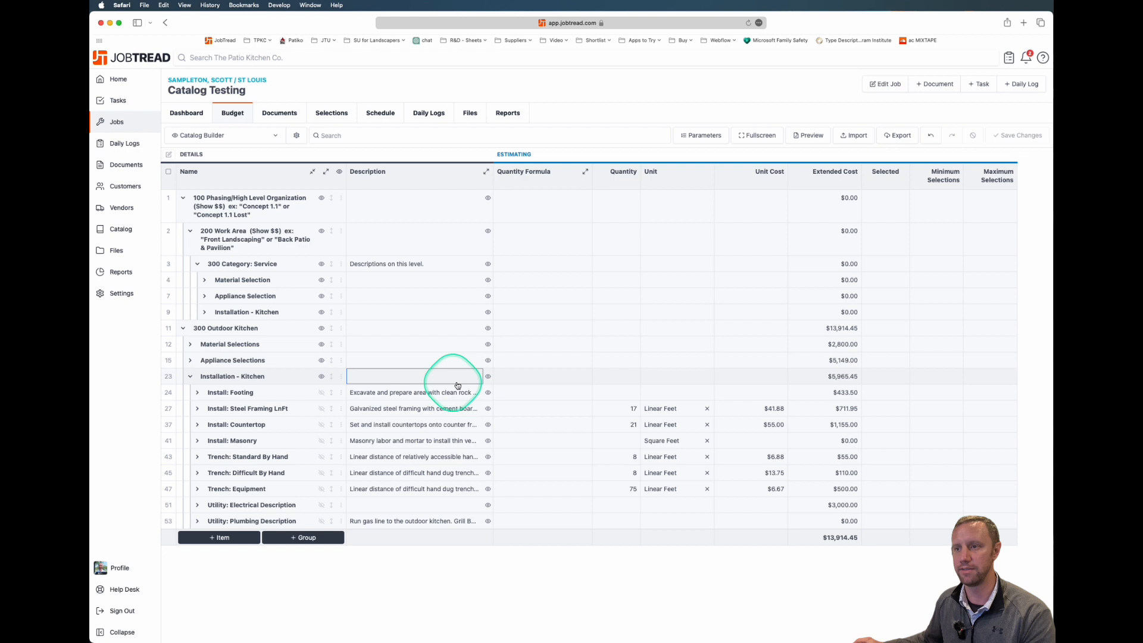
Review the footing pier quantity and set the steel framing linear feet (15, 17).
click(198, 391)
text(40)
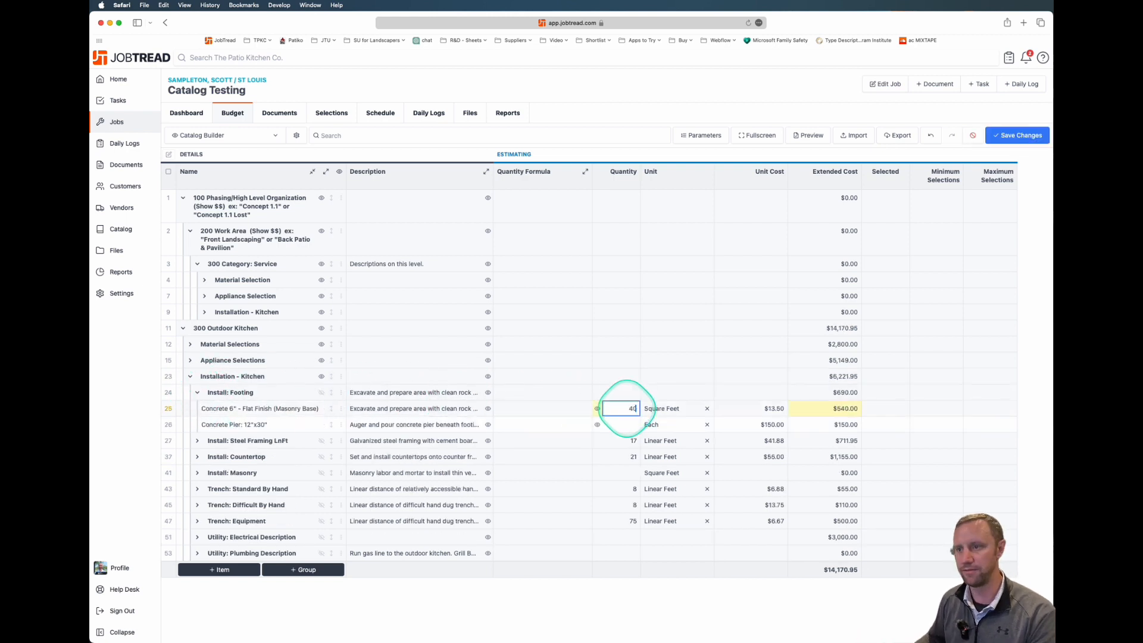
click(623, 424)
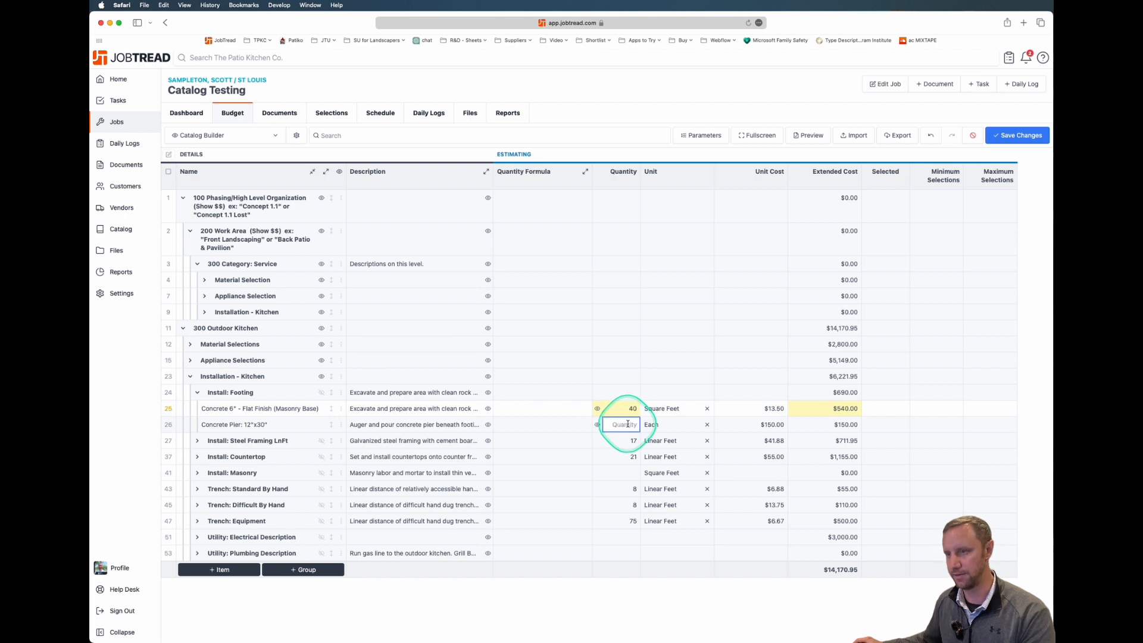
click(197, 392)
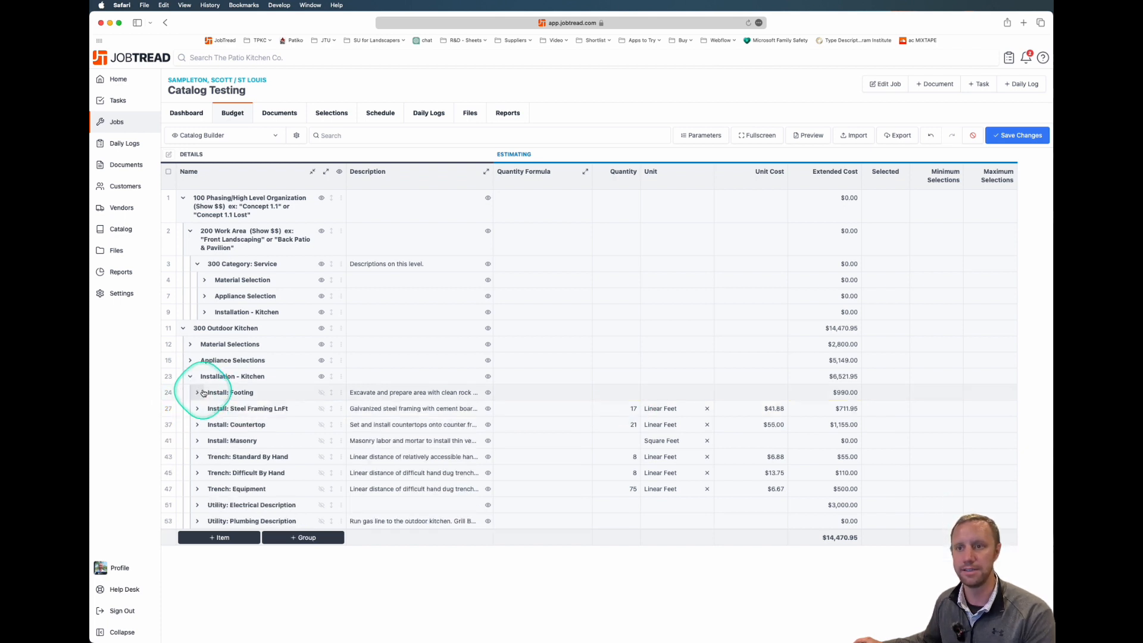
click(196, 408)
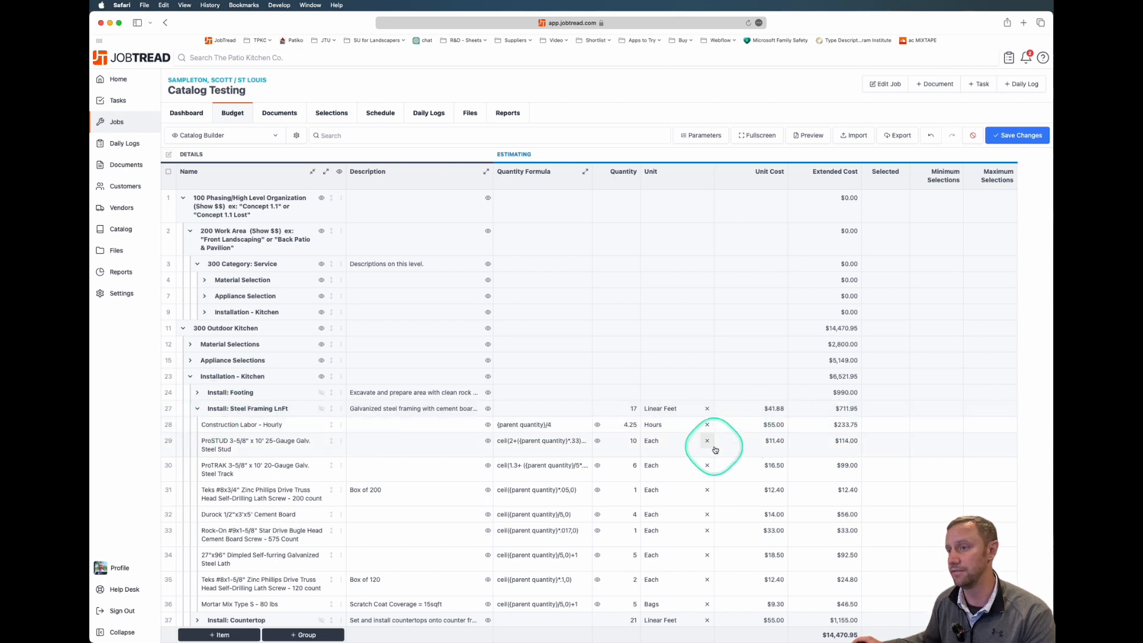
click(619, 408)
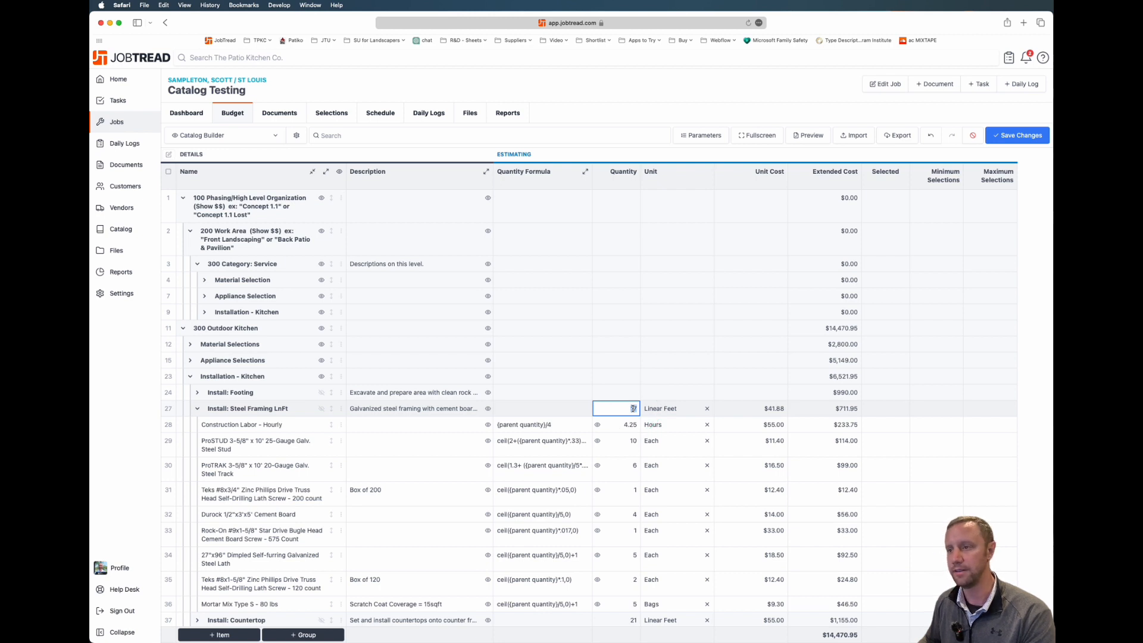
text(15)
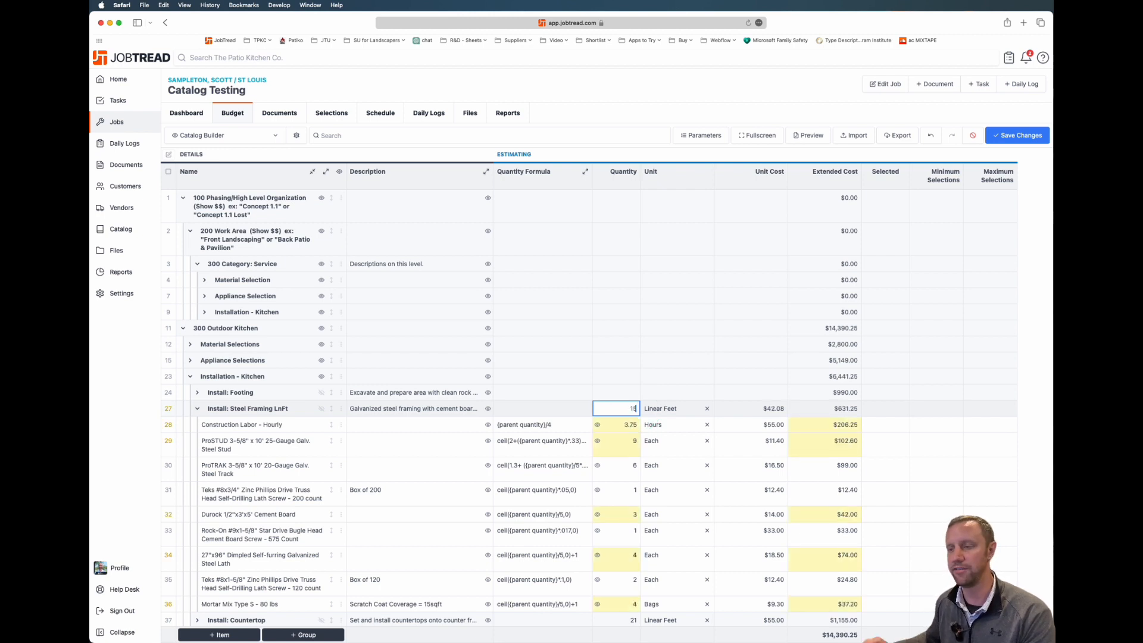
text(17)
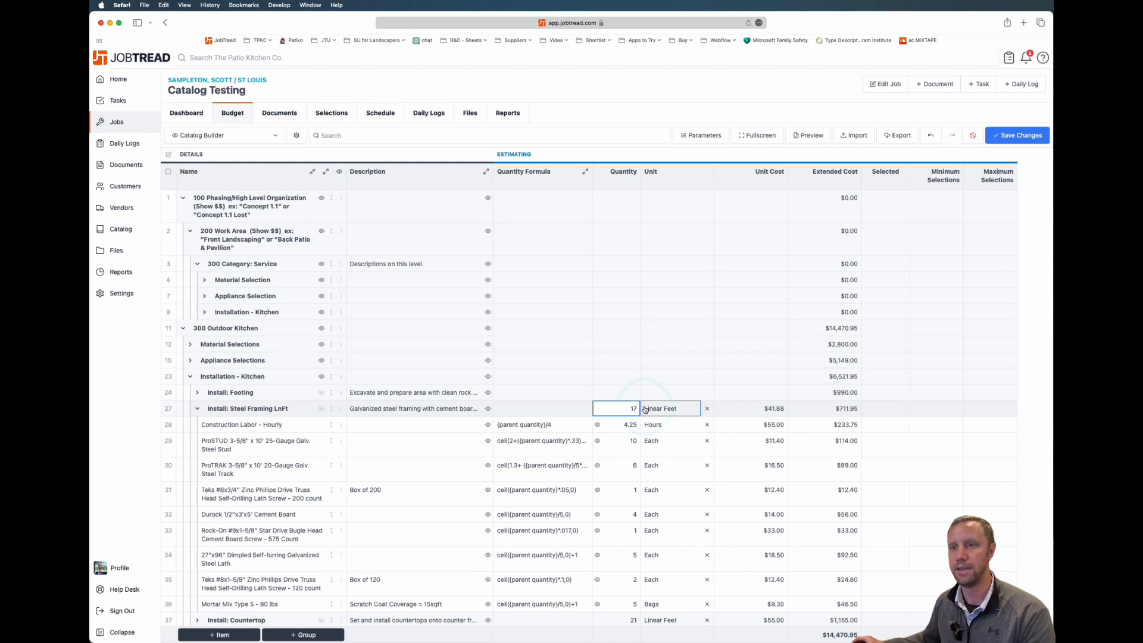
scroll(down, 3)
text(40)
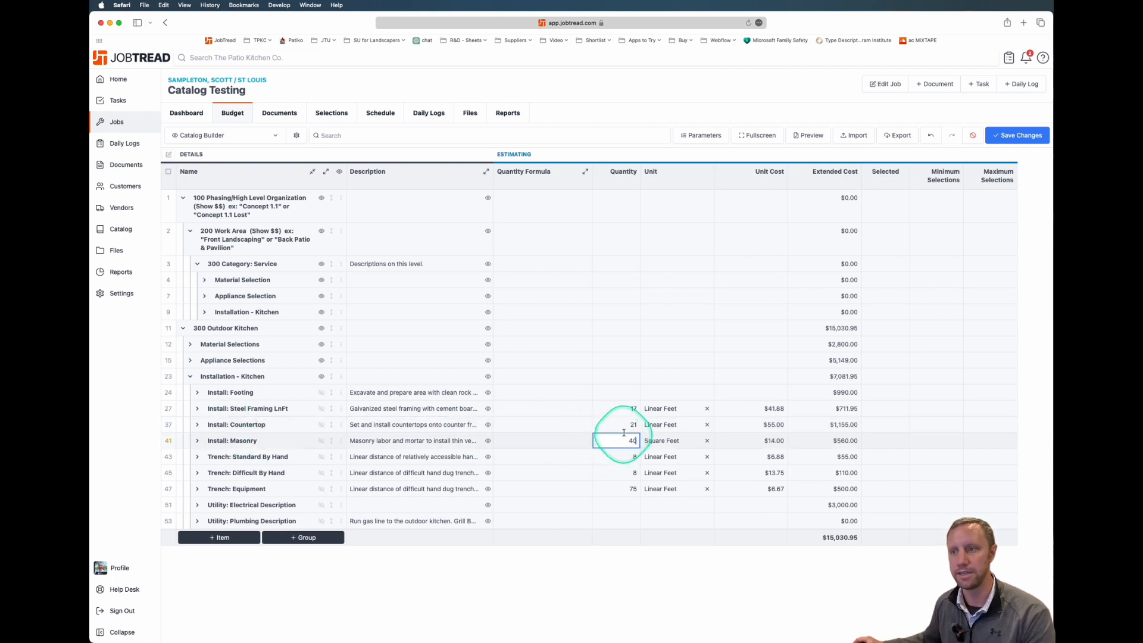
Set countertop 40, masonry and Chateau Bay veneer 75, and save at $16,570.95.
click(616, 424)
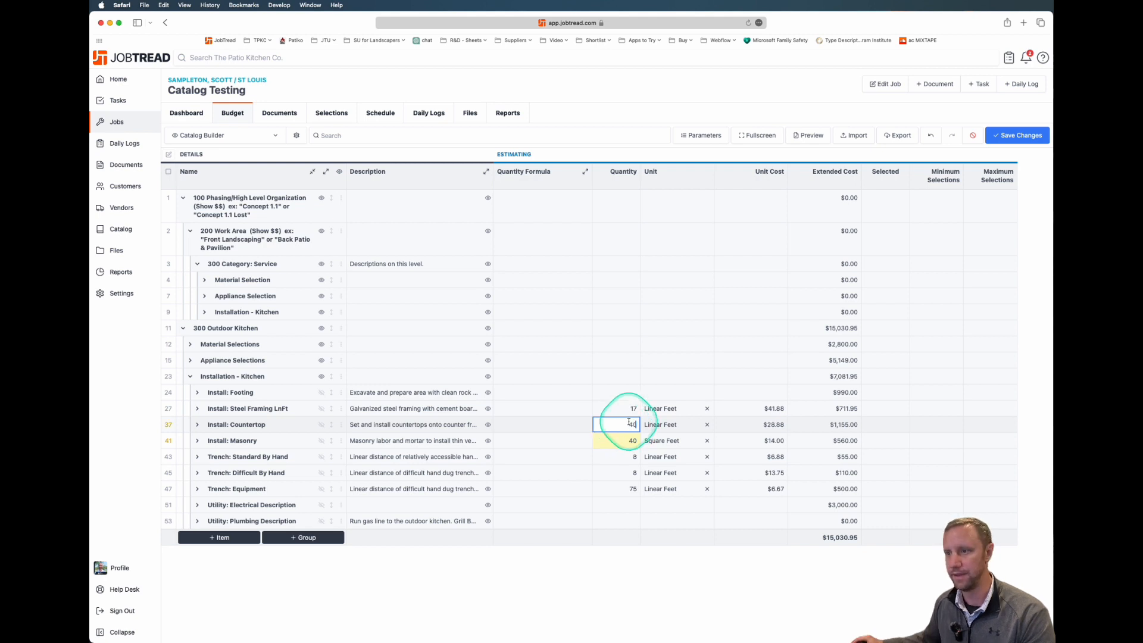
click(623, 440)
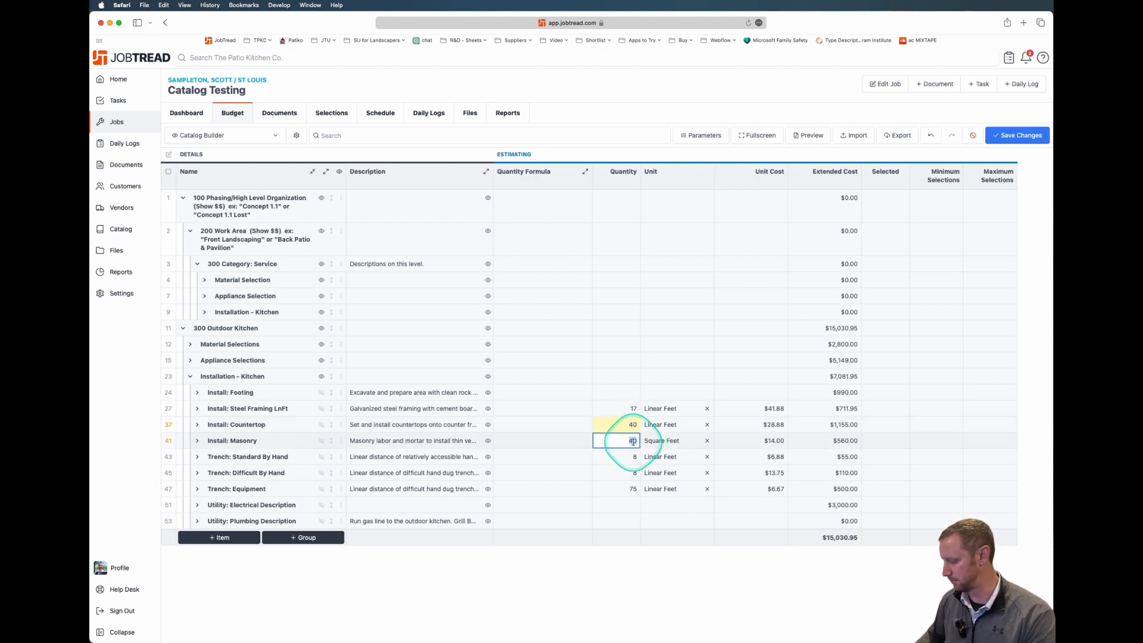
text(75)
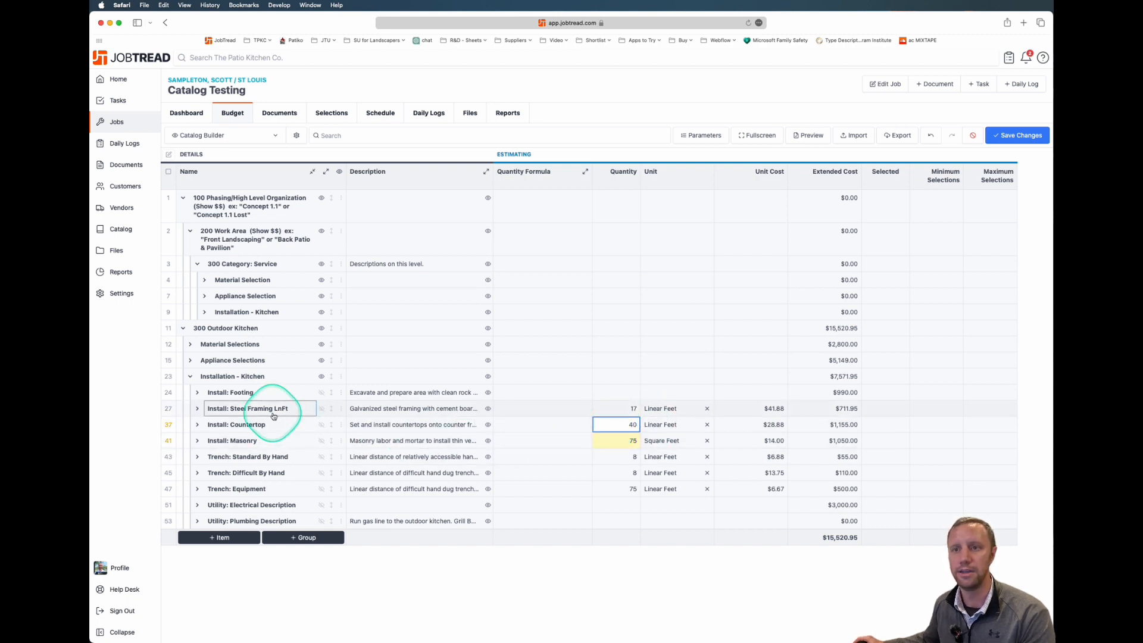
click(191, 343)
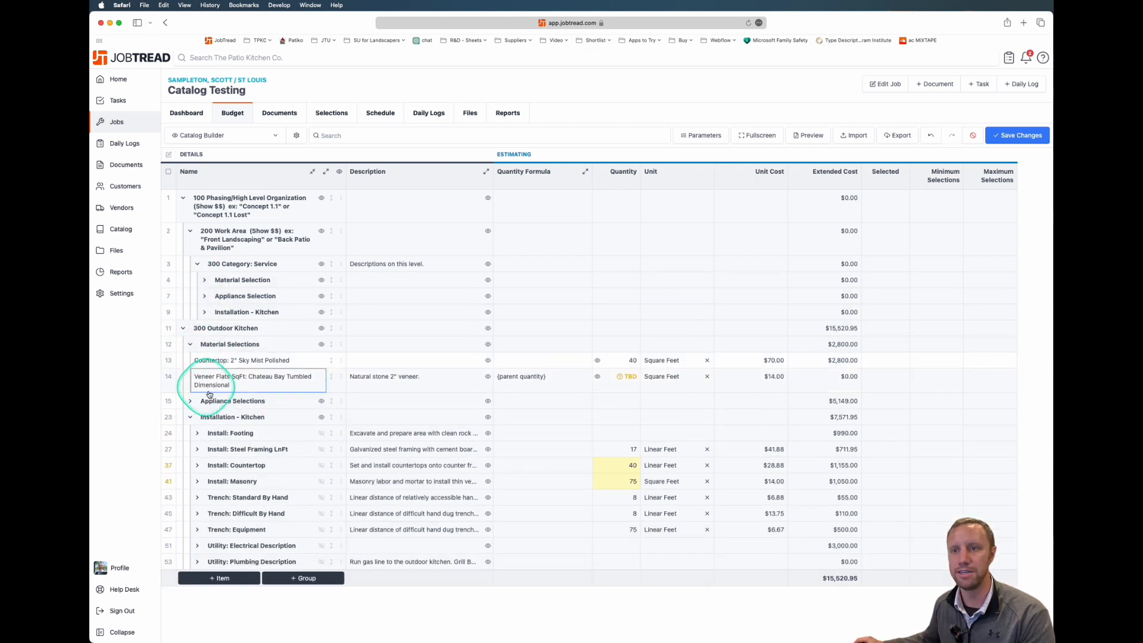
click(532, 376)
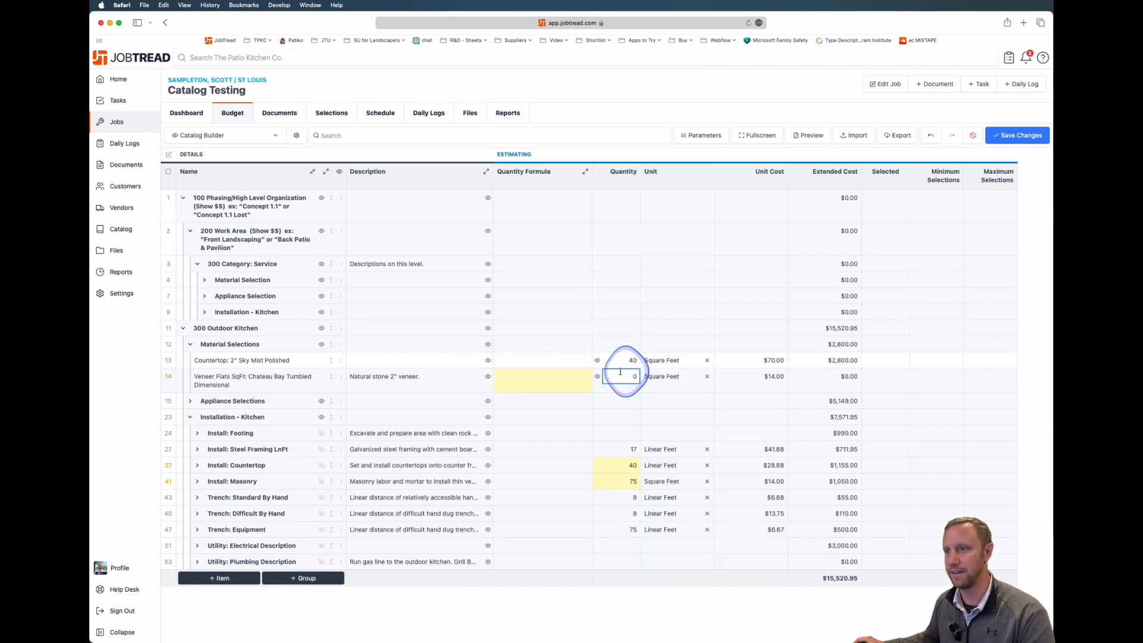
text(75)
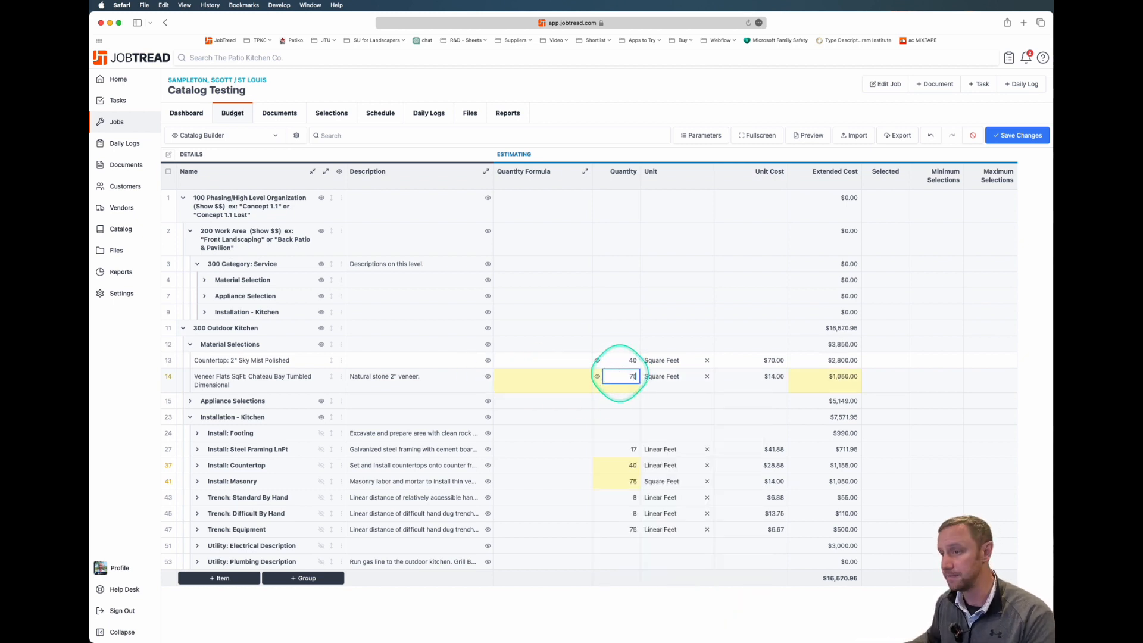
click(1018, 135)
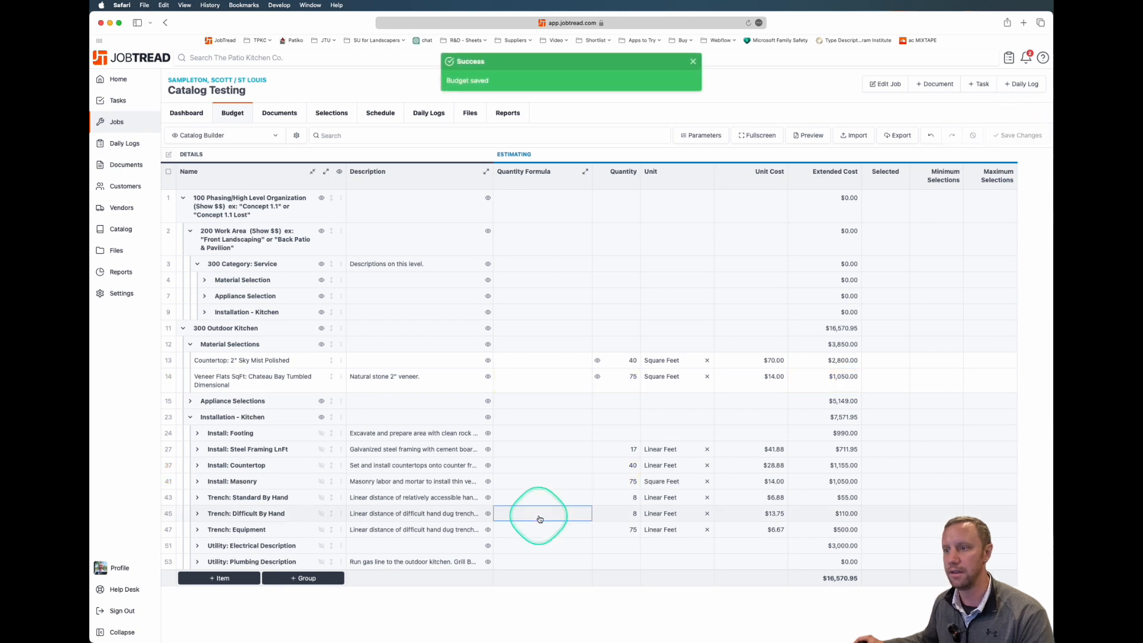
click(168, 513)
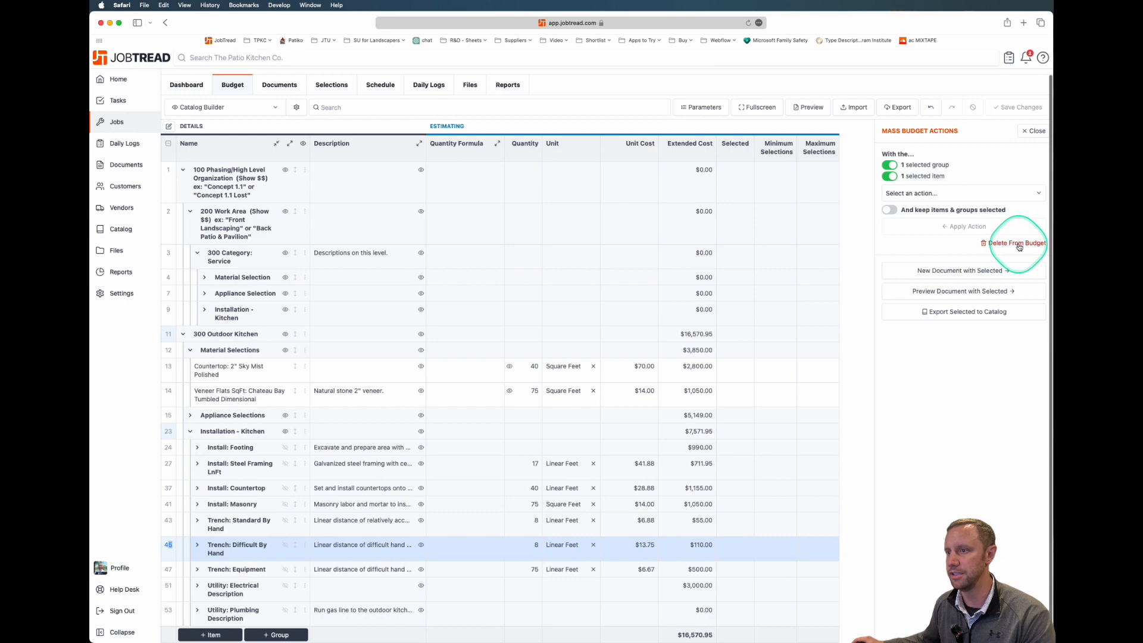
Delete Trench: Difficult By Hand, dropping the budget to $16,460.95, and expand Trench: Equipment.
click(1016, 243)
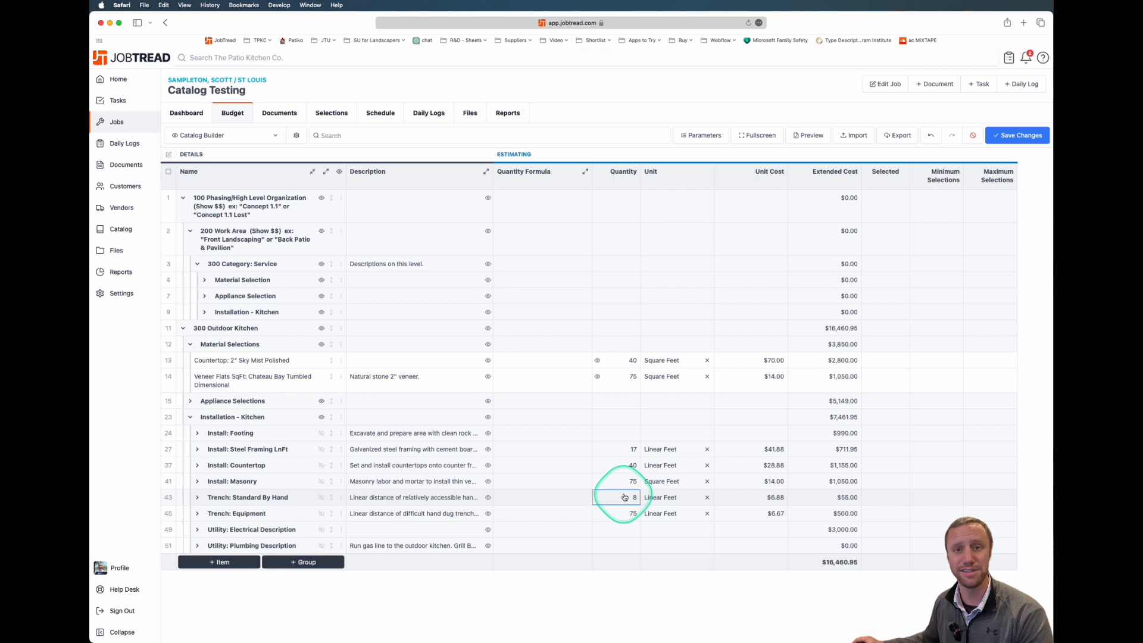
click(623, 513)
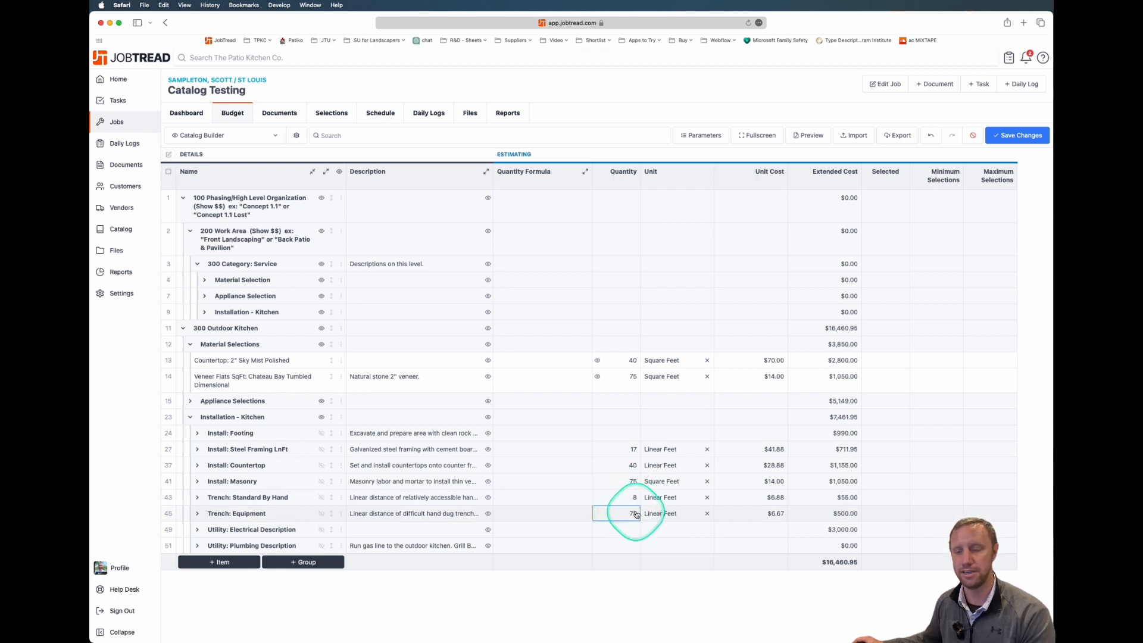
click(196, 529)
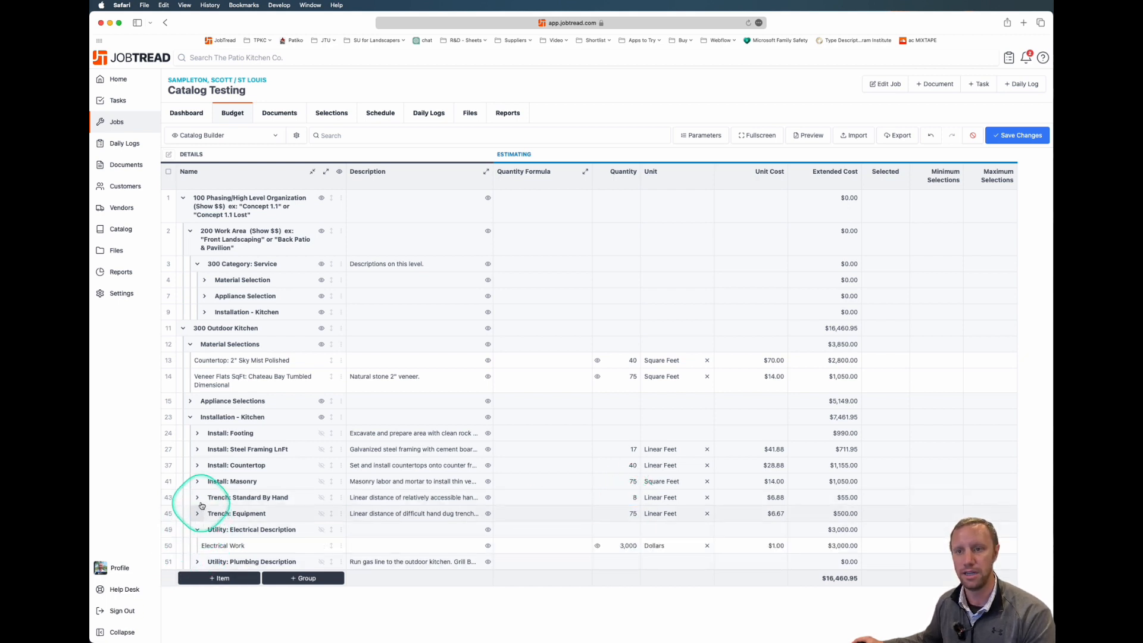
click(197, 513)
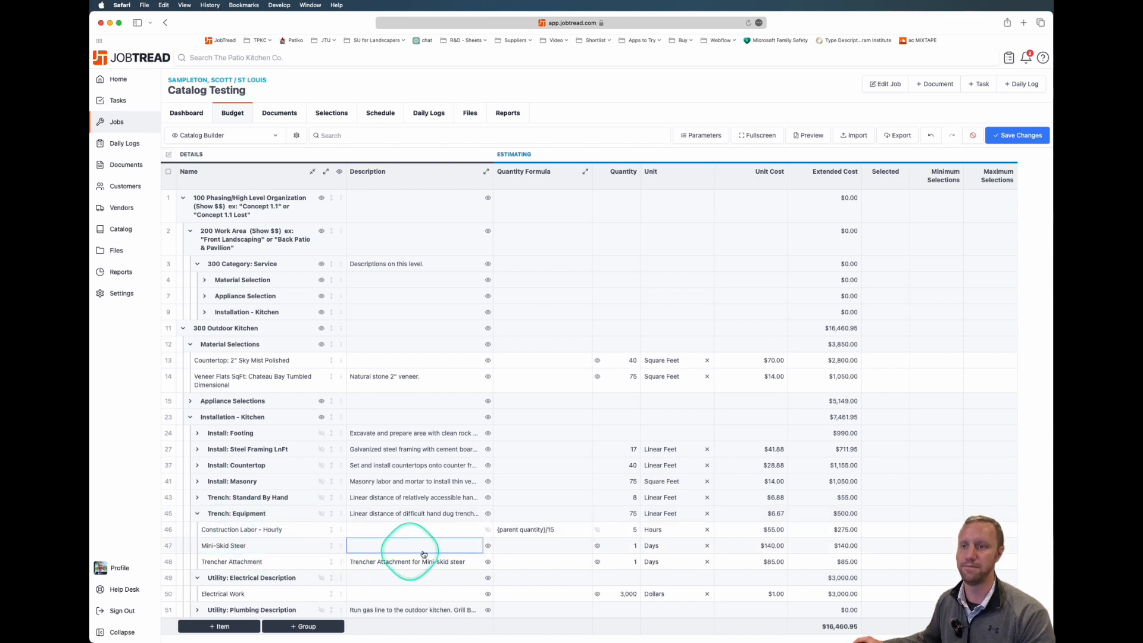
Review the Mini-Skid Steer item and select the Water Line item for removal.
click(663, 545)
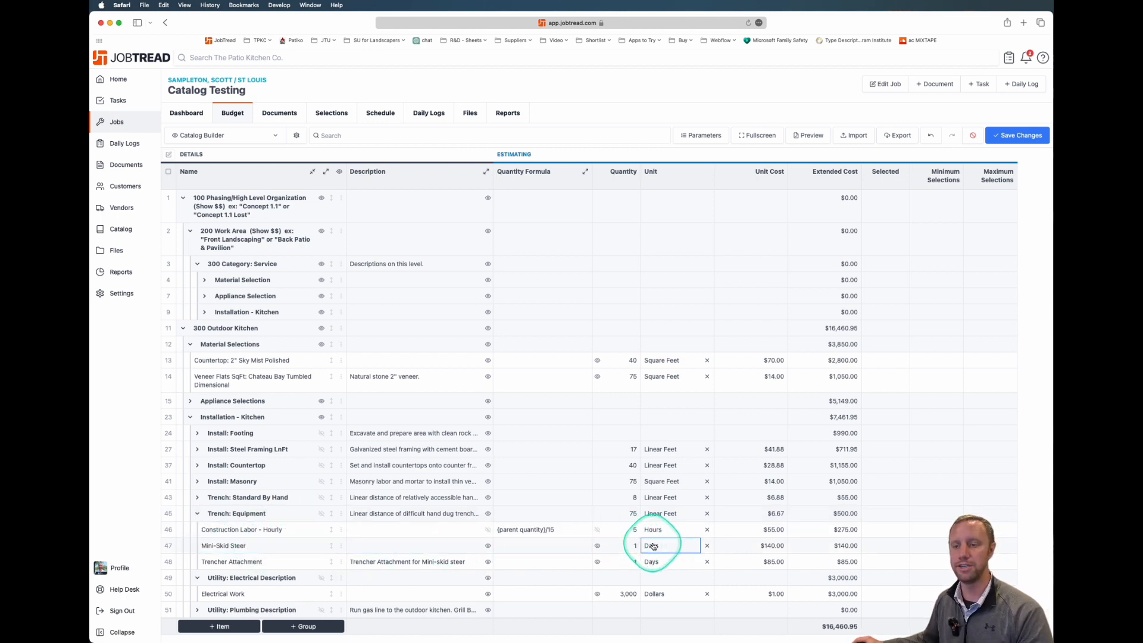
click(542, 529)
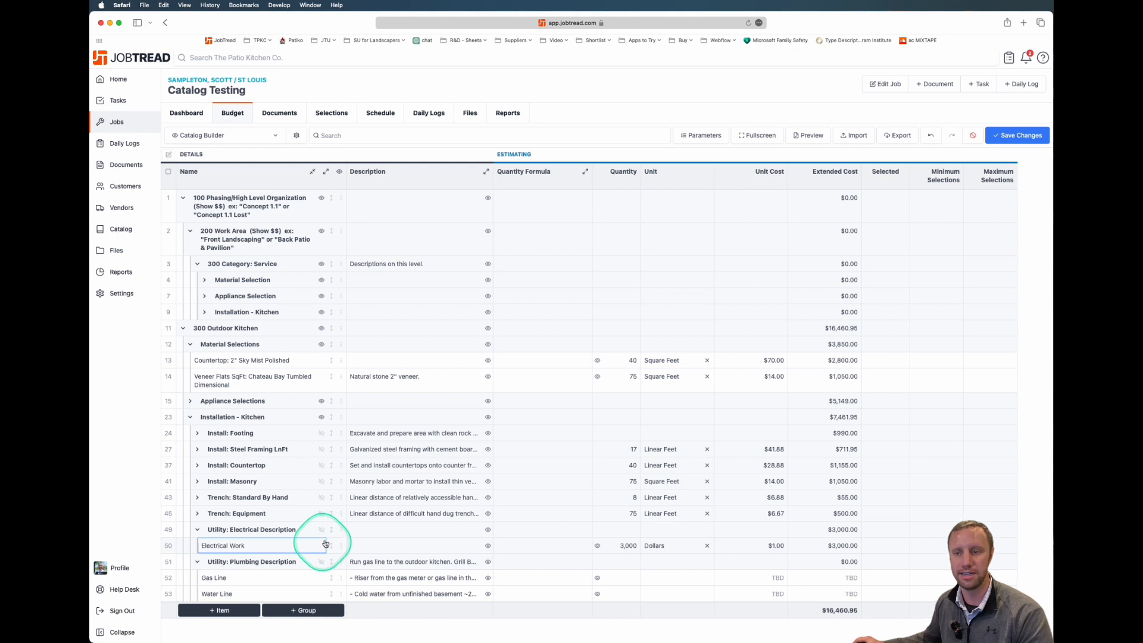
click(415, 545)
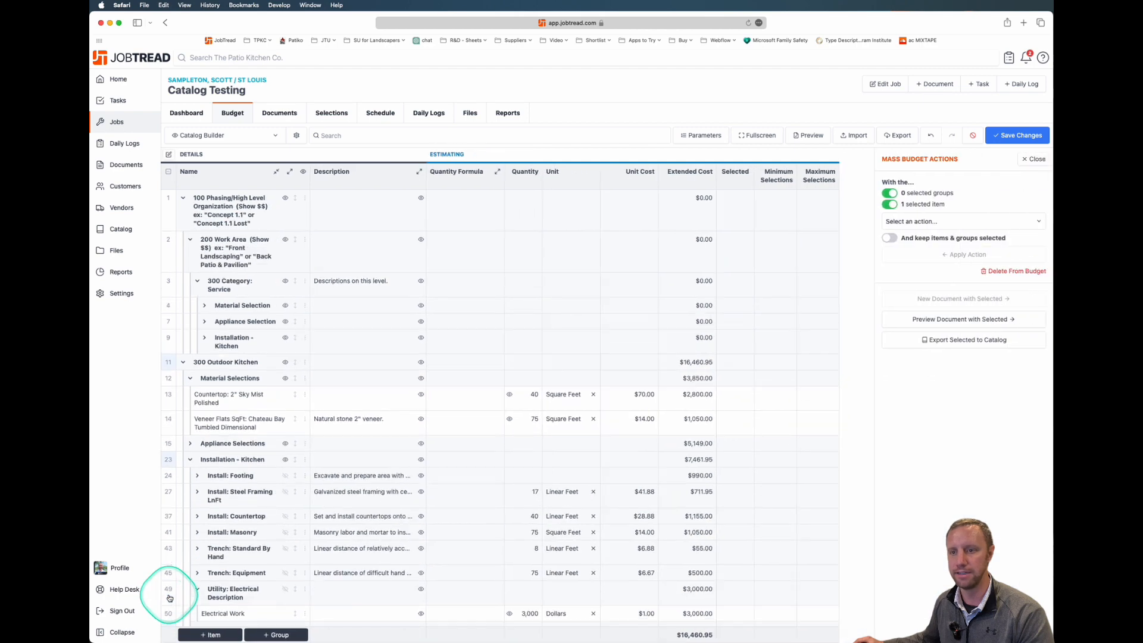
Delete the Water Line item, leaving Gas Line under plumbing.
click(1014, 270)
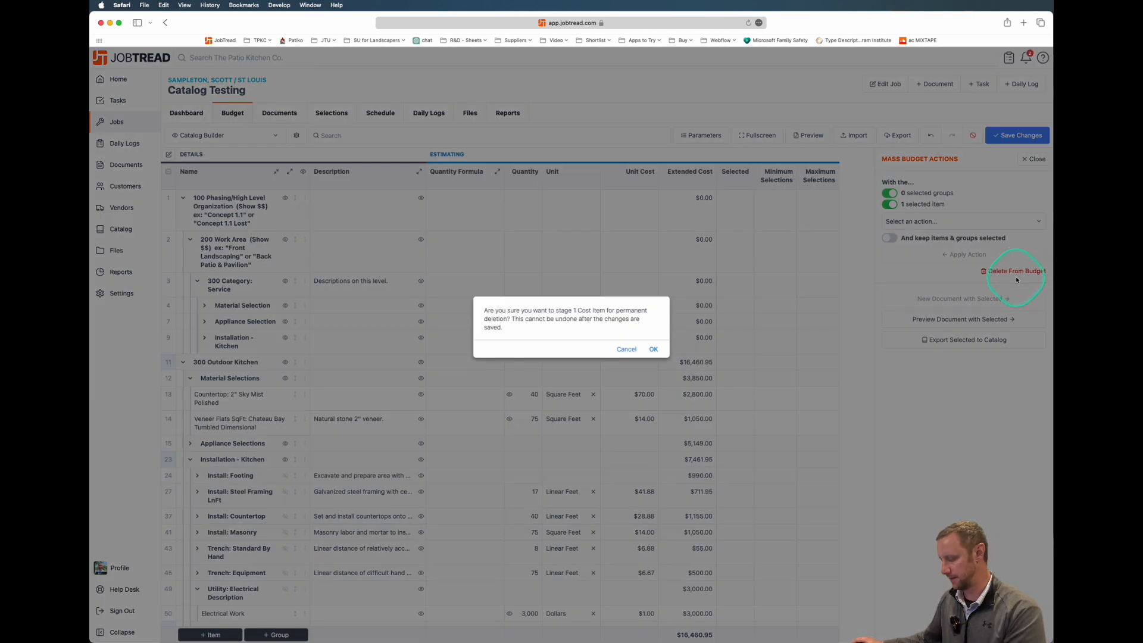
click(652, 349)
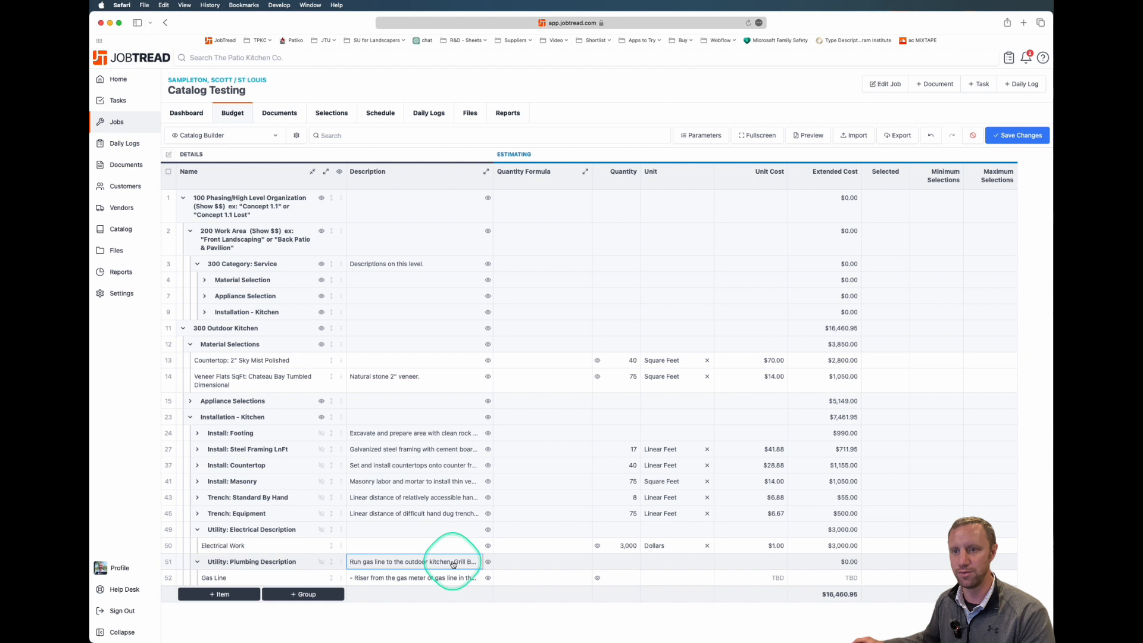
Add appliance BTU totals and water and drain notes to the plumbing description and save at $16,460.95.
click(413, 577)
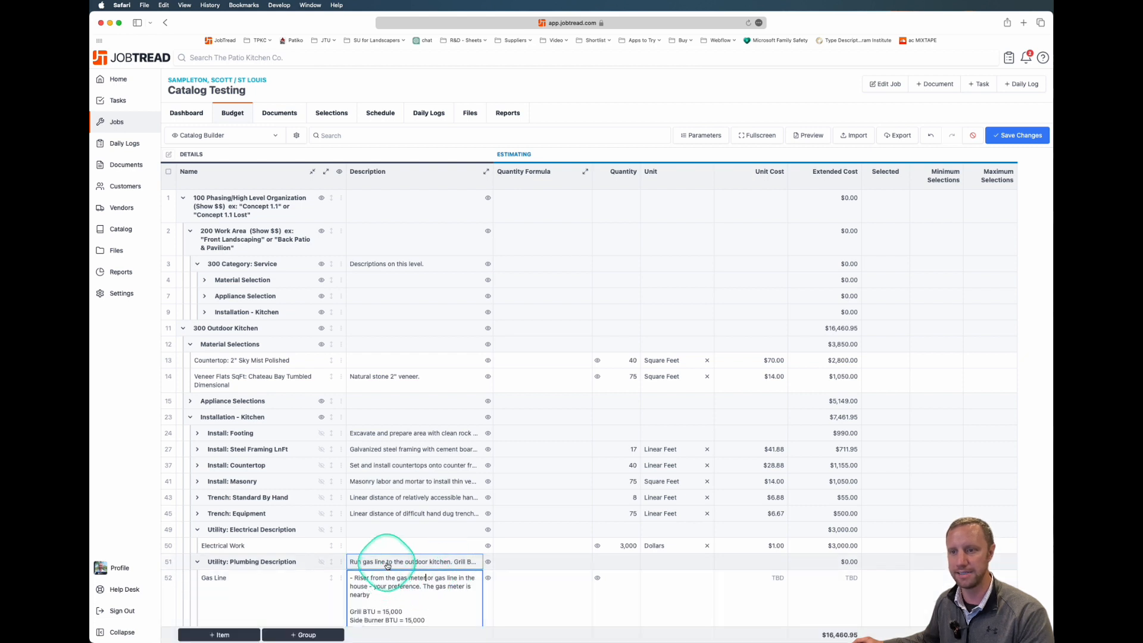
click(413, 529)
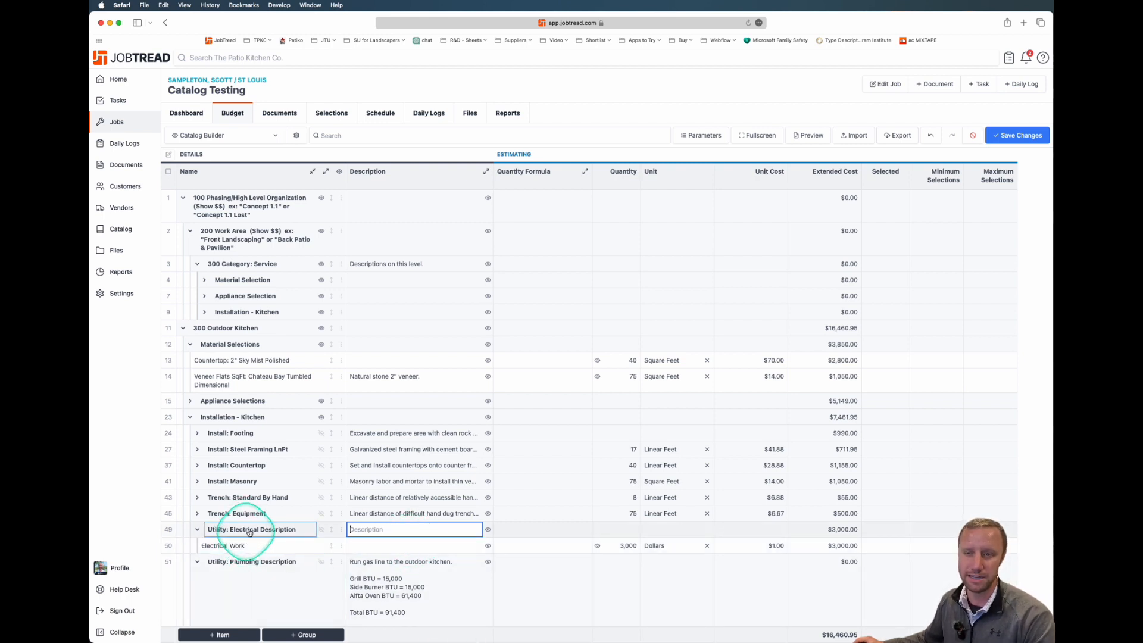
click(414, 546)
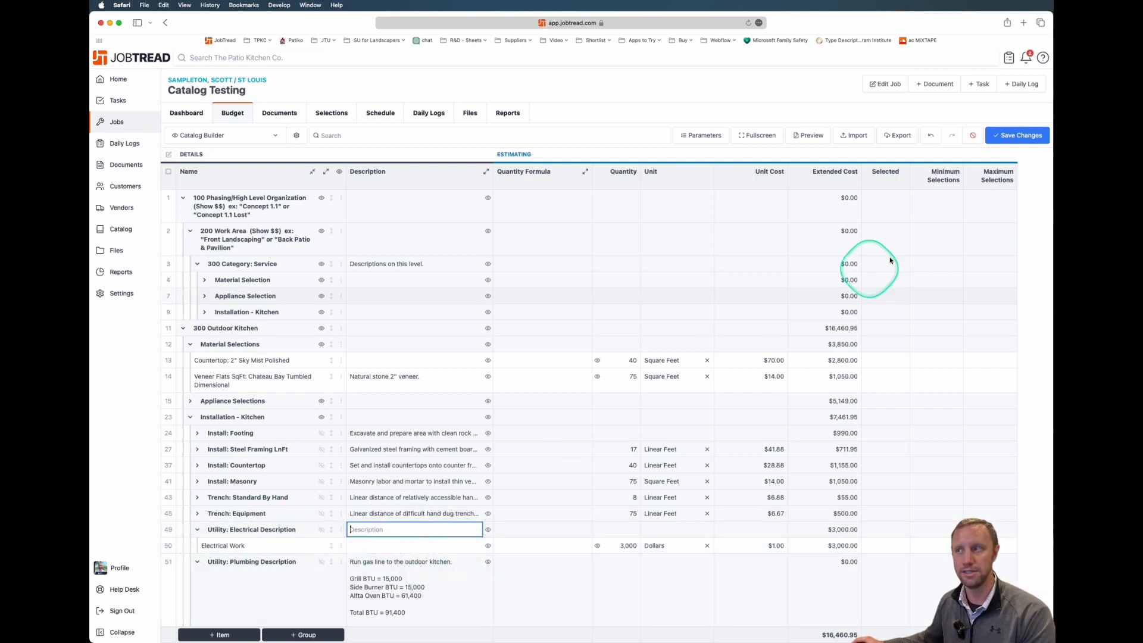
click(1018, 135)
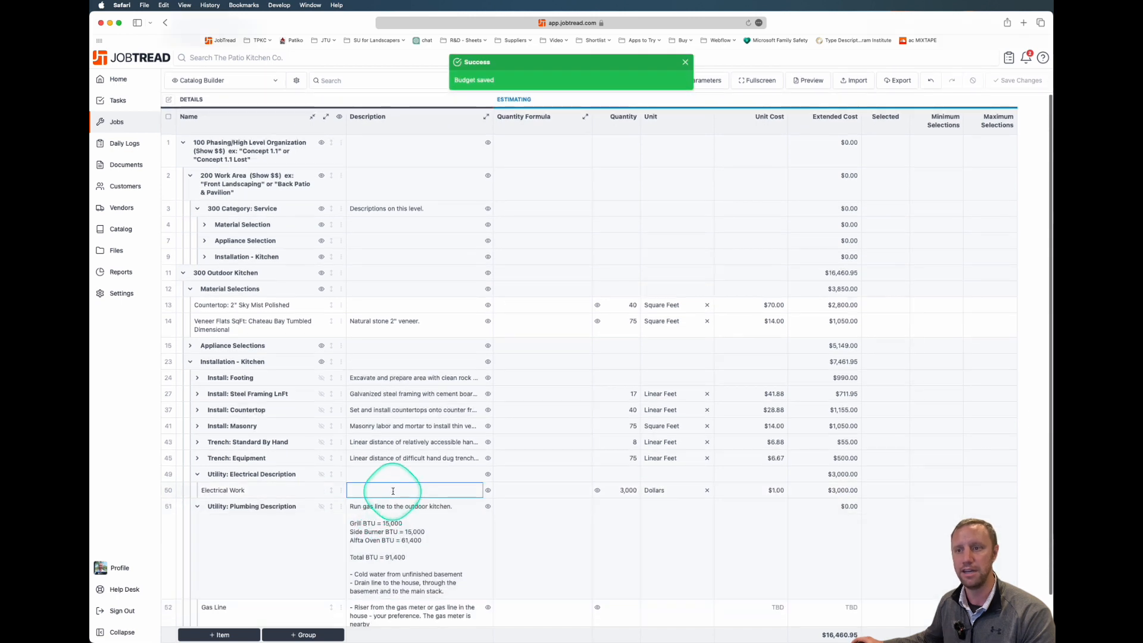
Review the Electrical Work description and the remaining installation items.
click(248, 489)
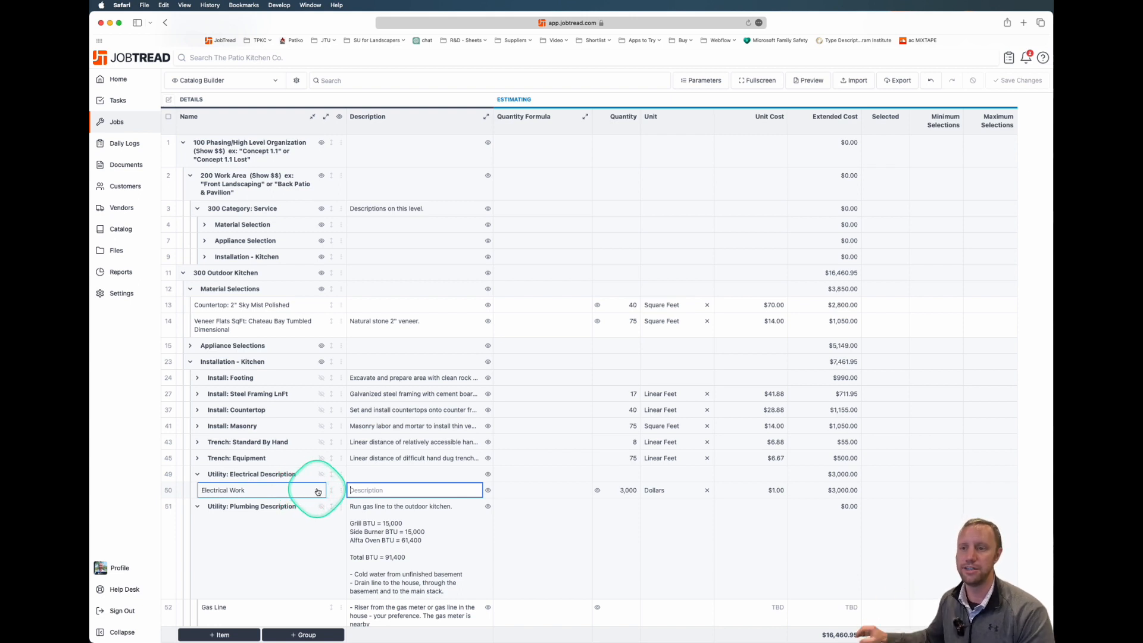
scroll(down, 3)
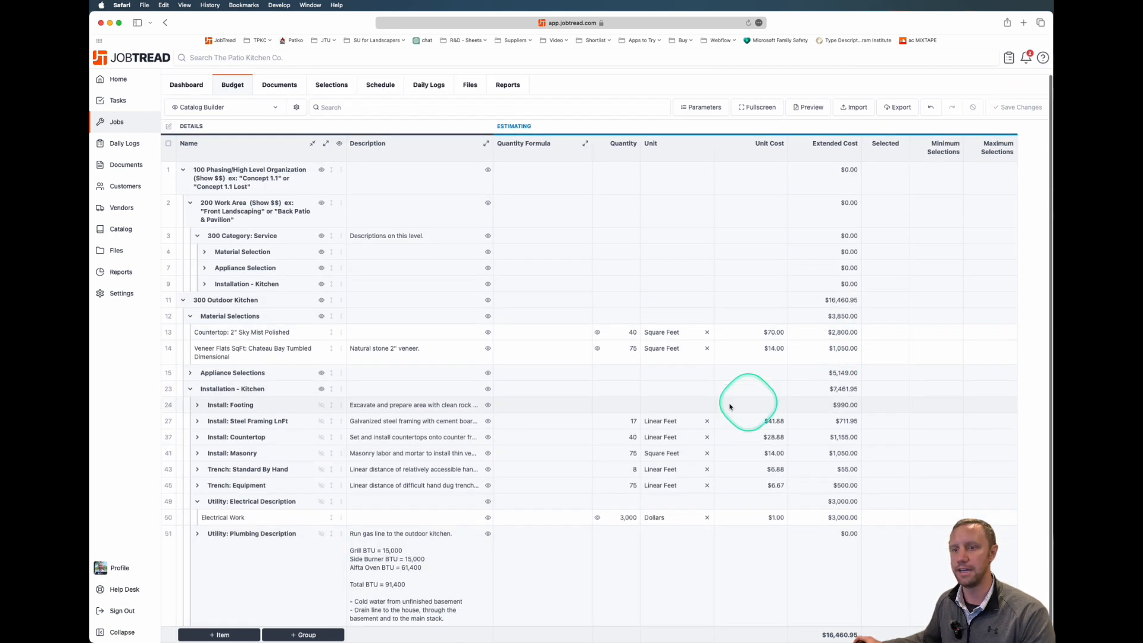
scroll(up, 3)
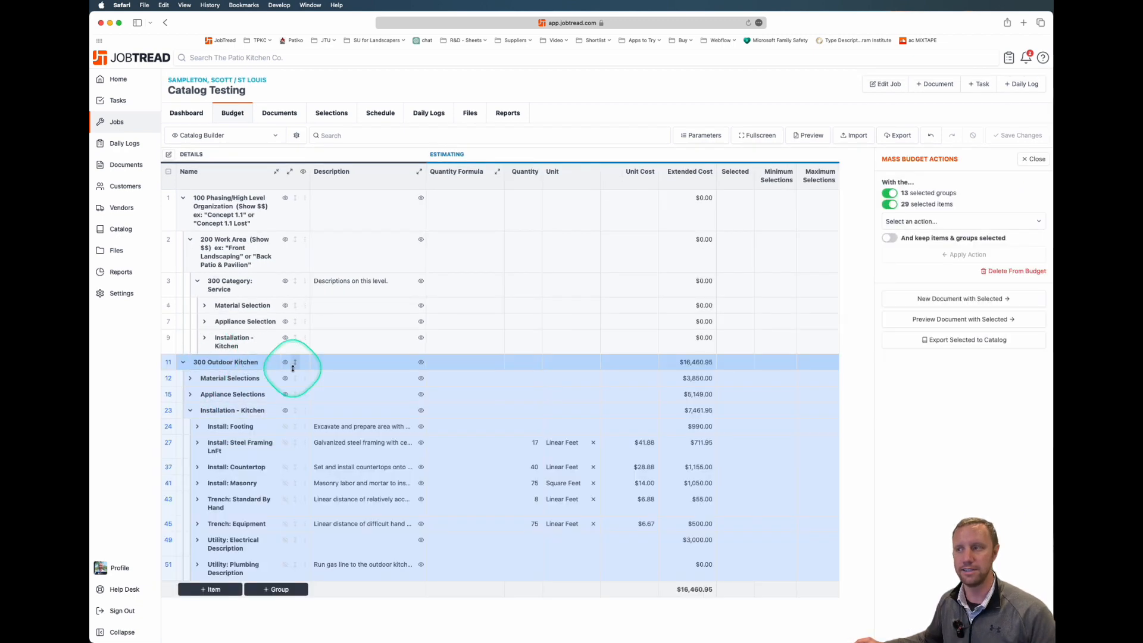
mouse_move(1013, 319)
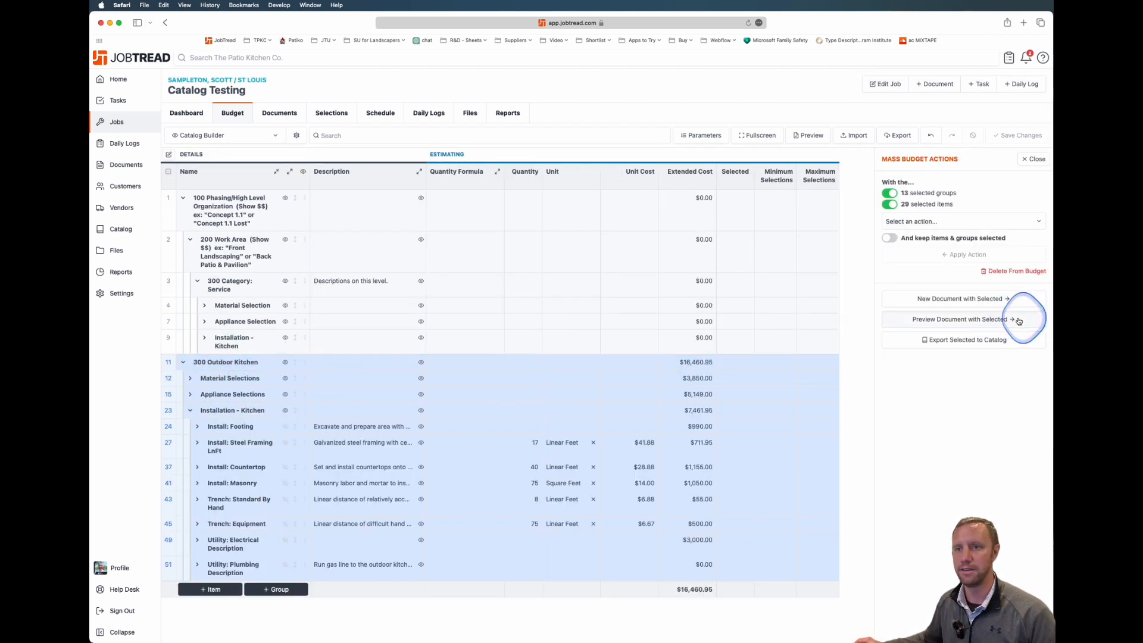
Preview the 300 Outdoor Kitchen section as a Budgetary Proposals document totalling $23,529.99, then cancel.
click(959, 319)
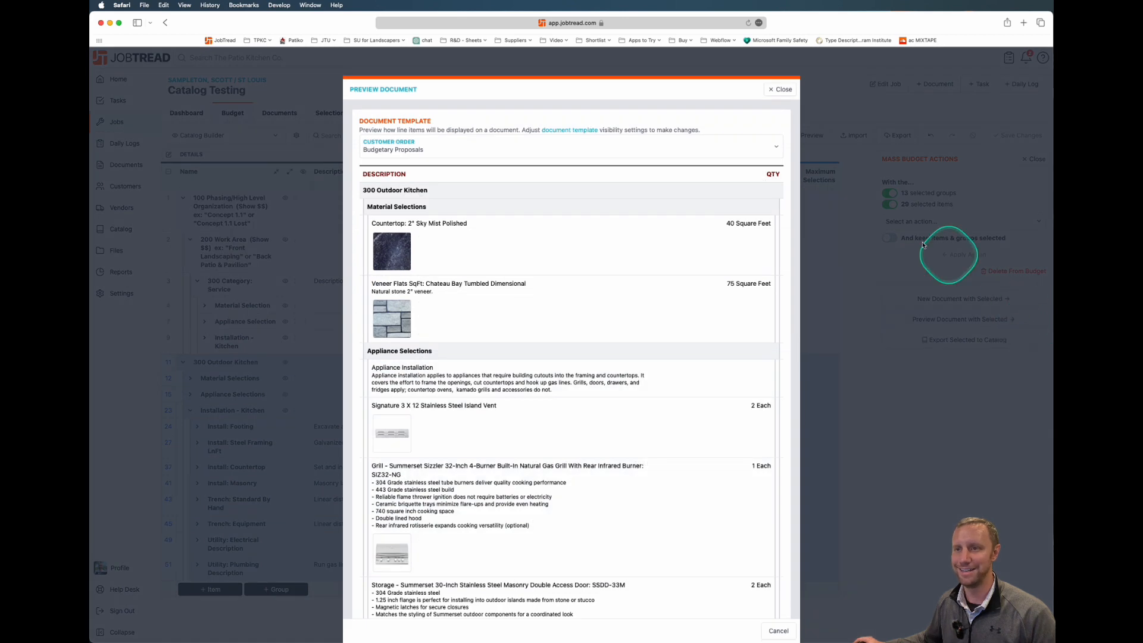
mouse_move(639, 244)
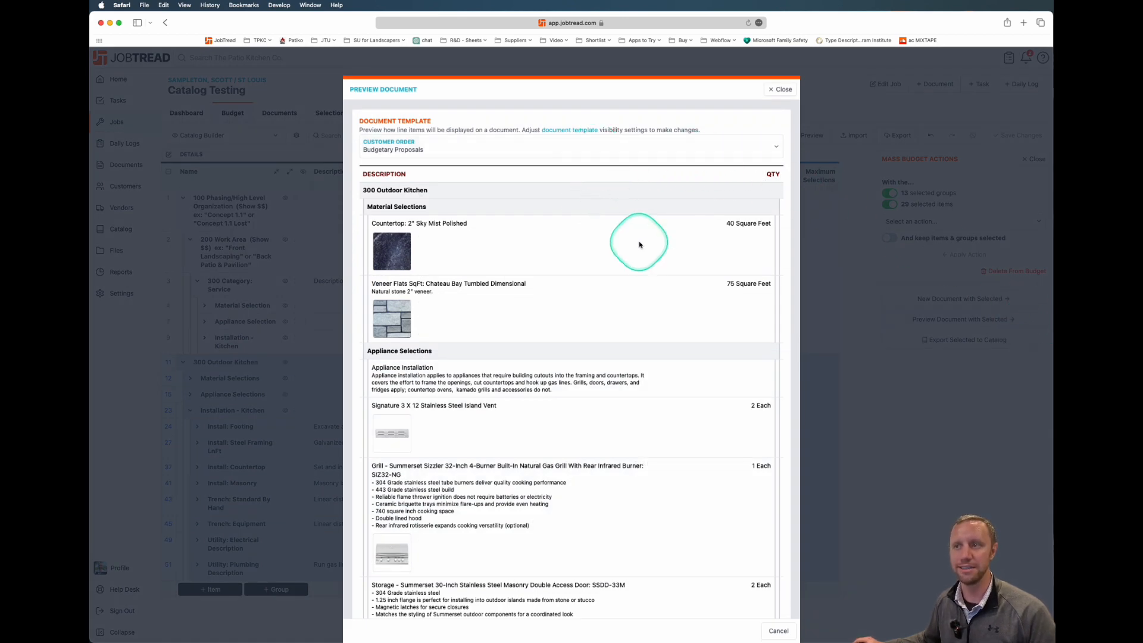
mouse_move(433, 200)
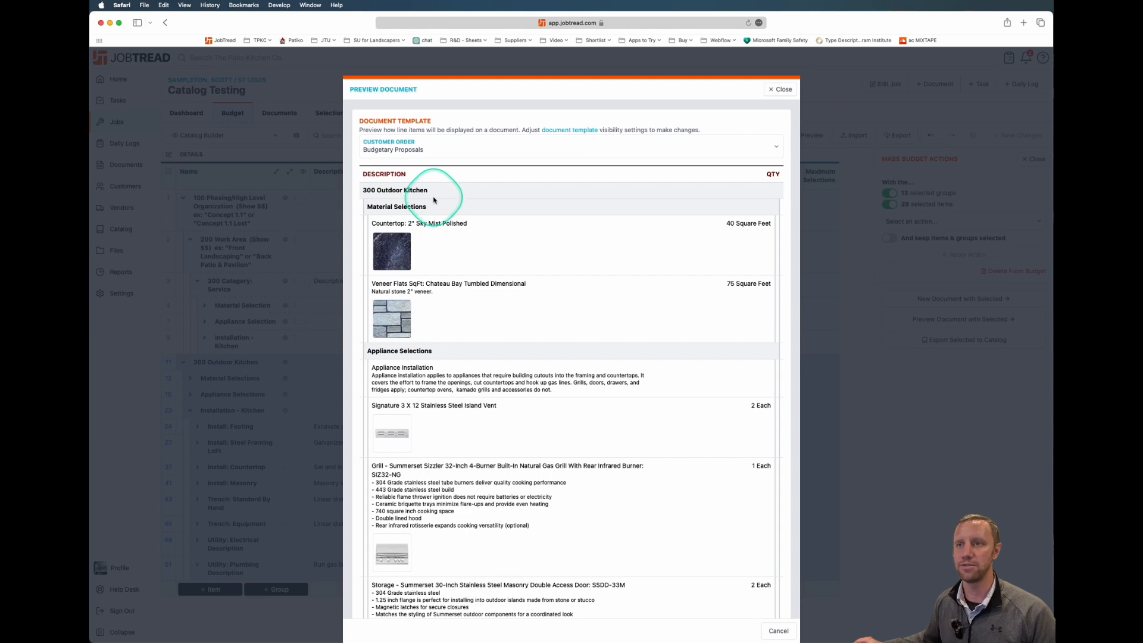
scroll(up, 3)
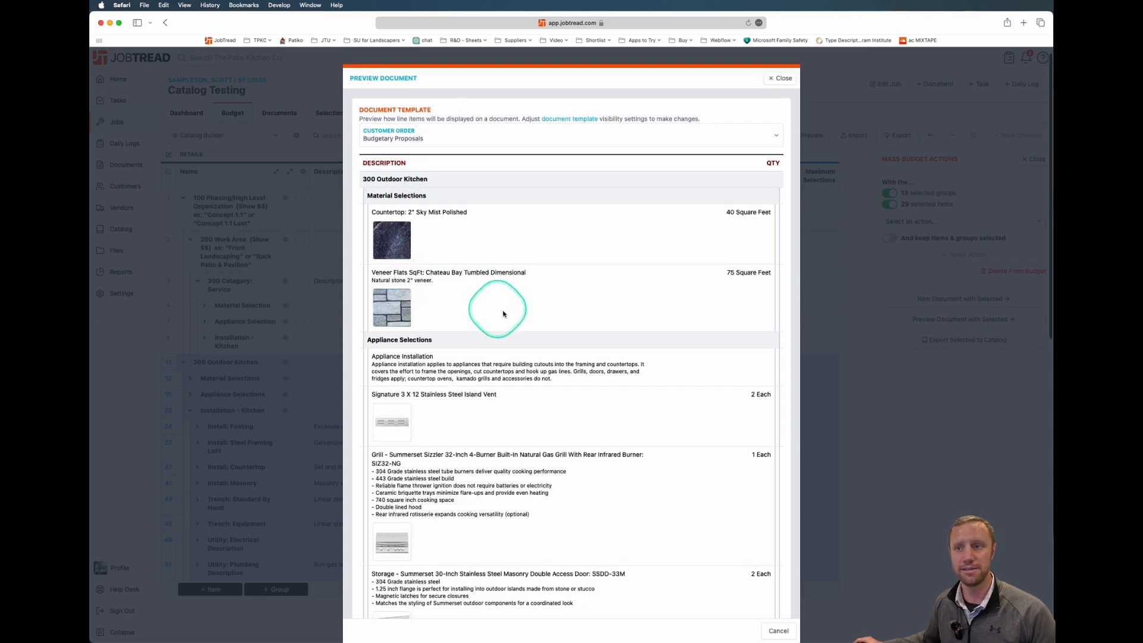
scroll(down, 3)
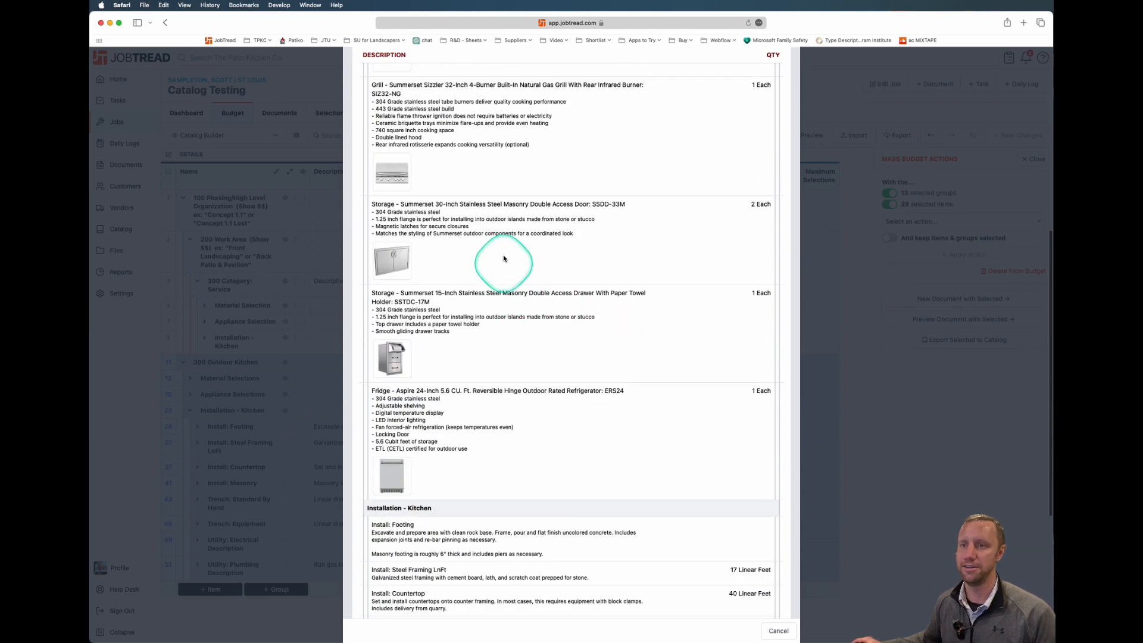
mouse_move(652, 346)
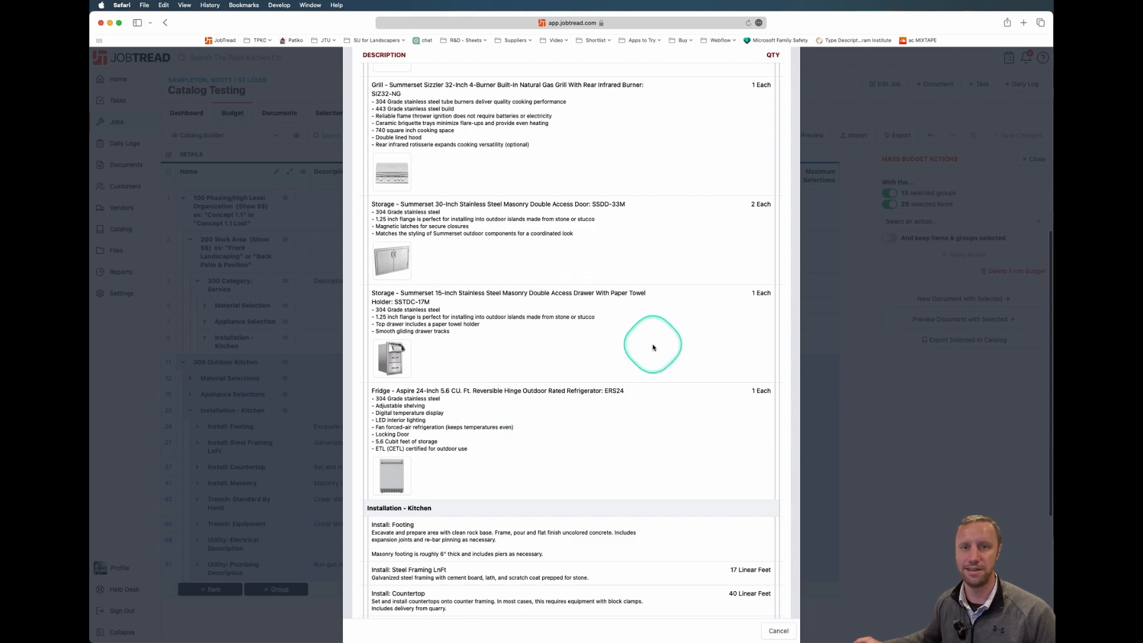
scroll(down, 3)
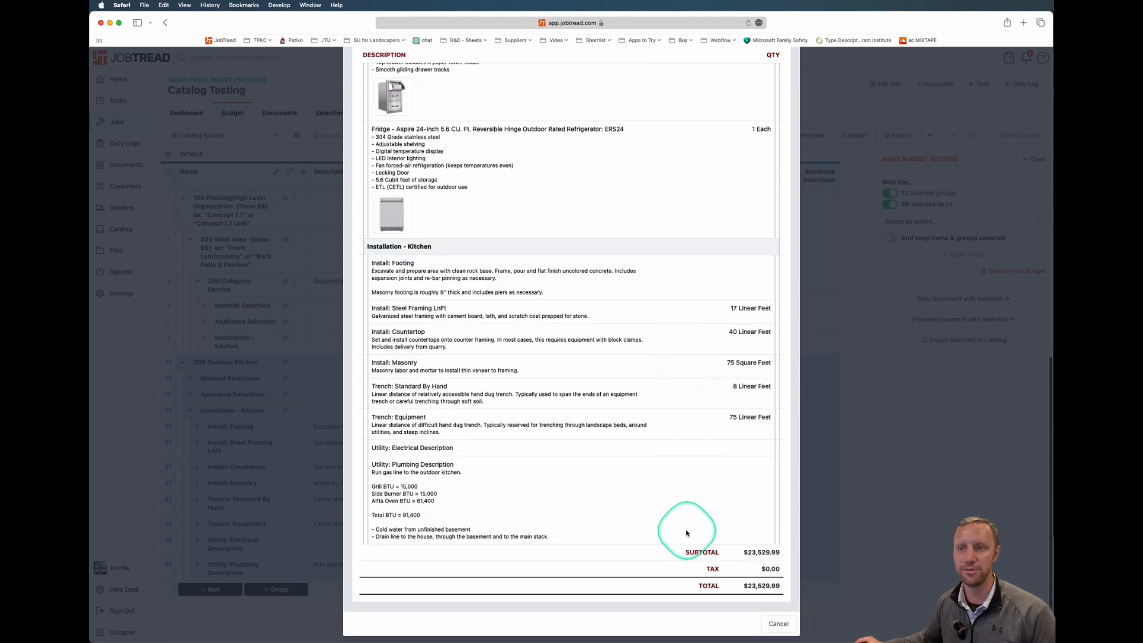
mouse_move(698, 510)
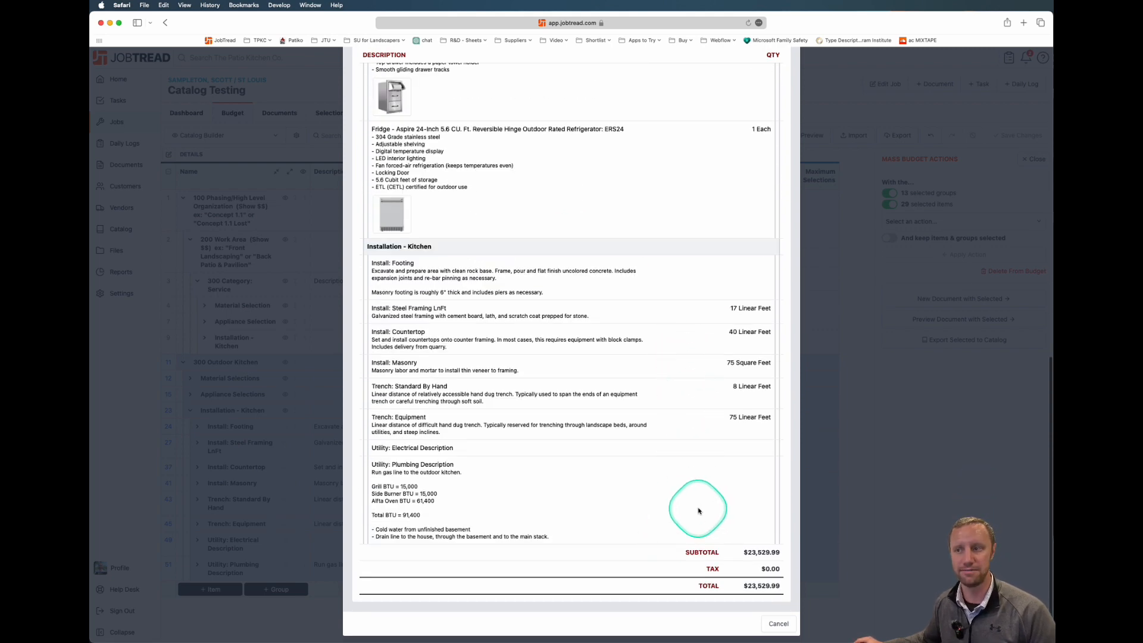
click(777, 622)
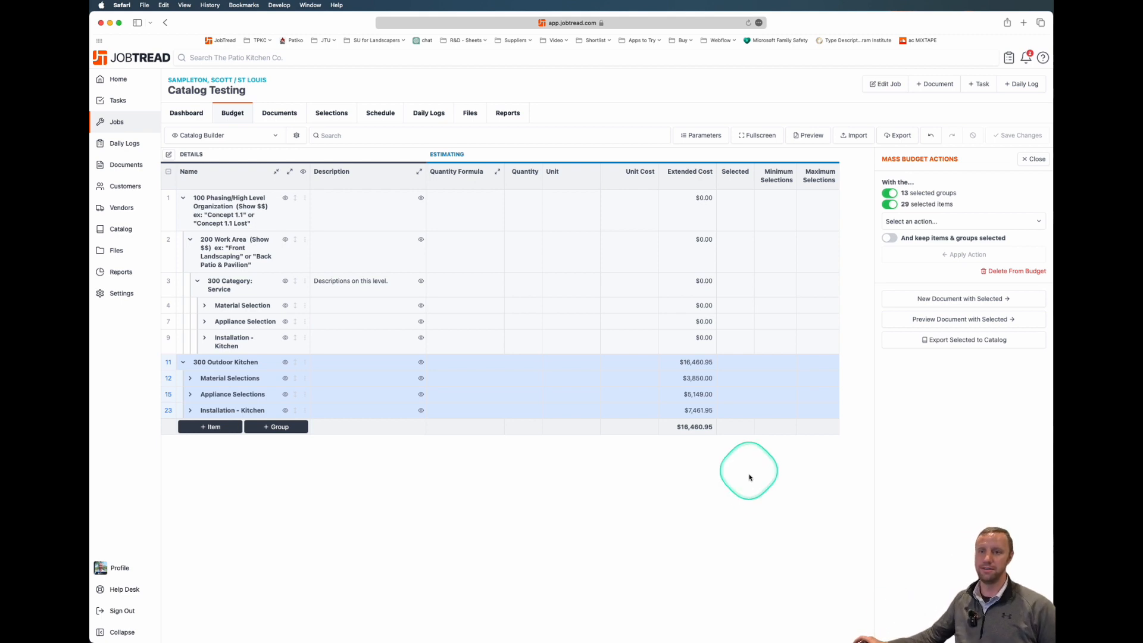
mouse_move(716, 497)
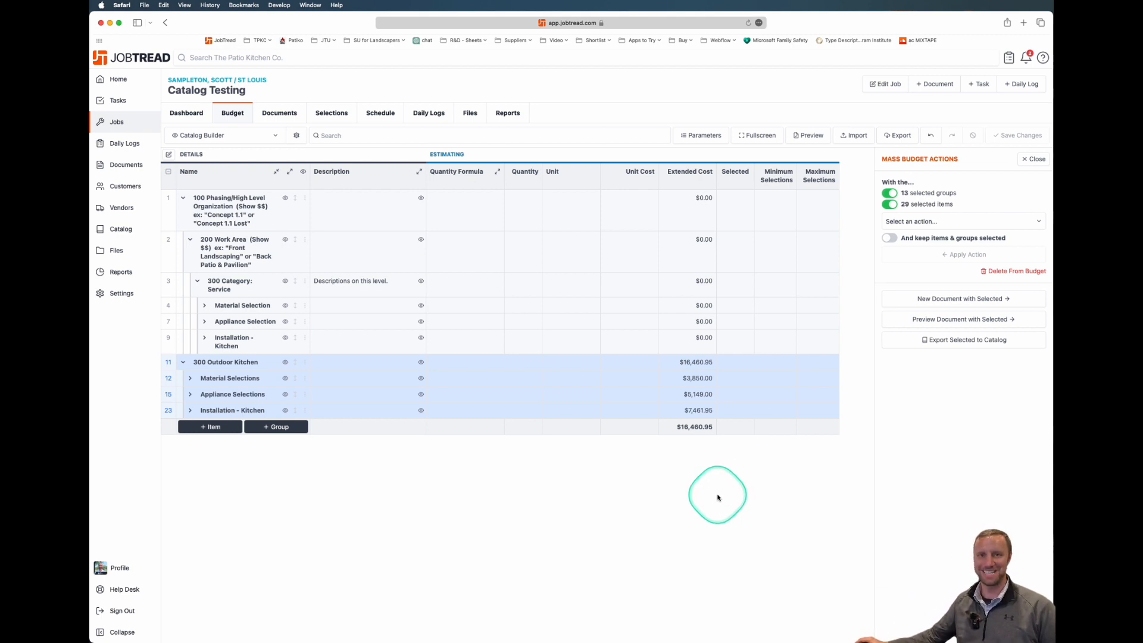